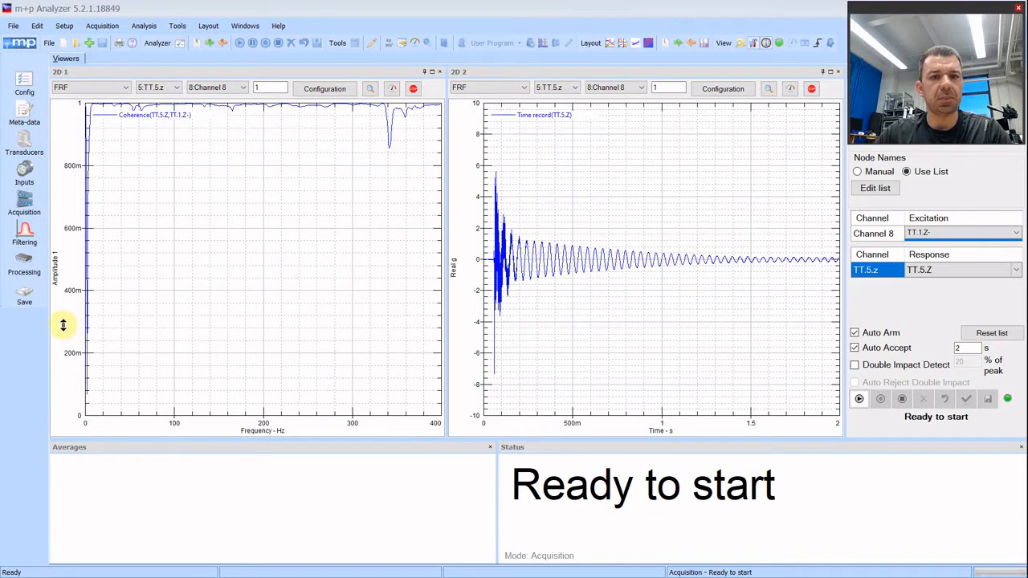
mouse_move(292, 244)
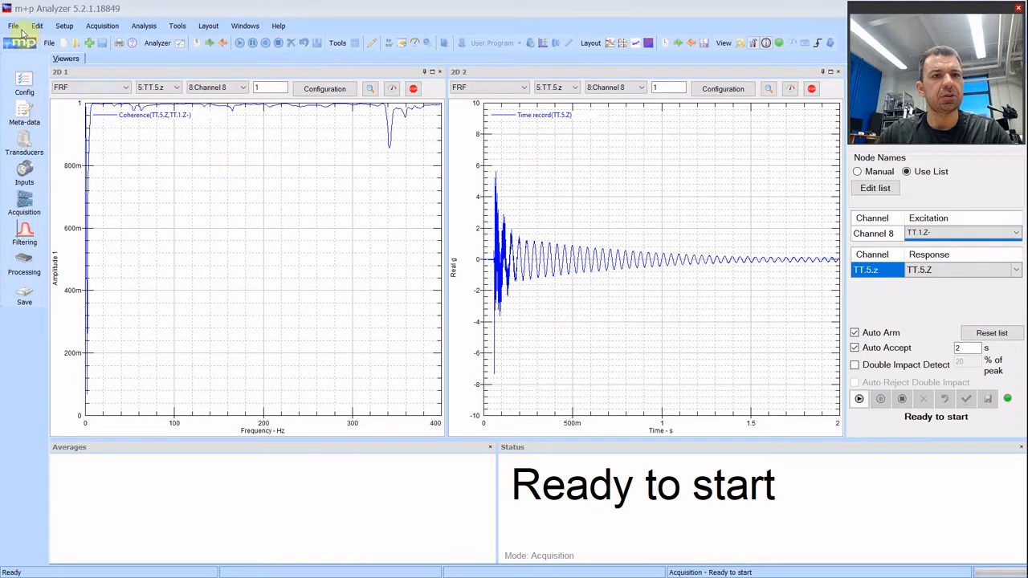
mouse_move(24, 83)
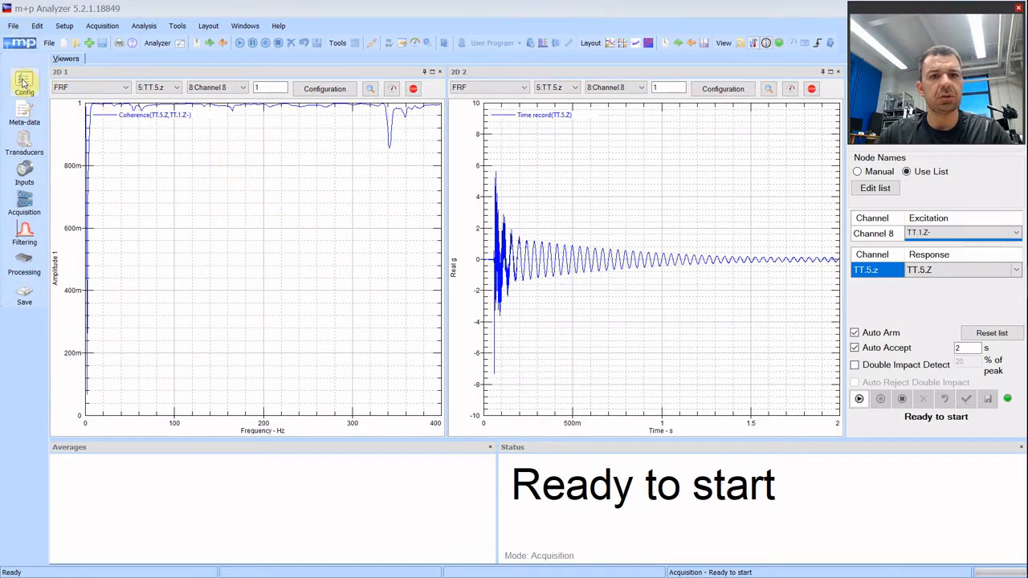
- Name the result workspace 'shaker' in the configuration and continue to the meta-data step
click(22, 83)
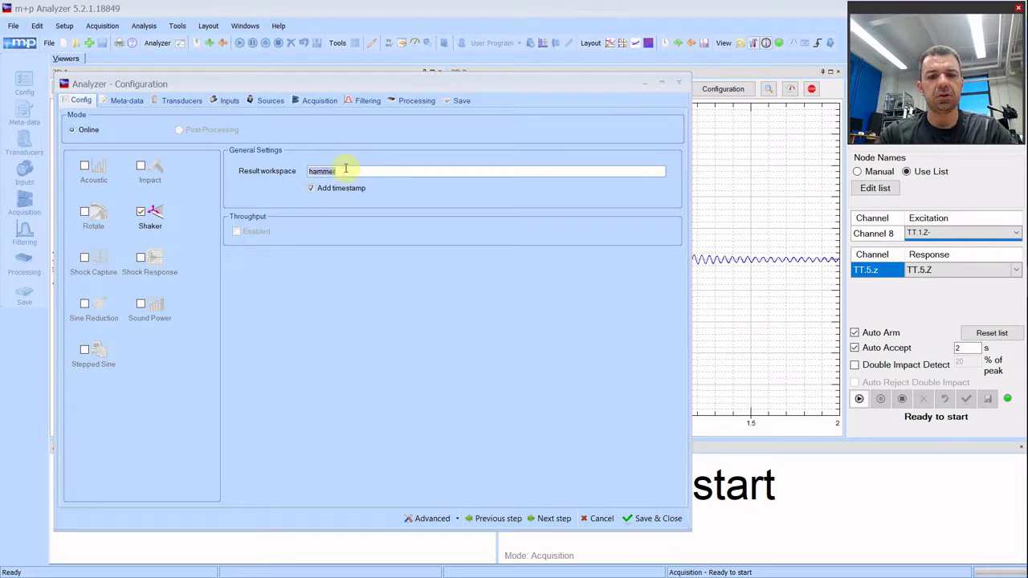
text(shaker)
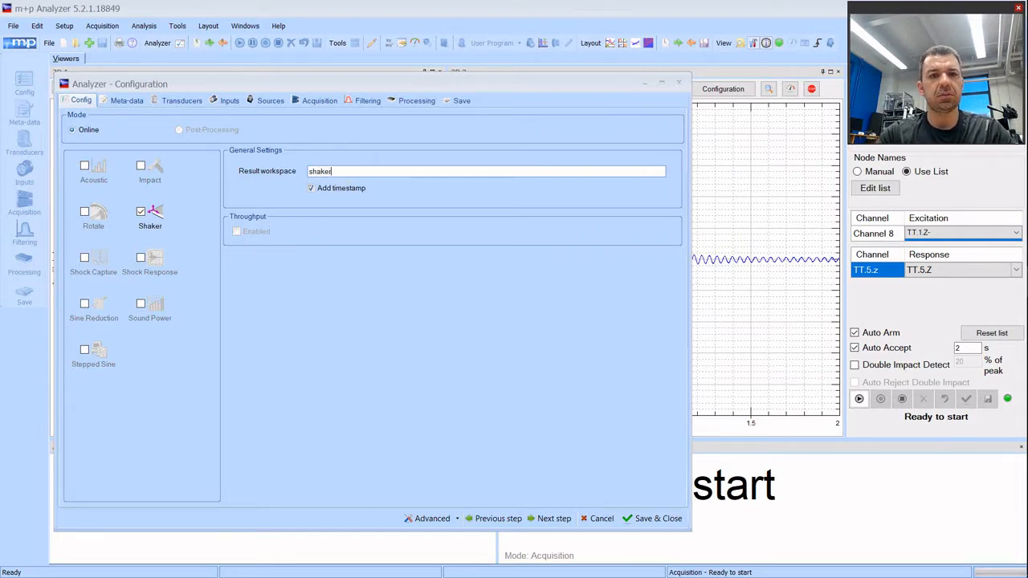
mouse_move(437, 414)
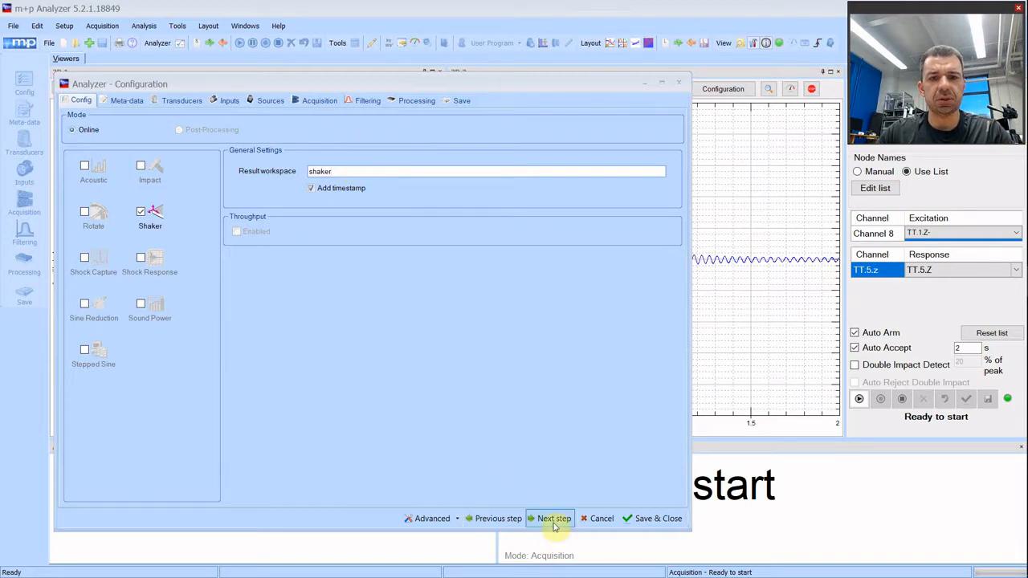
click(553, 517)
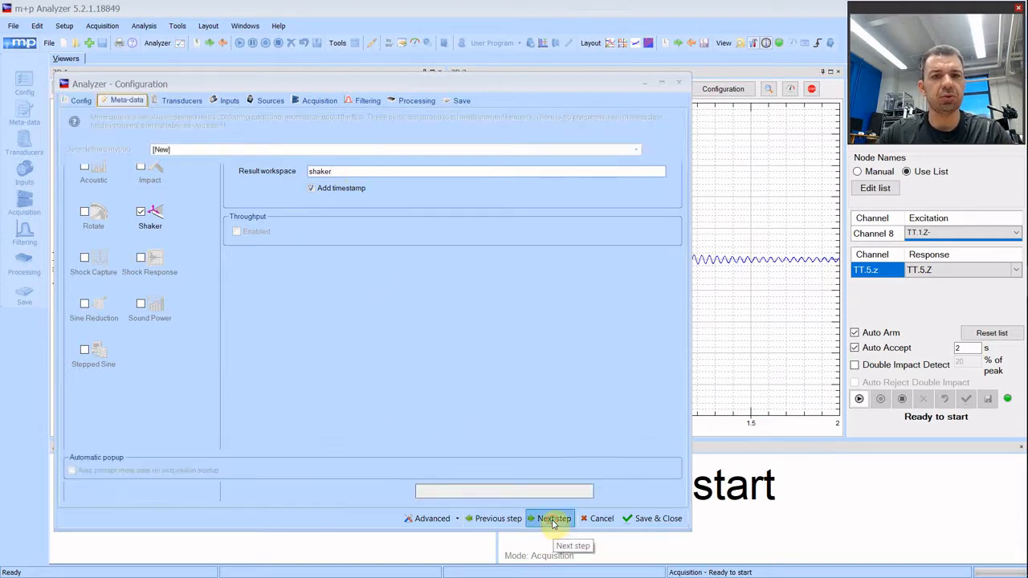
- On the Transducers step, set the Usage of channels 1–4 to Response
click(552, 517)
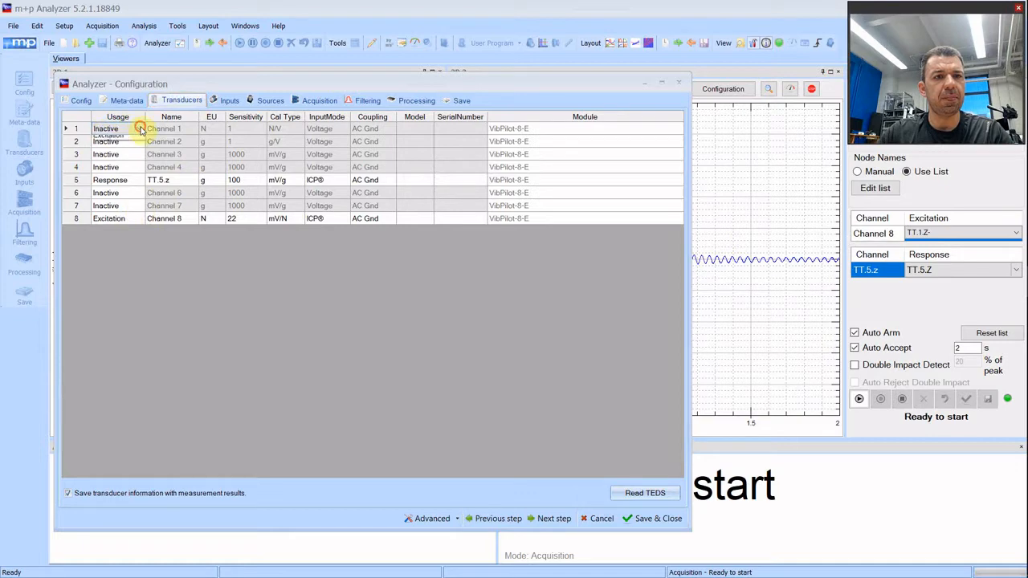
click(117, 128)
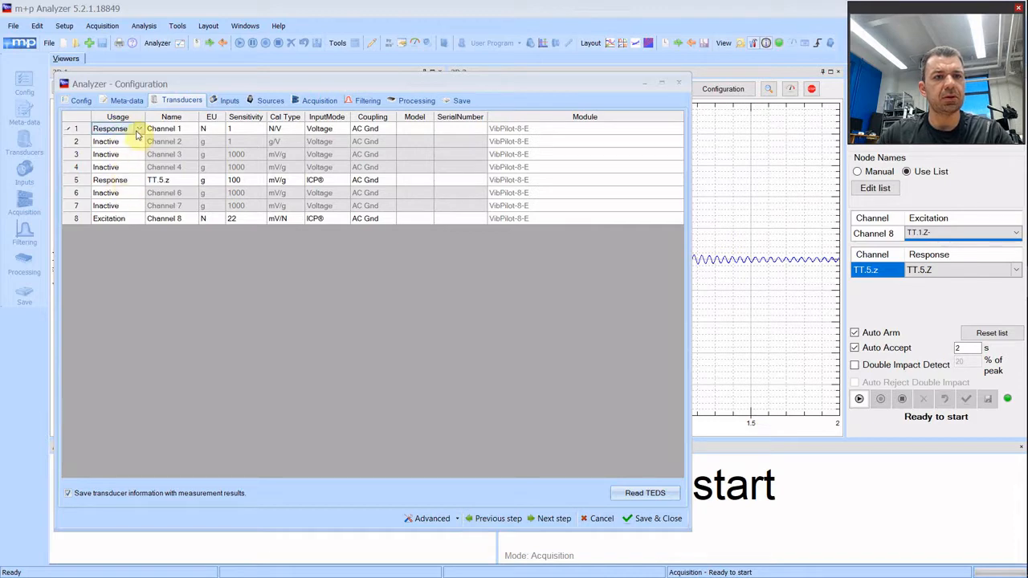
click(110, 180)
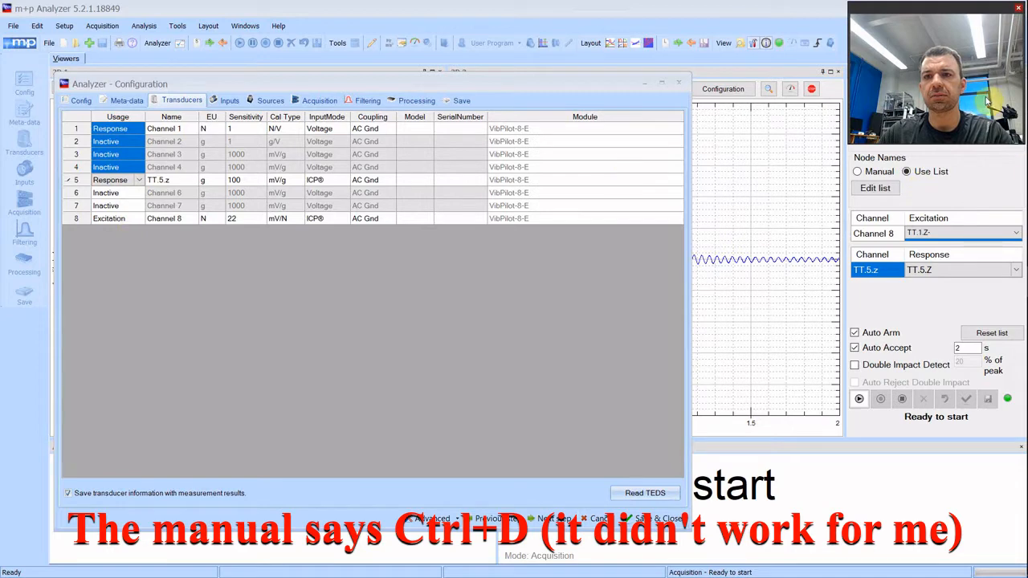
click(117, 142)
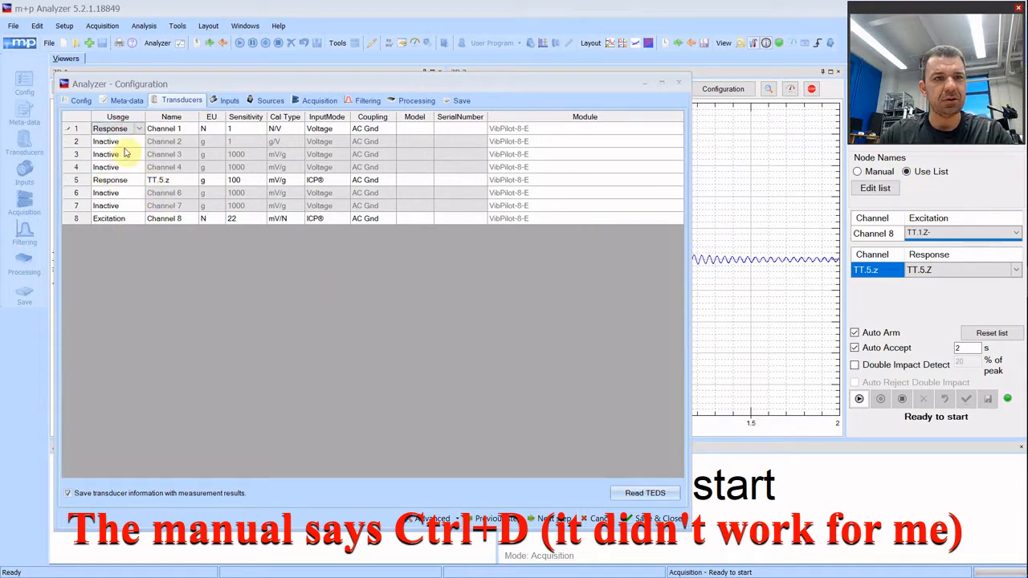
click(138, 141)
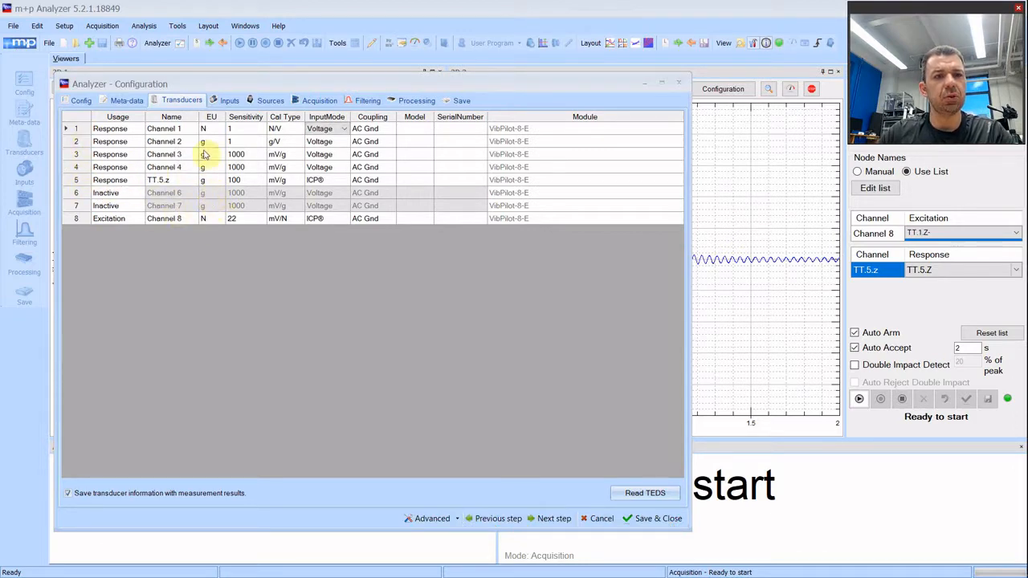
- Auto-name channel 1 with prefix TT and direction Z via the Name fill options
click(169, 128)
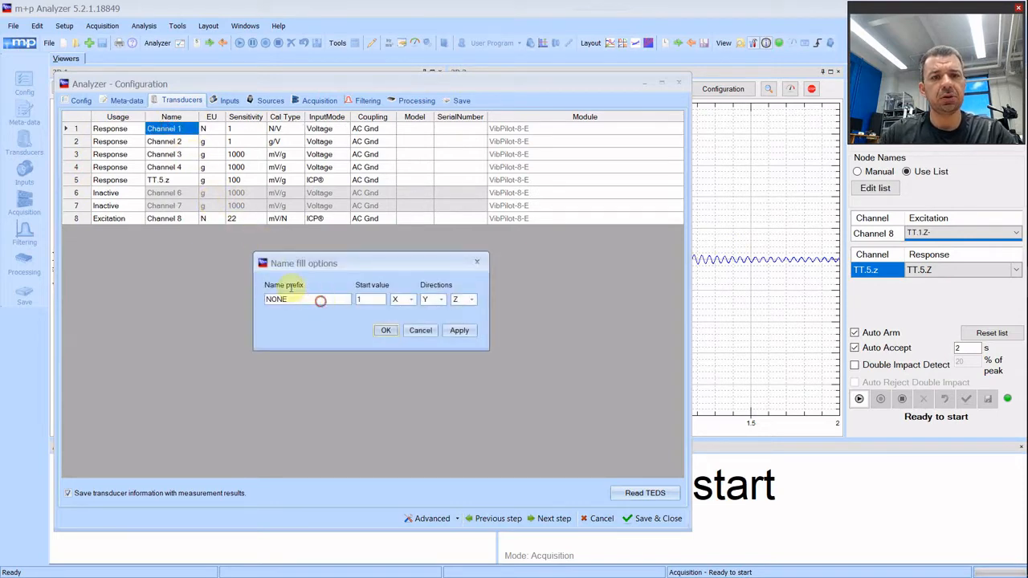
text(T)
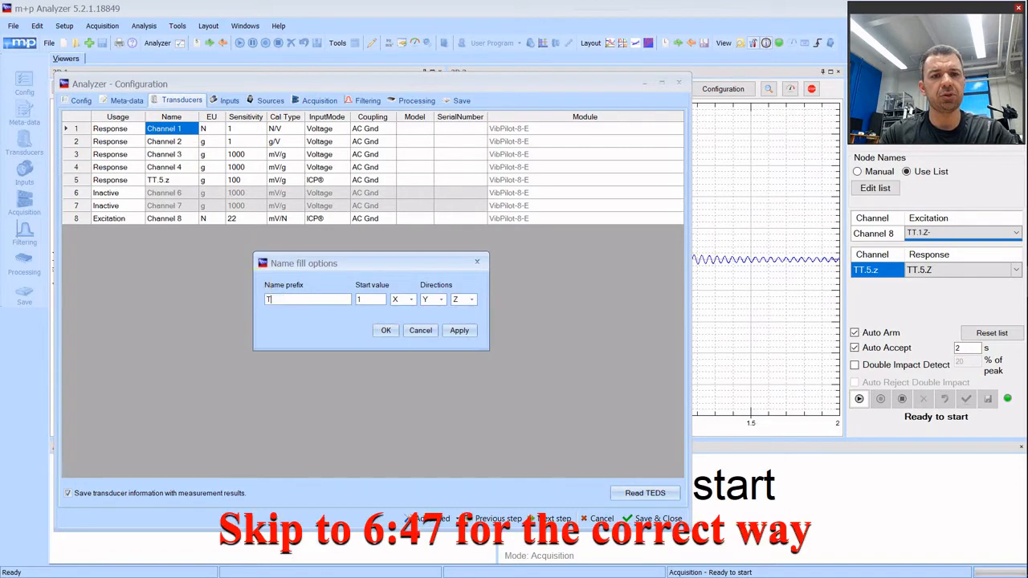
text(T)
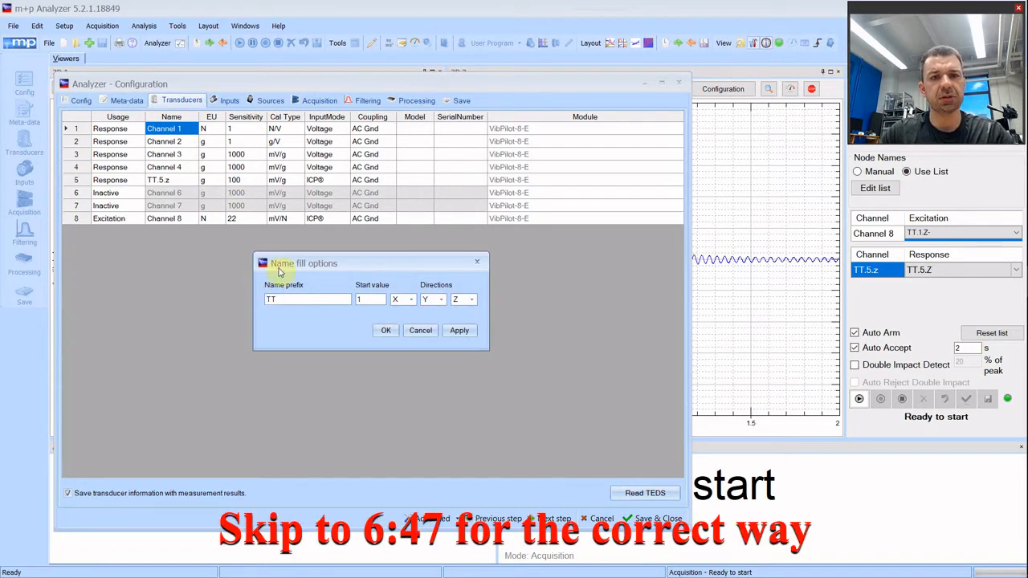
click(408, 299)
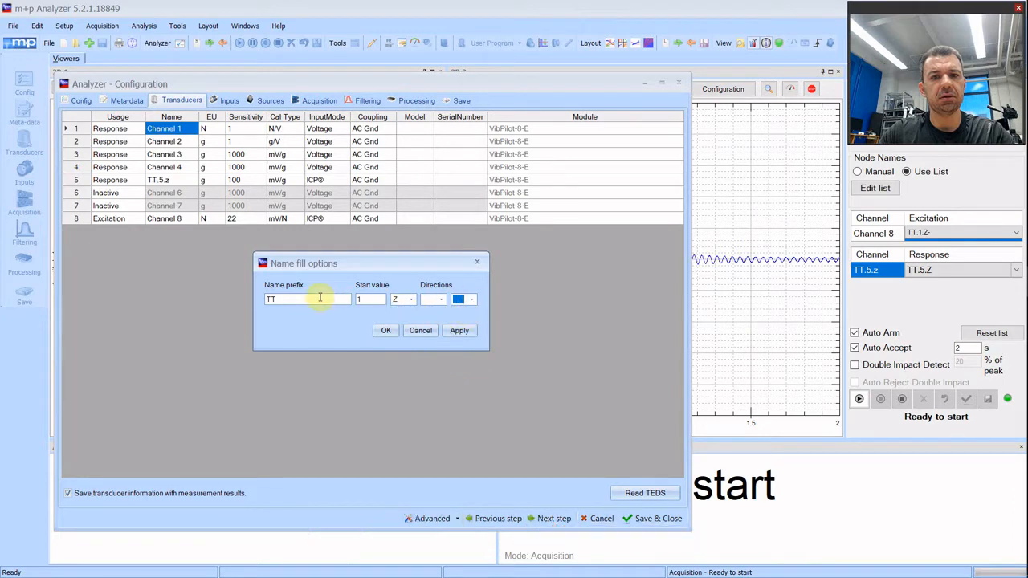
click(459, 331)
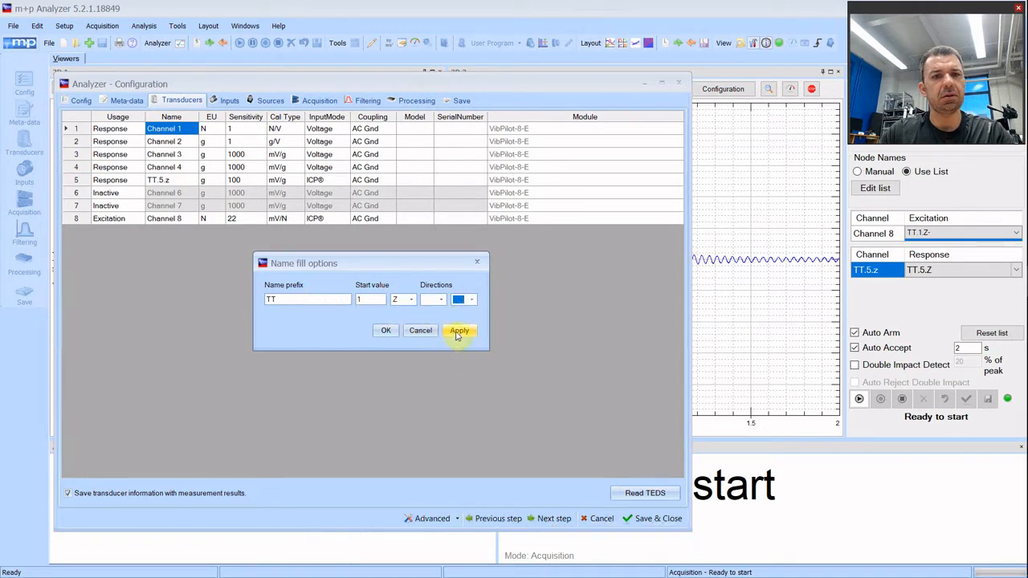
click(460, 331)
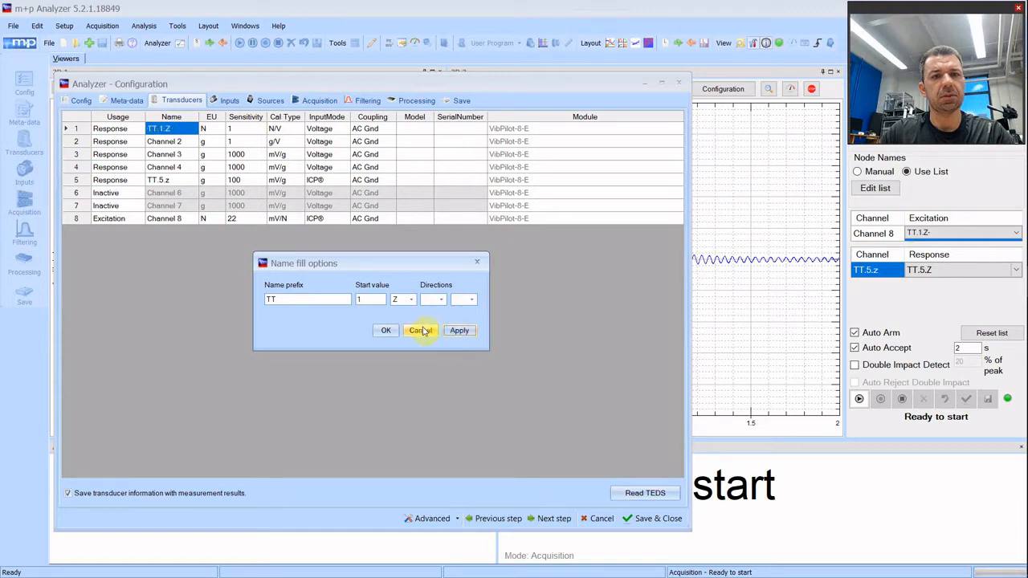
click(419, 331)
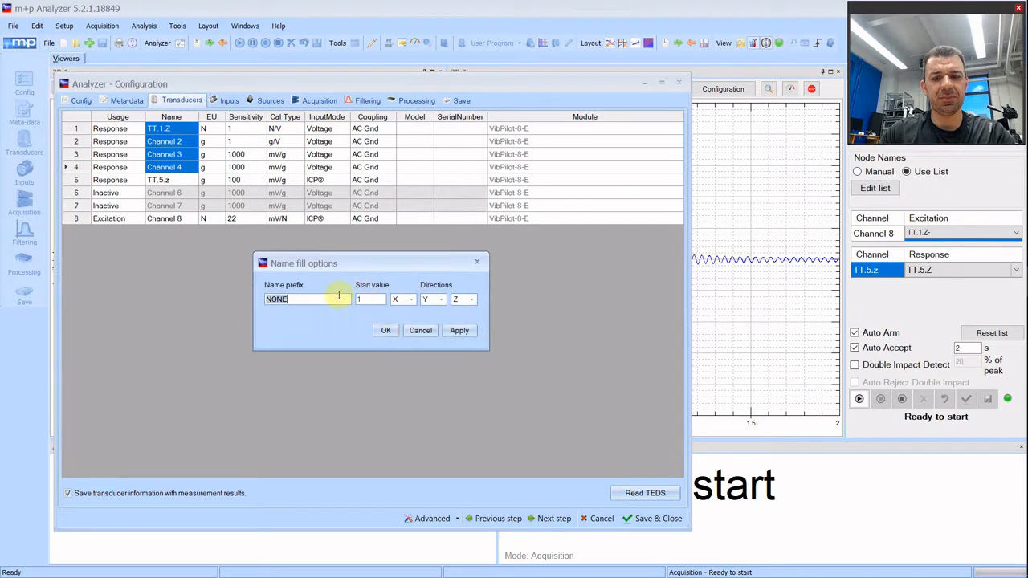
- Apply the TT prefix with Z direction to channels 2–4, giving TT 2:Z to TT 4:Z
text(TT)
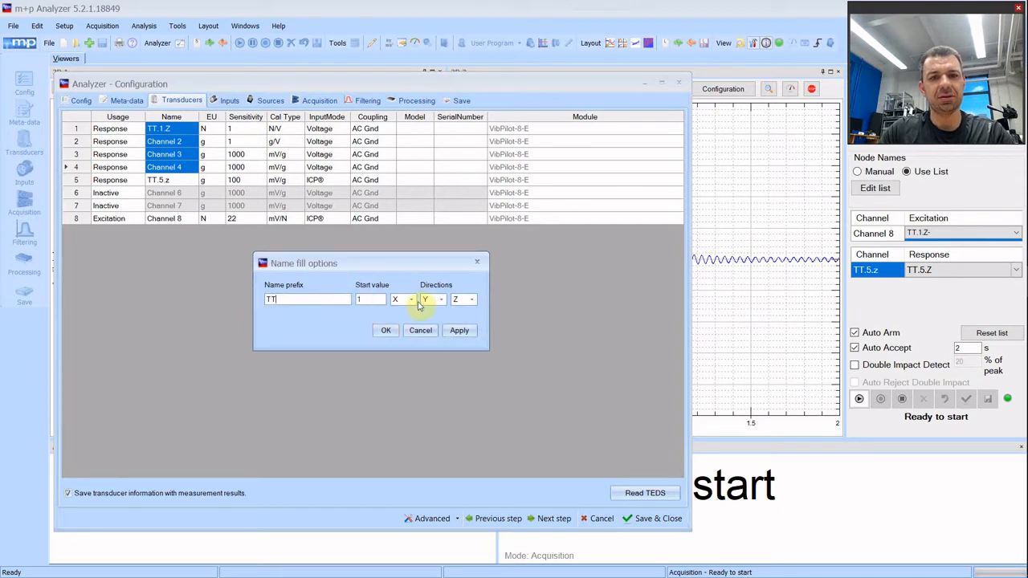
click(409, 300)
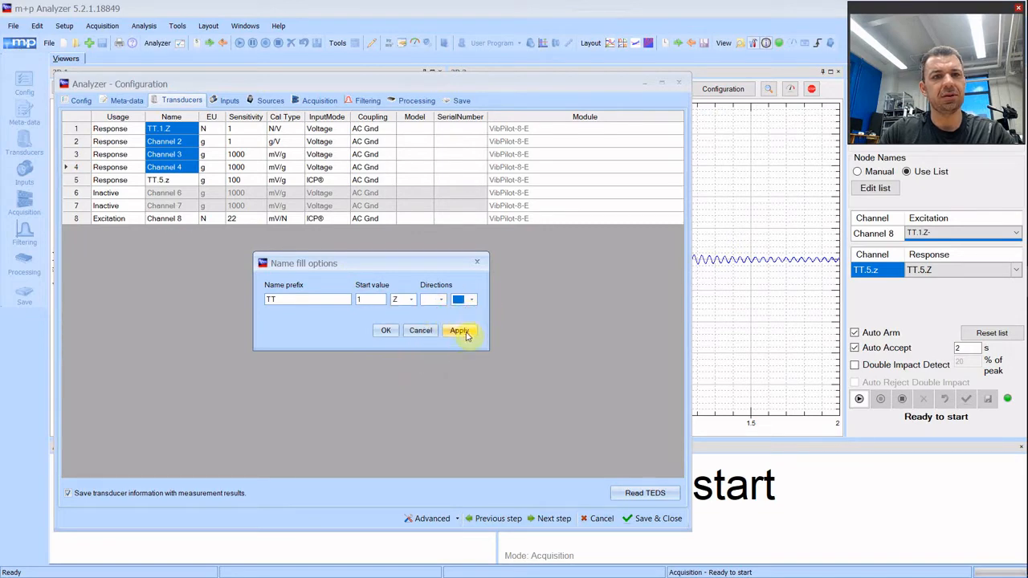
click(460, 331)
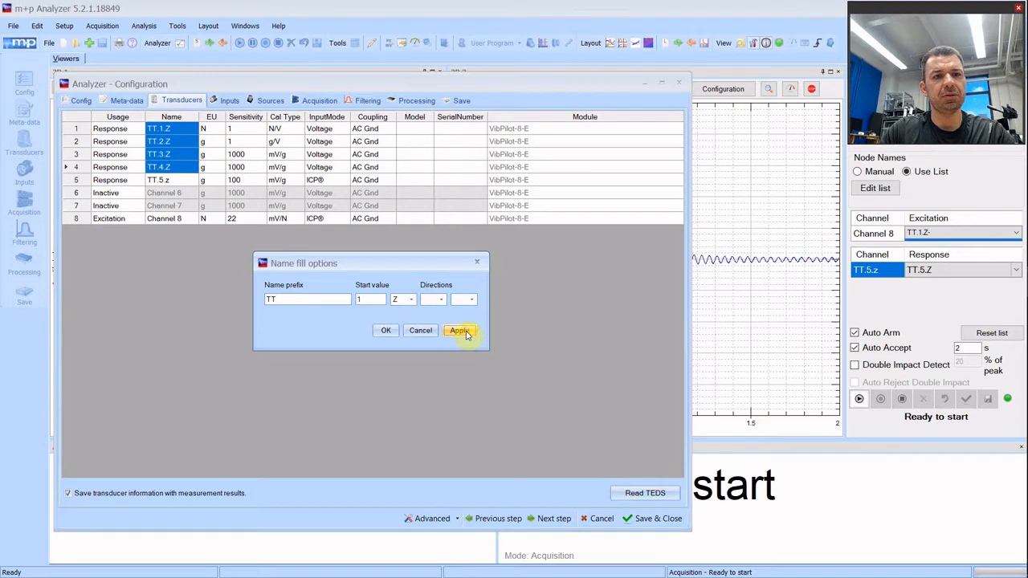
click(459, 331)
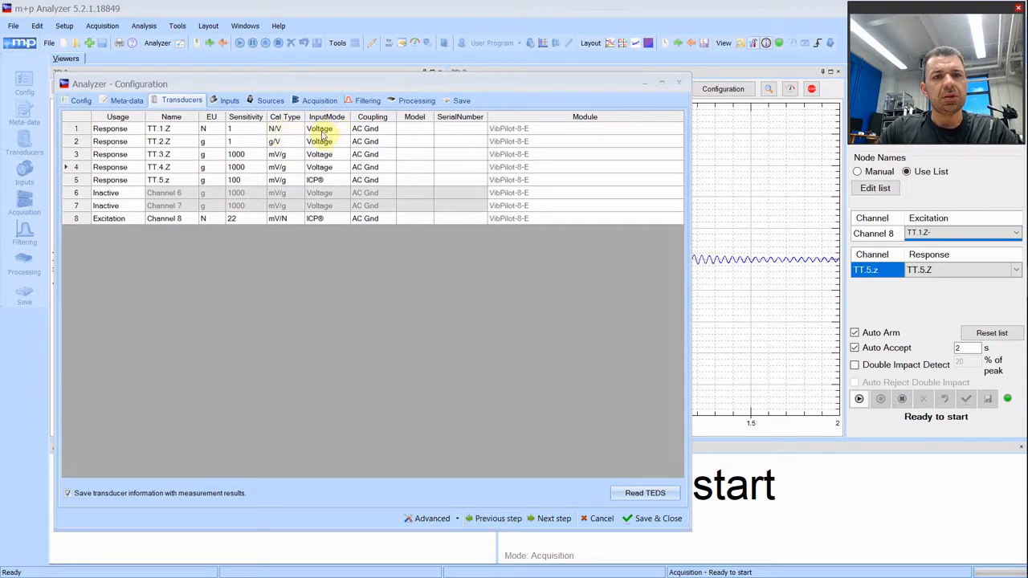
- Switch channels 1–4 to ICPB input mode and enter 100 mV/g sensitivity for each
click(347, 128)
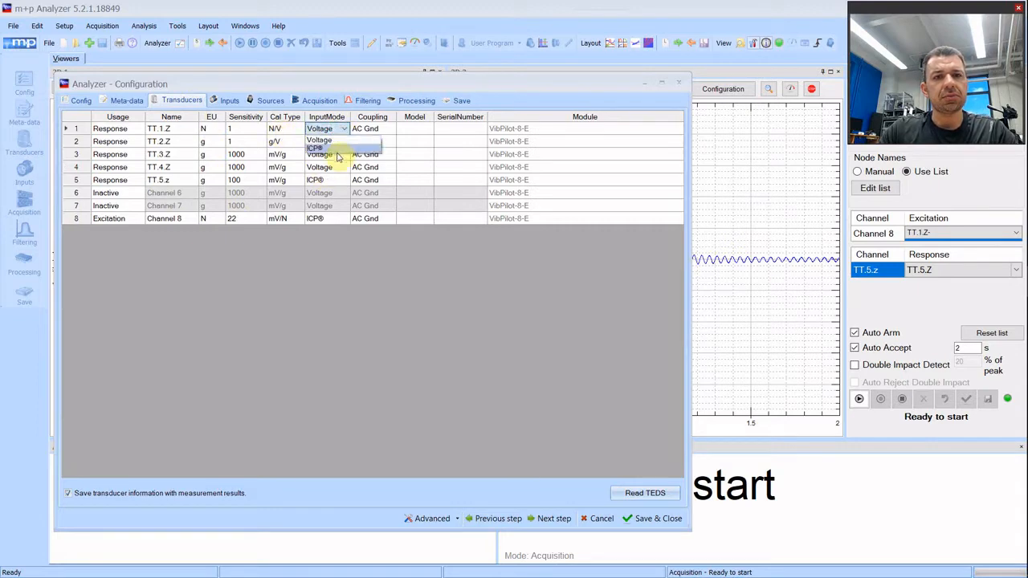
click(315, 148)
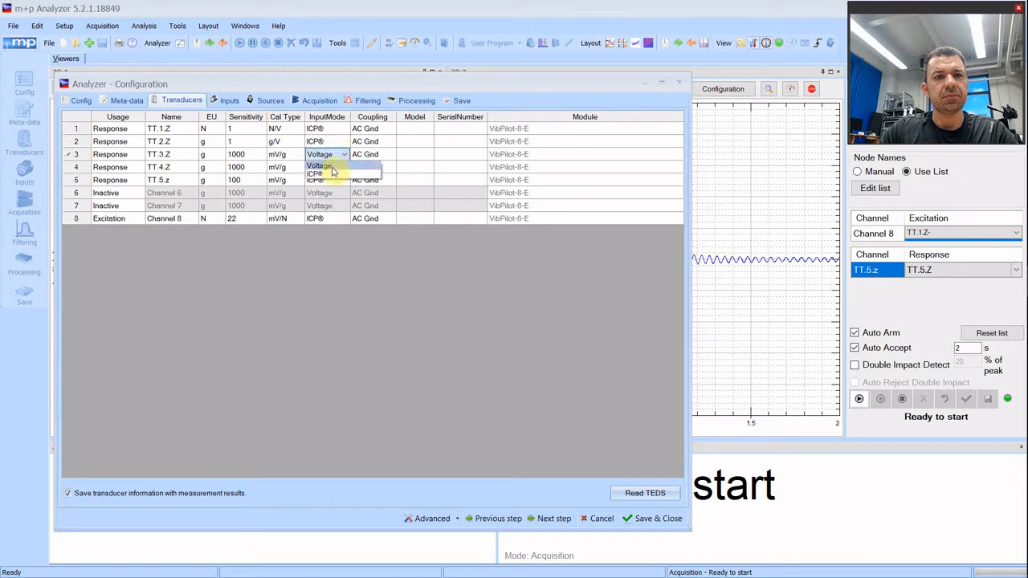
click(324, 167)
text(00)
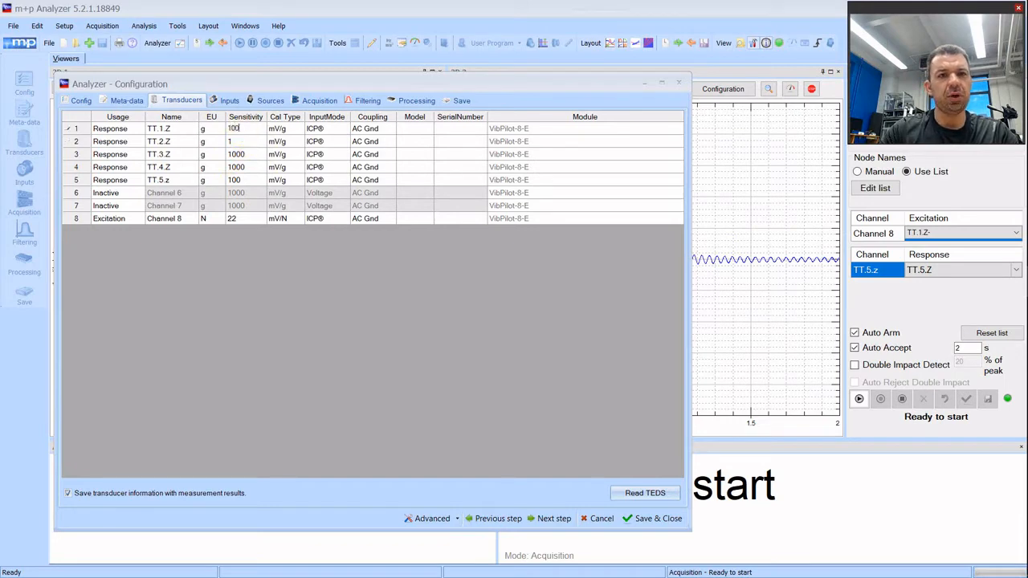
click(236, 141)
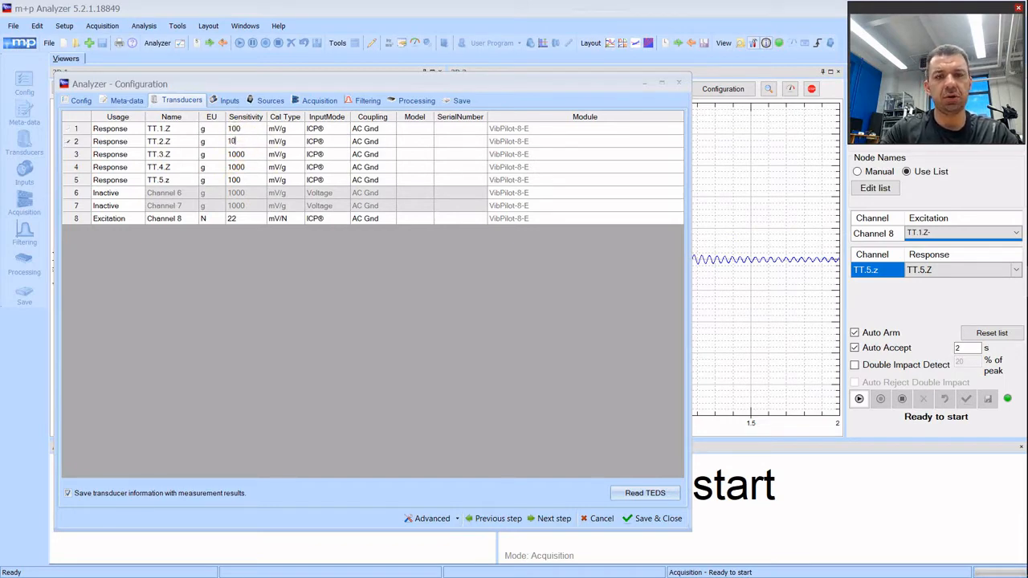
click(241, 154)
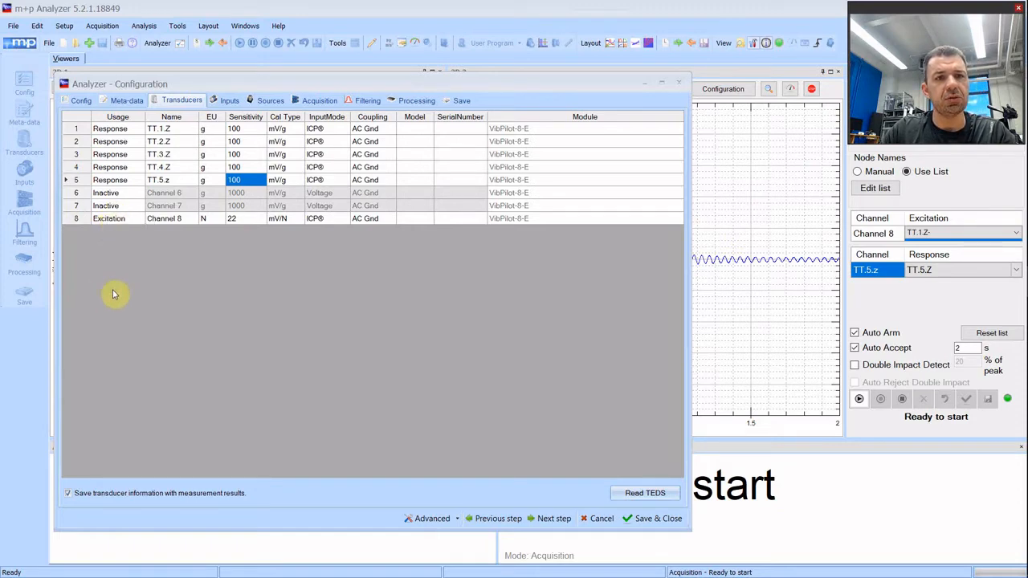
mouse_move(170, 220)
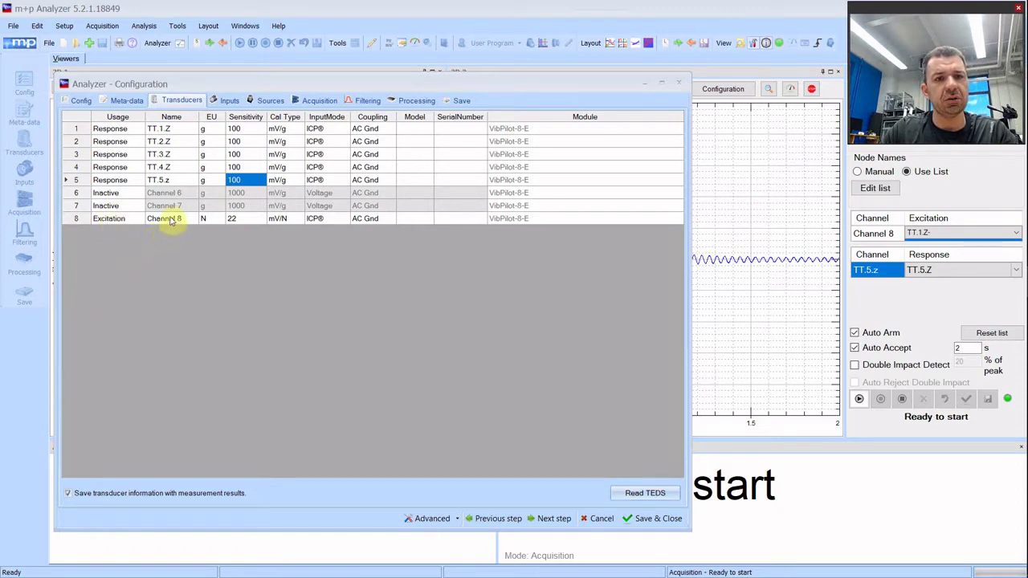
- Rename excitation channel 8 to TT.4.z- and set its sensitivity to 21.5 mV/N
click(164, 219)
text(TT)
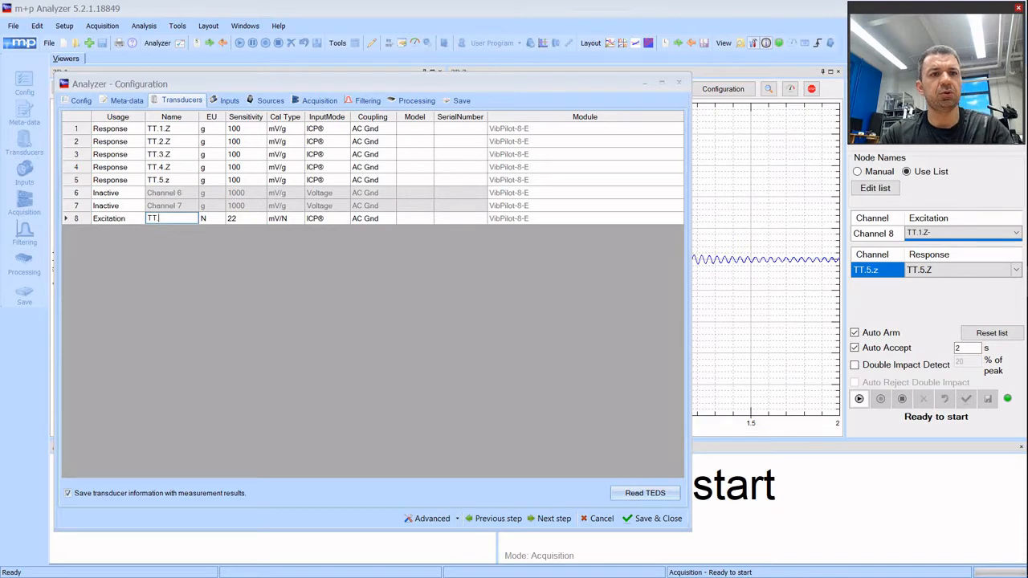
key(Backspace)
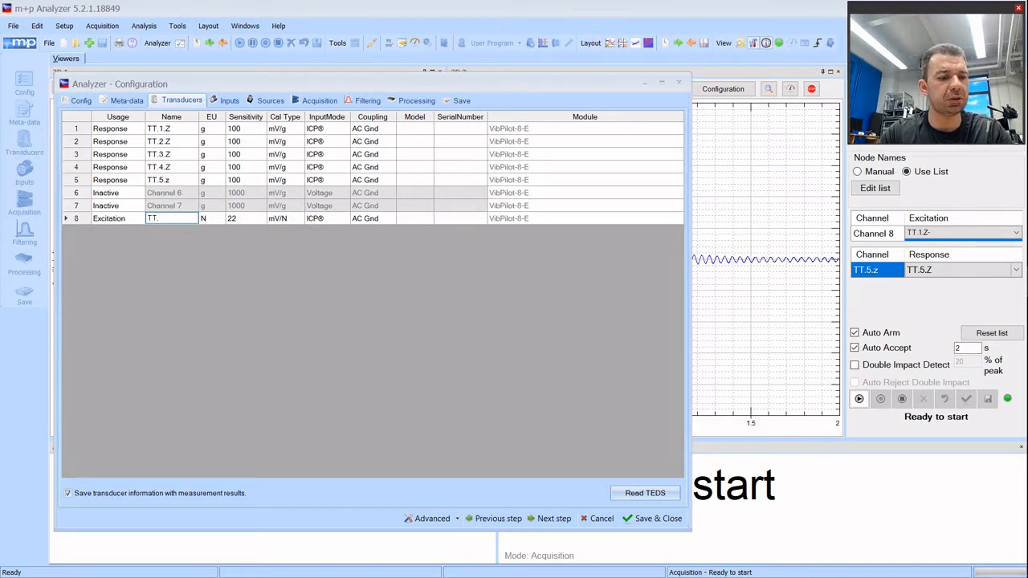
mouse_move(251, 219)
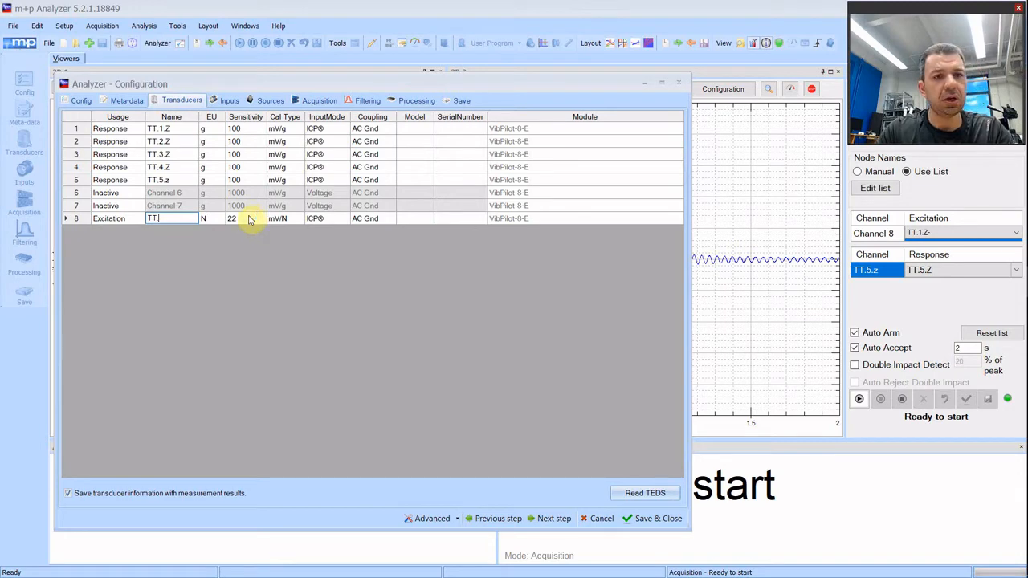
text(TT.4.z-)
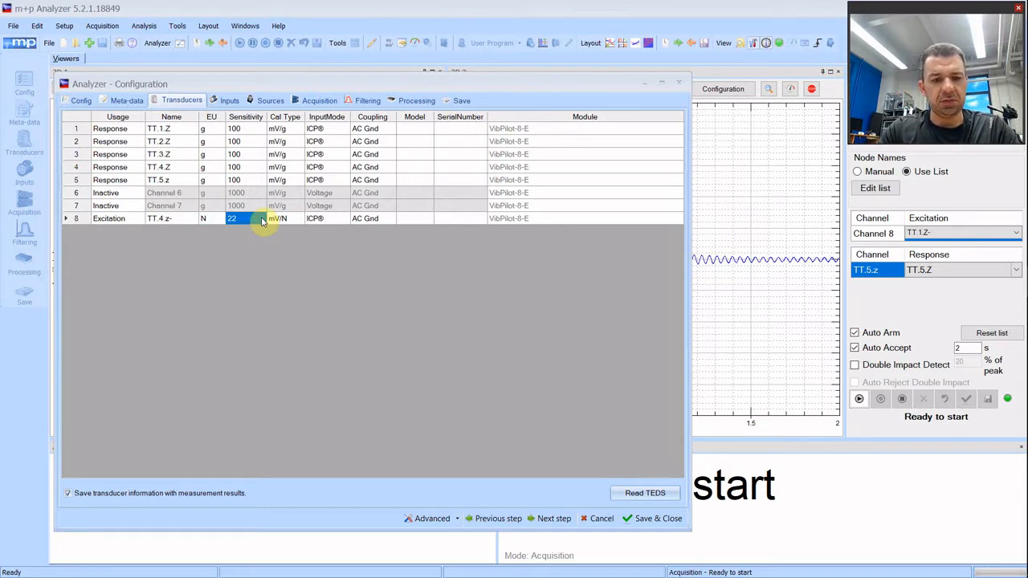
text(21.5)
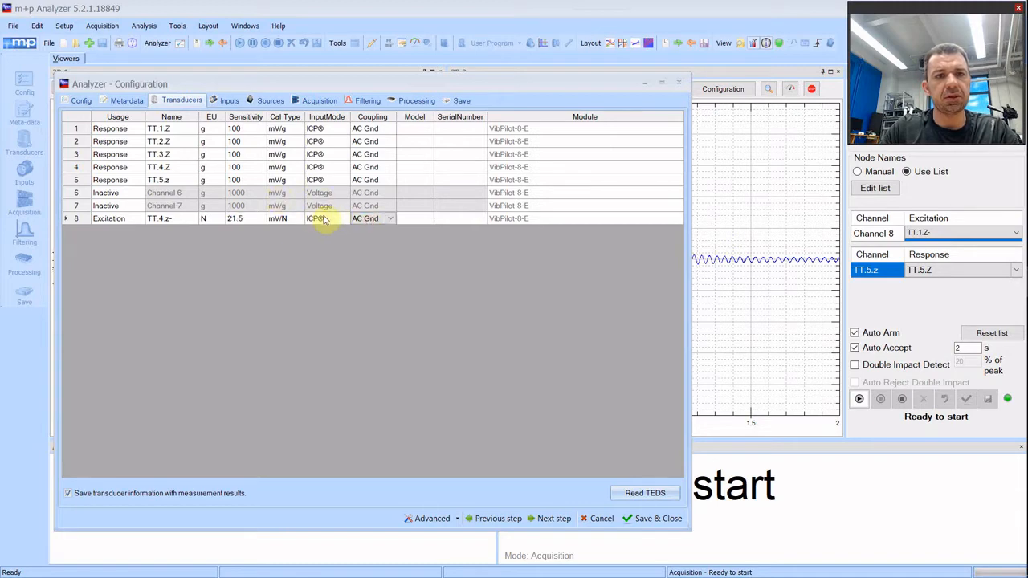
mouse_move(379, 313)
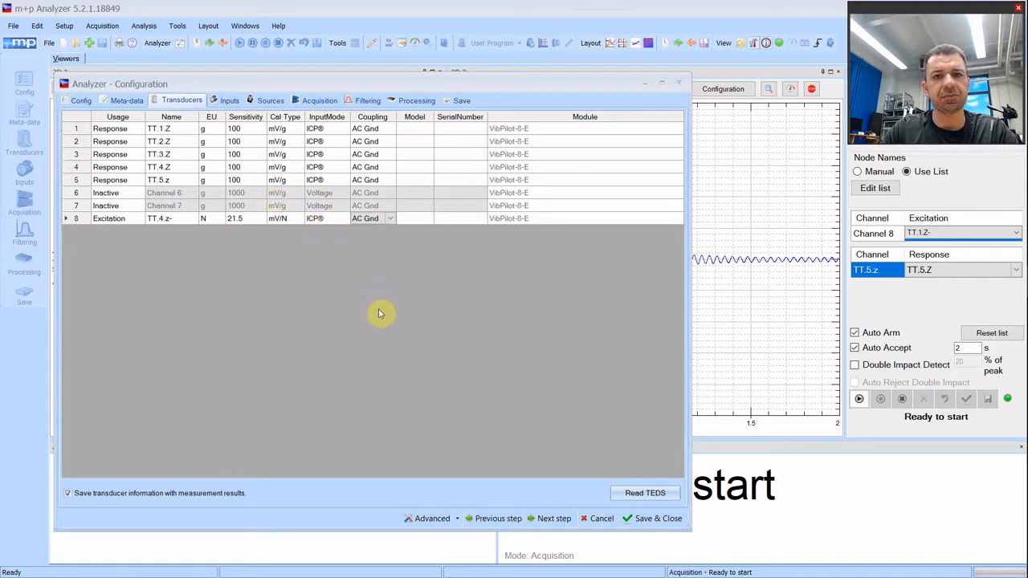
mouse_move(553, 519)
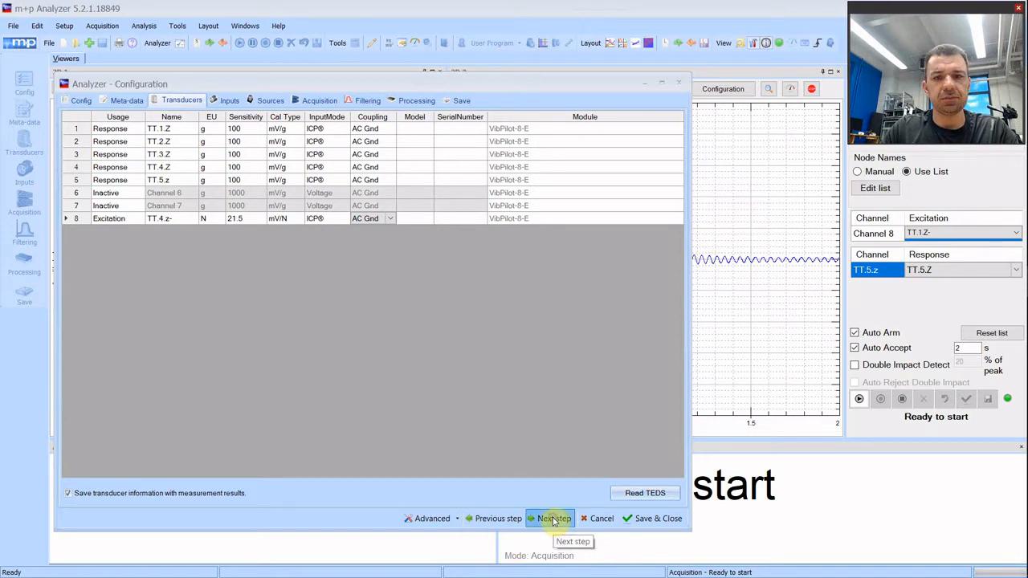
- Advance the wizard to the Inputs step listing the eight channels
click(556, 519)
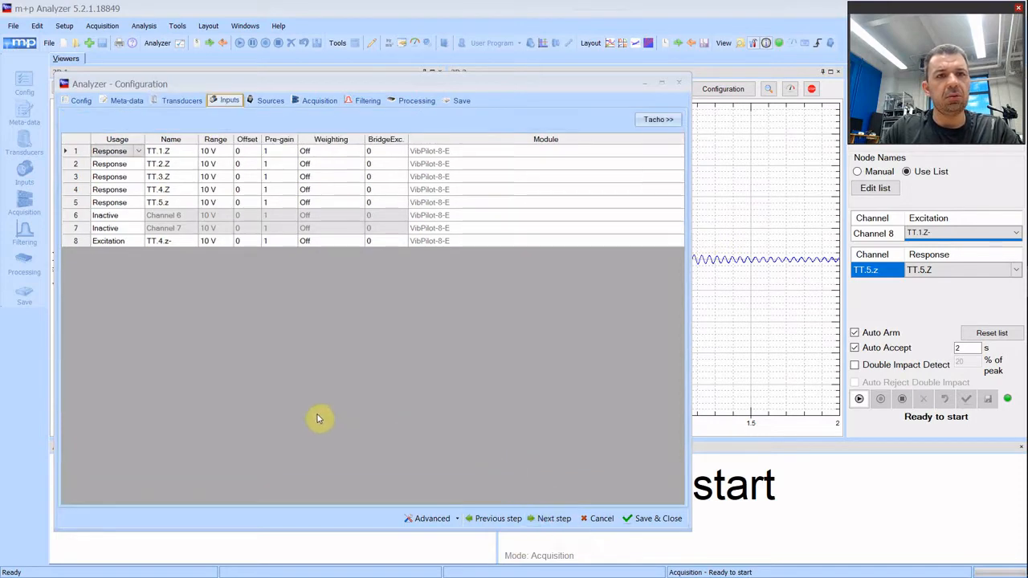
mouse_move(357, 241)
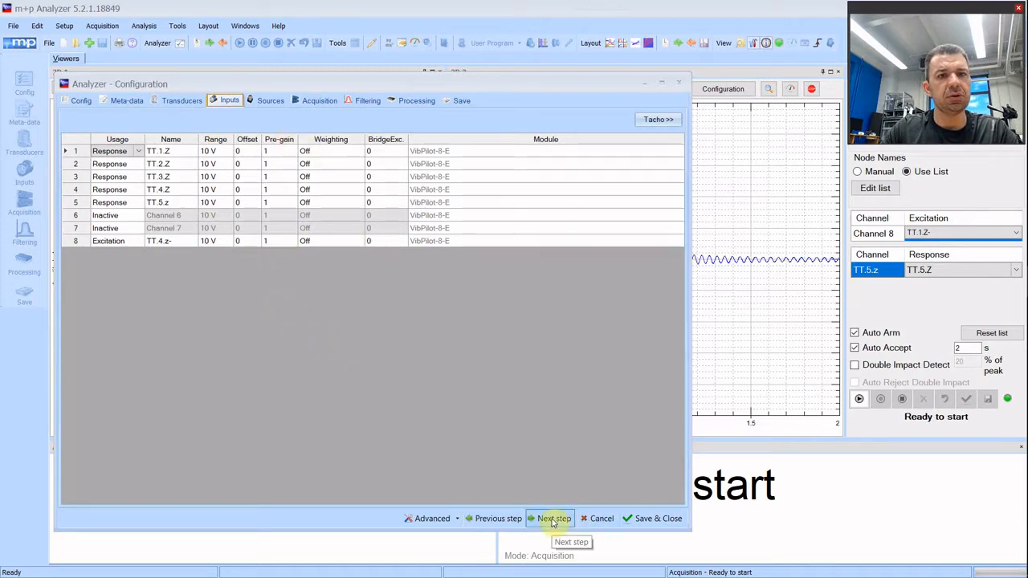
- On the Sources step, make source 1 active with Burst Random excitation mode
click(552, 517)
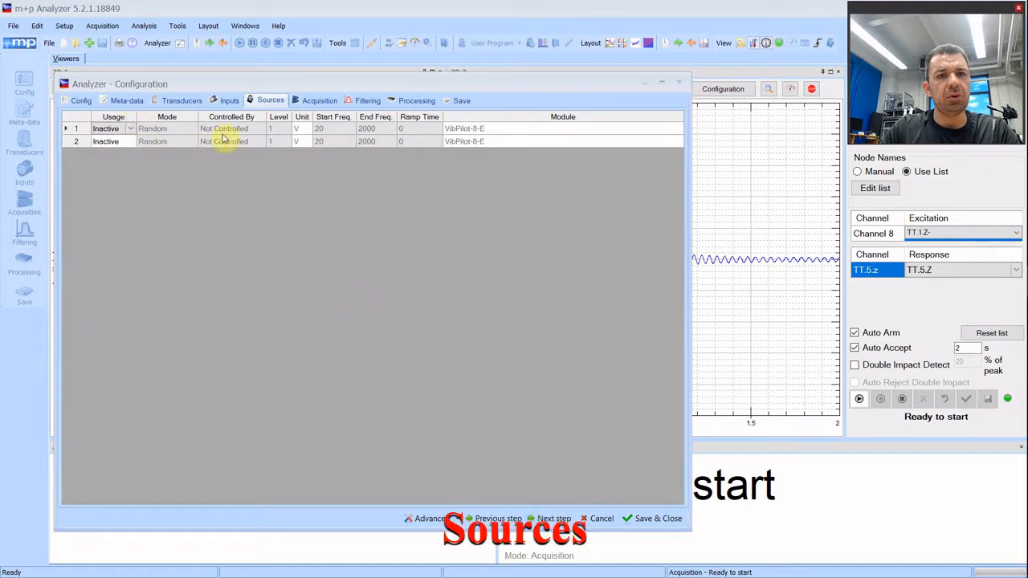
mouse_move(243, 171)
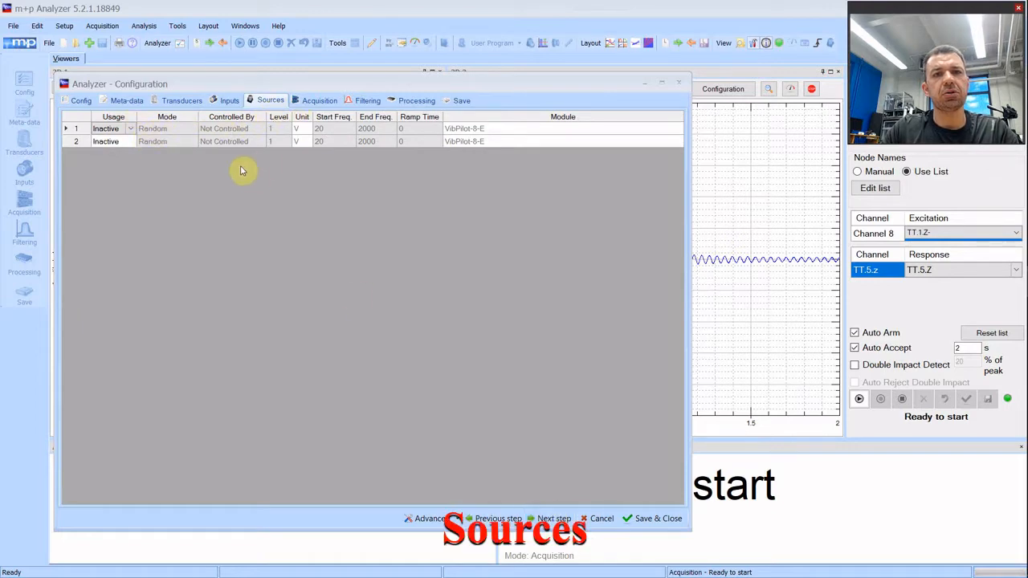
mouse_move(154, 173)
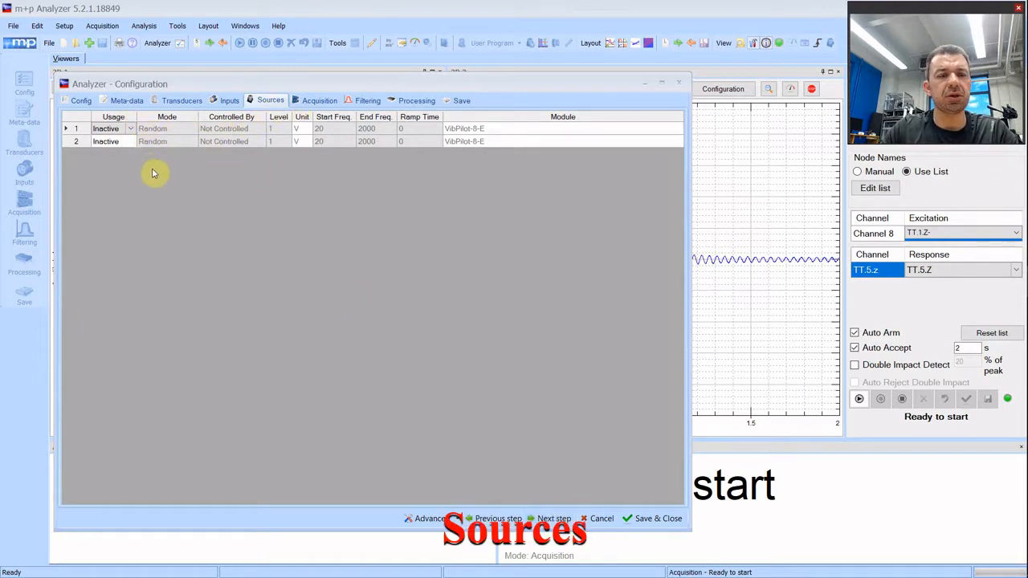
mouse_move(128, 189)
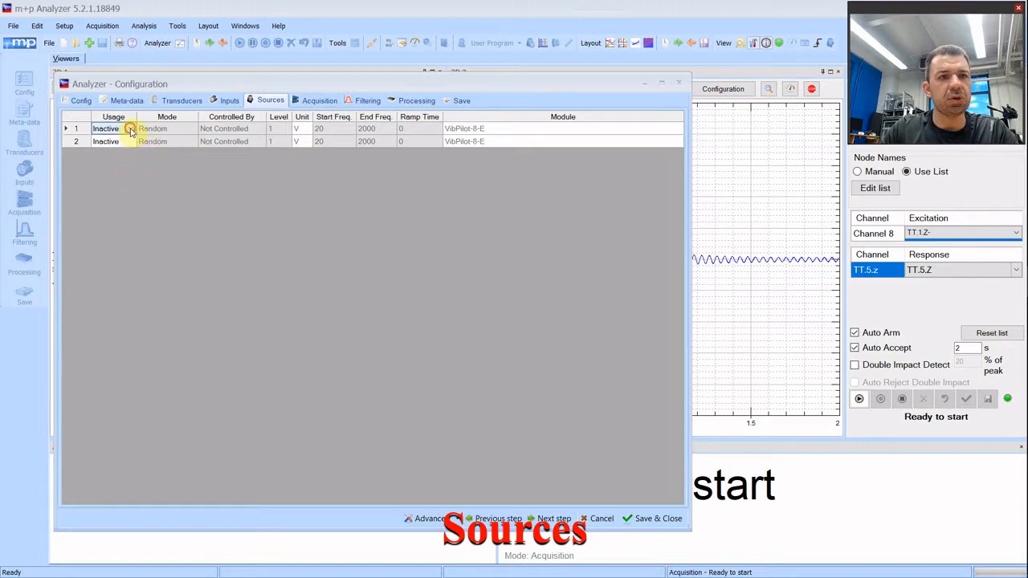
click(129, 128)
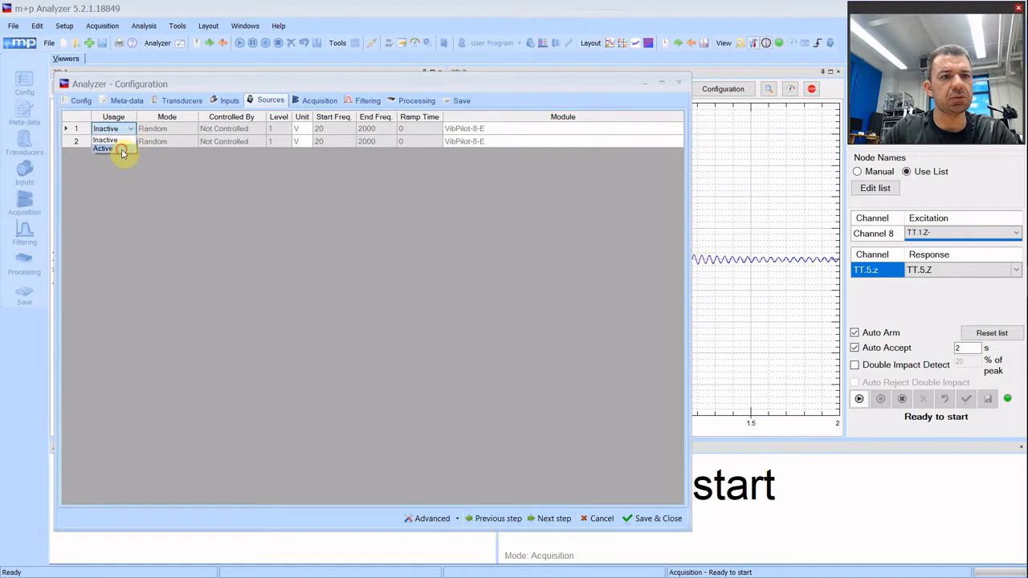
click(103, 149)
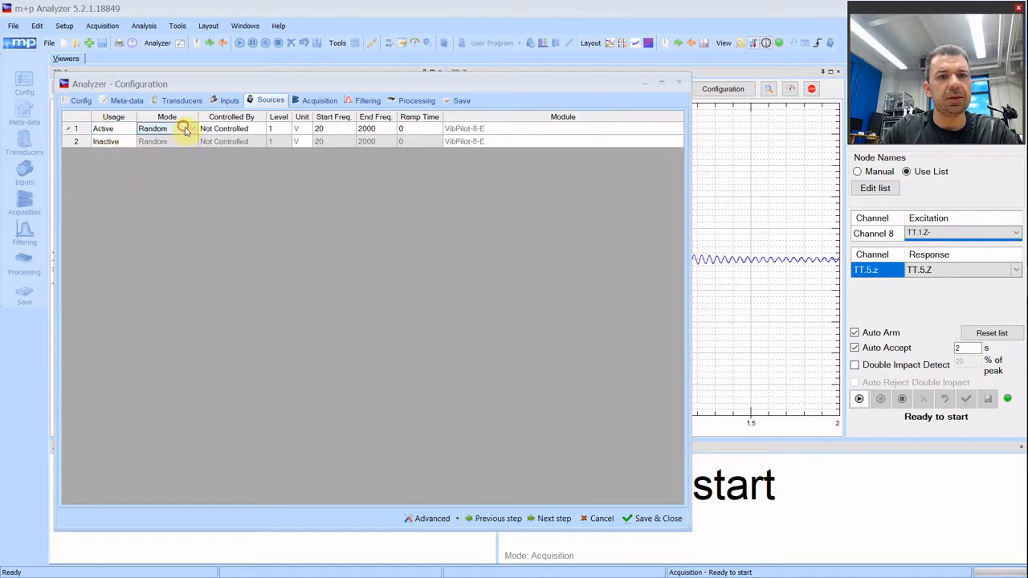
click(187, 128)
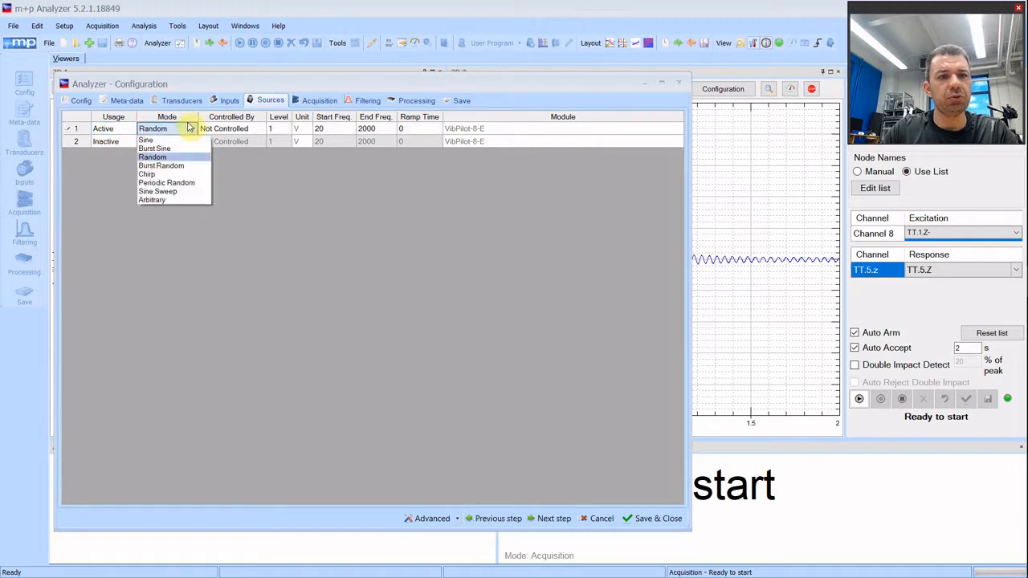
click(151, 157)
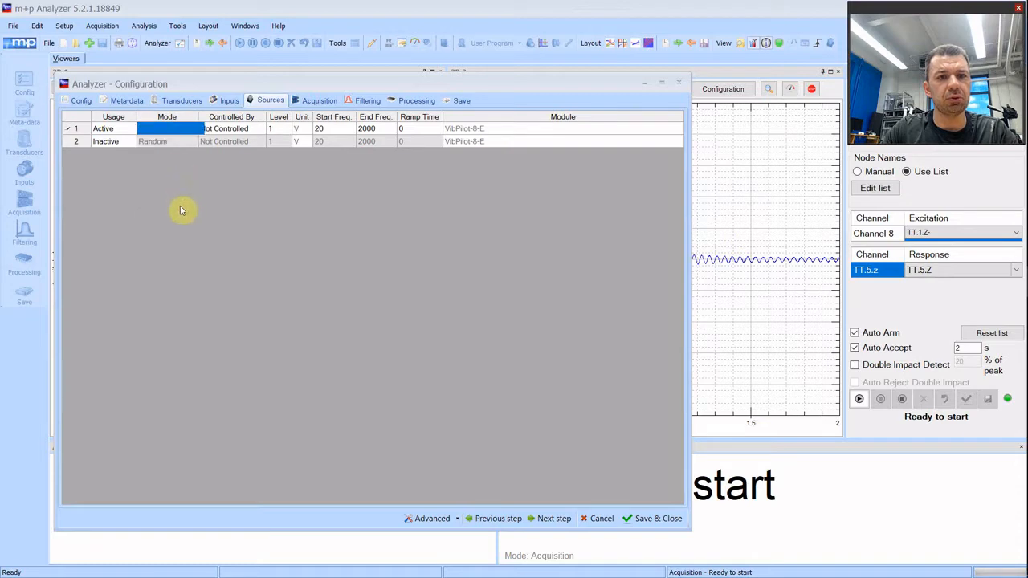
click(167, 128)
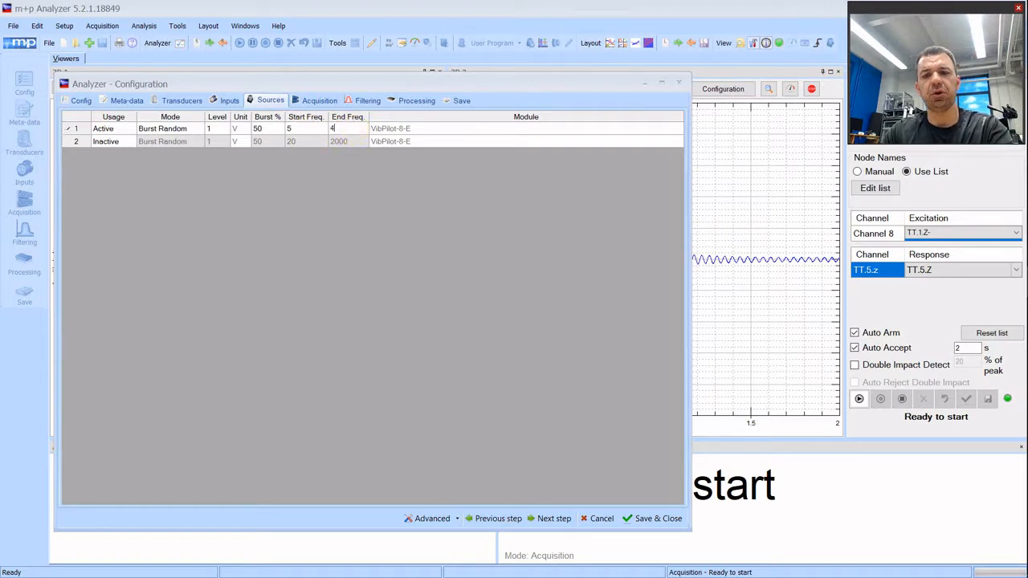
- Set source 1 to sweep 5–400 Hz at an output level of 0.02 V
text(400)
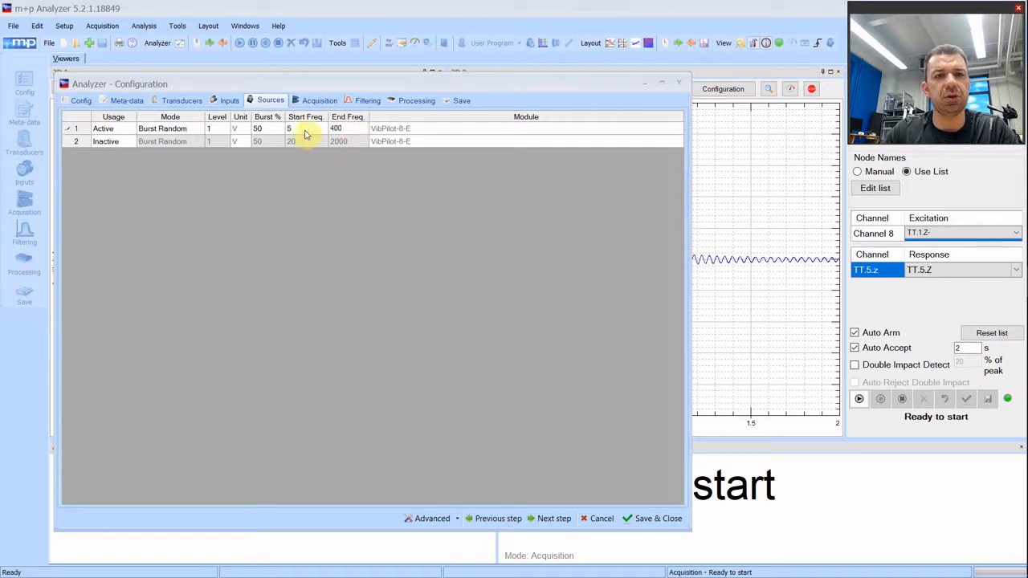
click(305, 128)
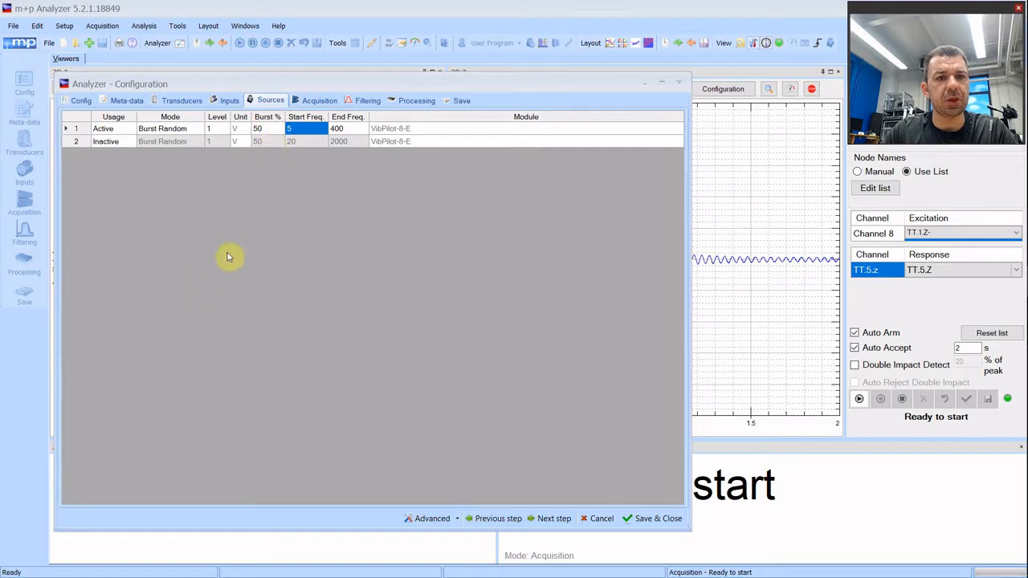
click(215, 129)
text(0.02)
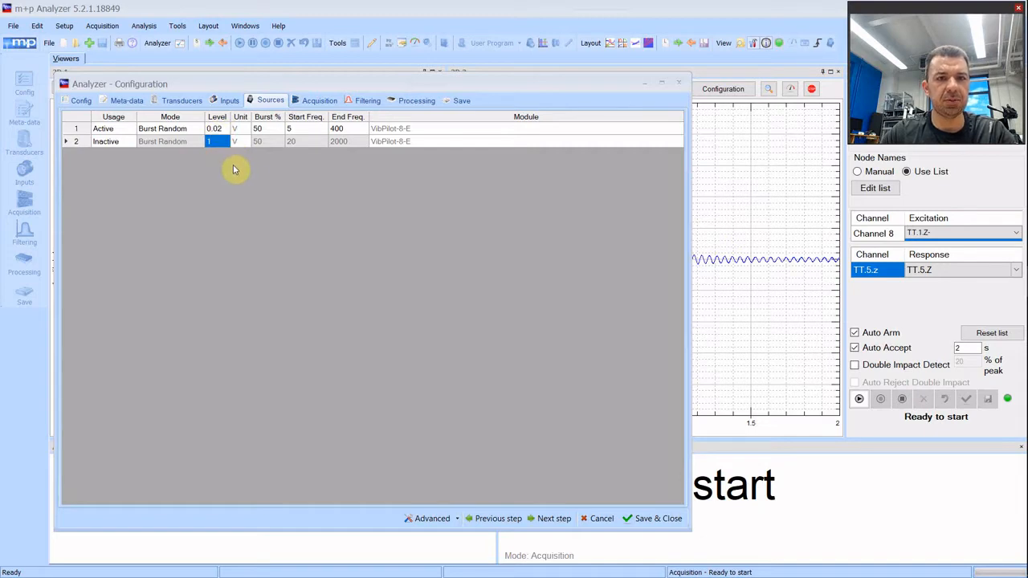
click(216, 128)
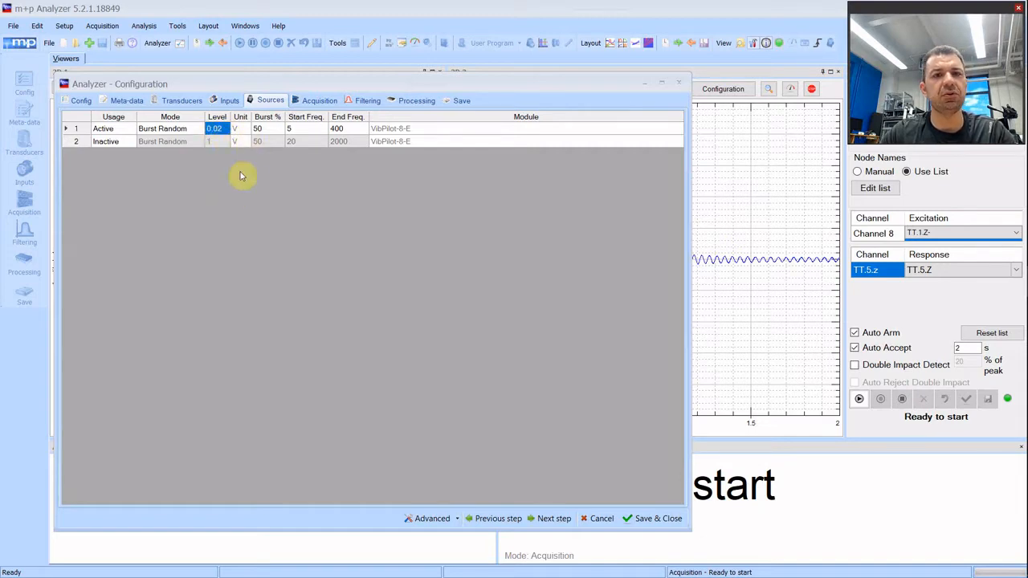
mouse_move(260, 162)
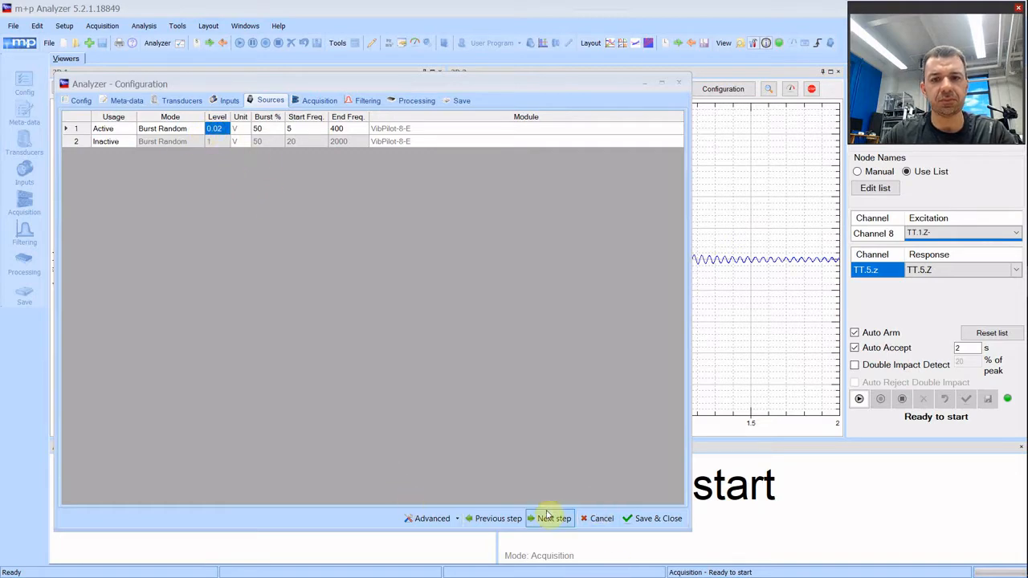
- On the Acquisition step, set 15 blocks over 30 s with Manual arm and scope mode arming
click(556, 517)
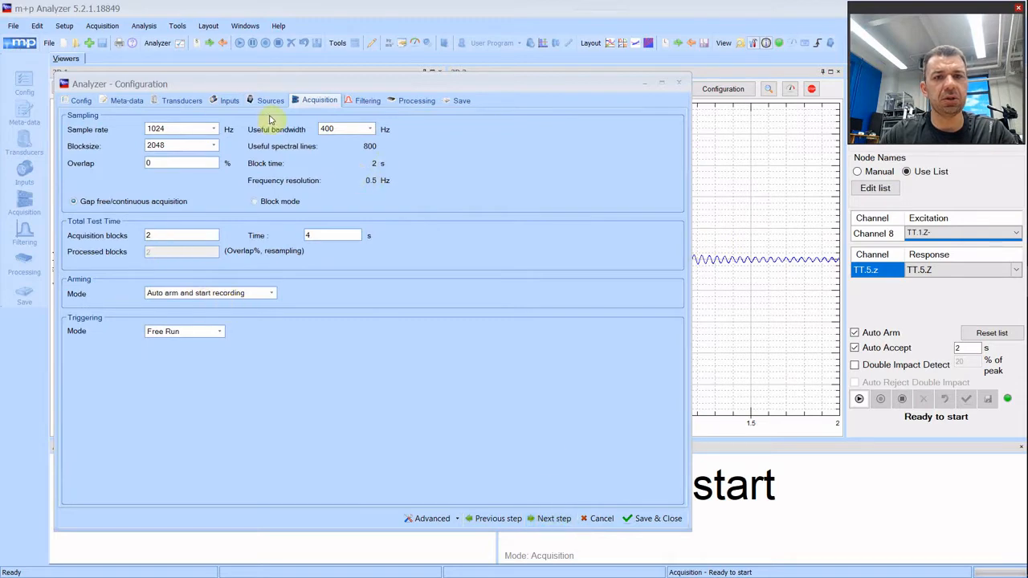
mouse_move(337, 206)
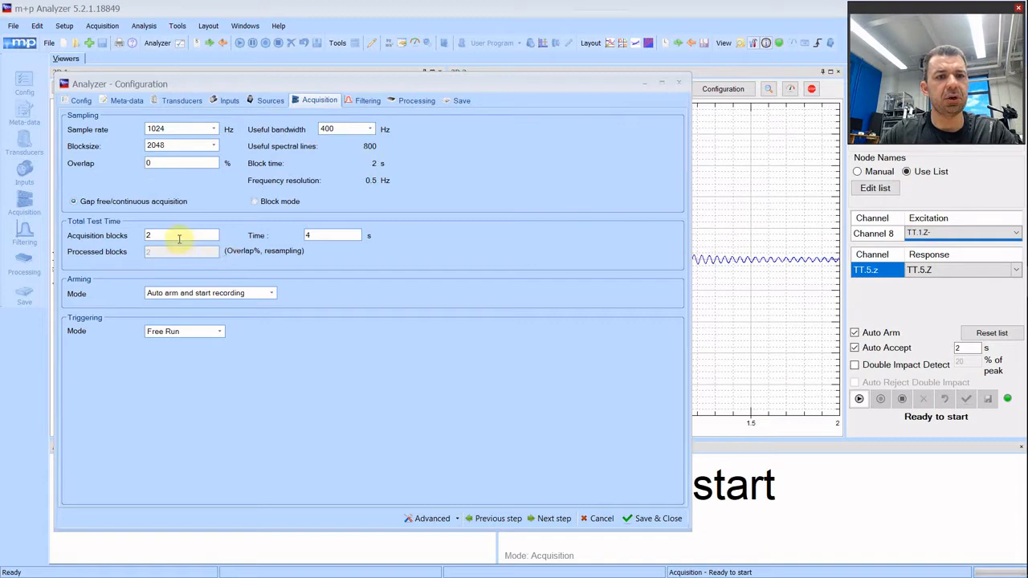
click(177, 235)
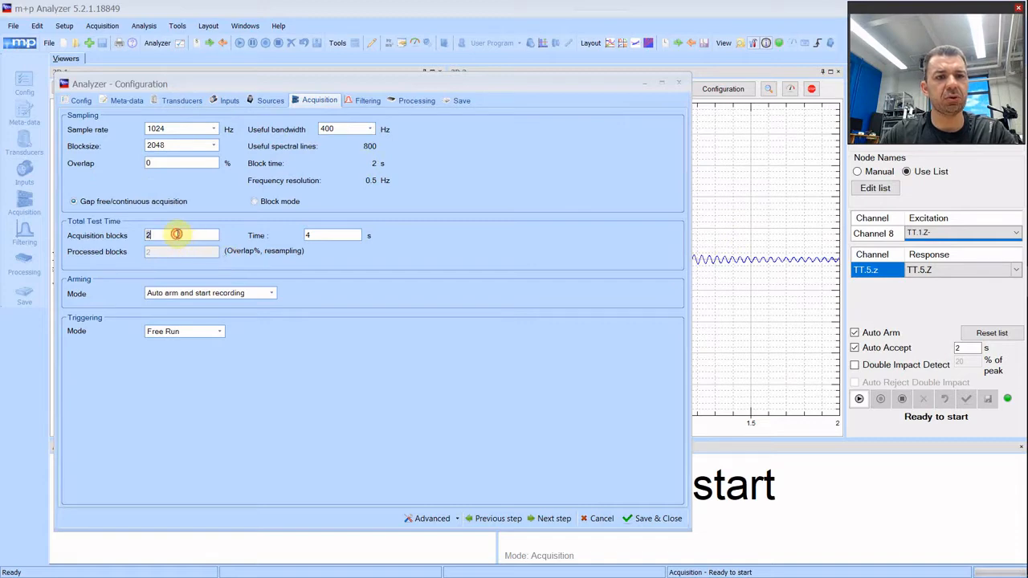
text(15)
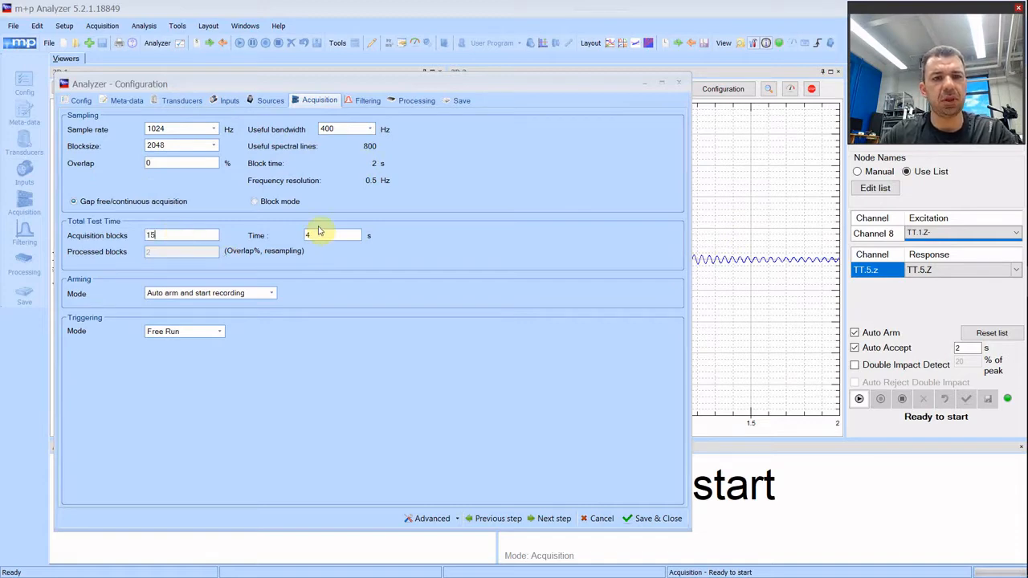
text(30)
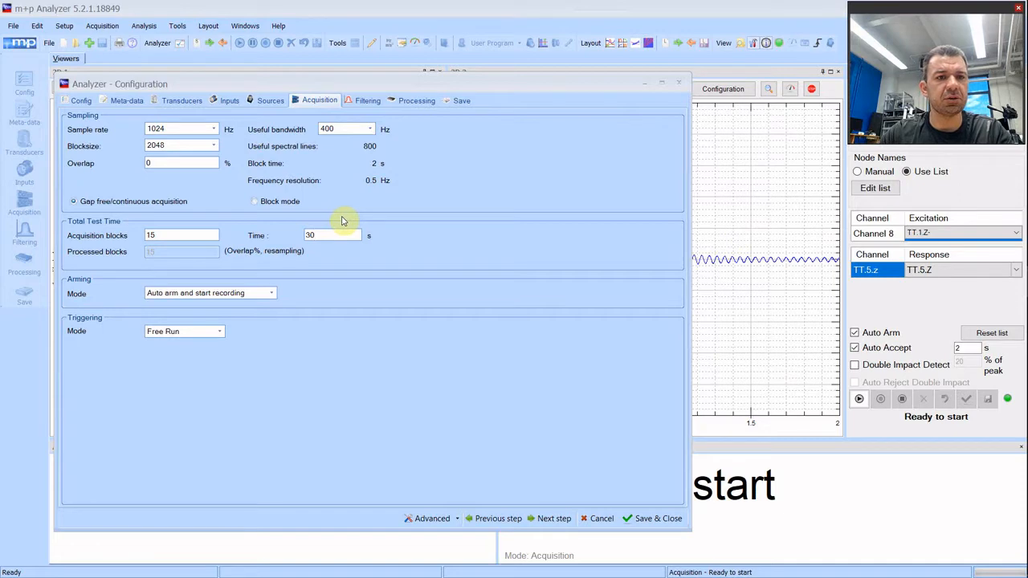
click(330, 234)
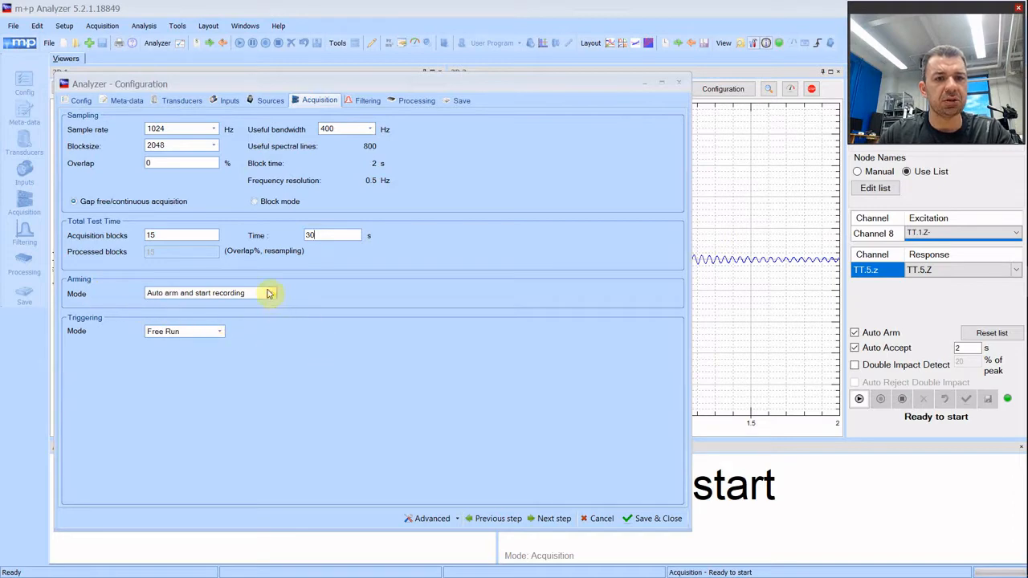
click(270, 293)
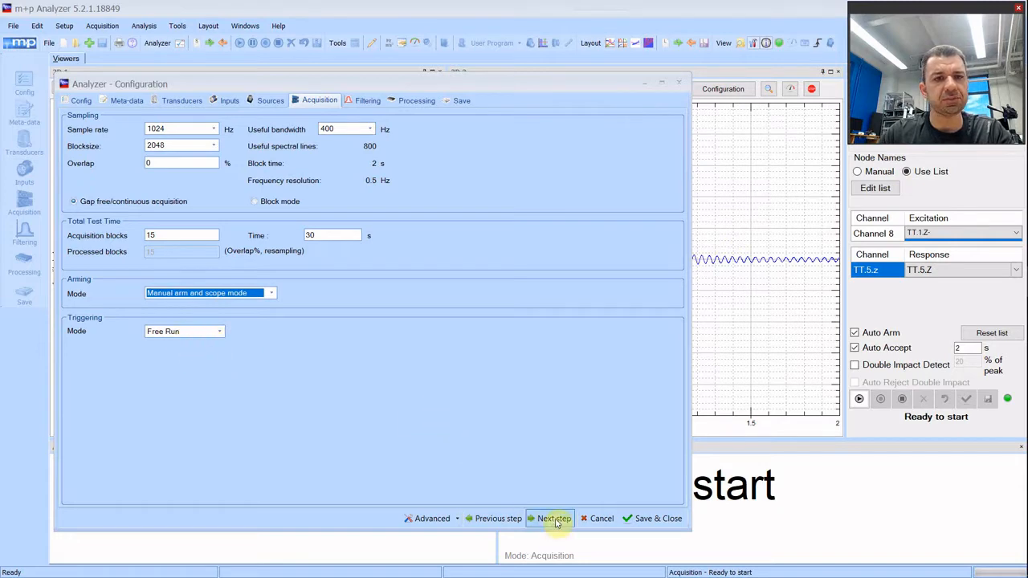
- On the Processing step, set Function to FRF with a Uniform window and continue to Save
click(552, 518)
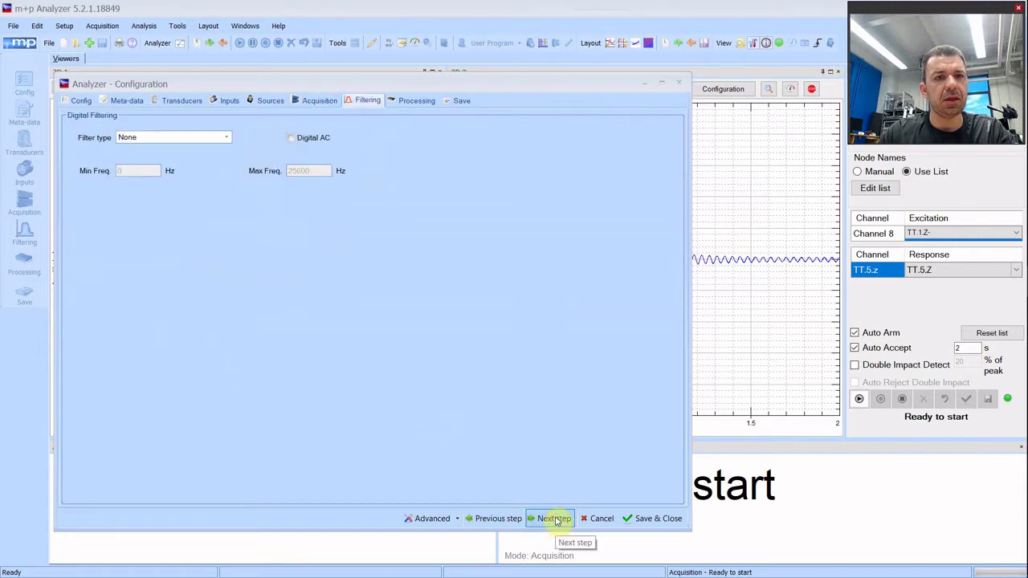
click(550, 517)
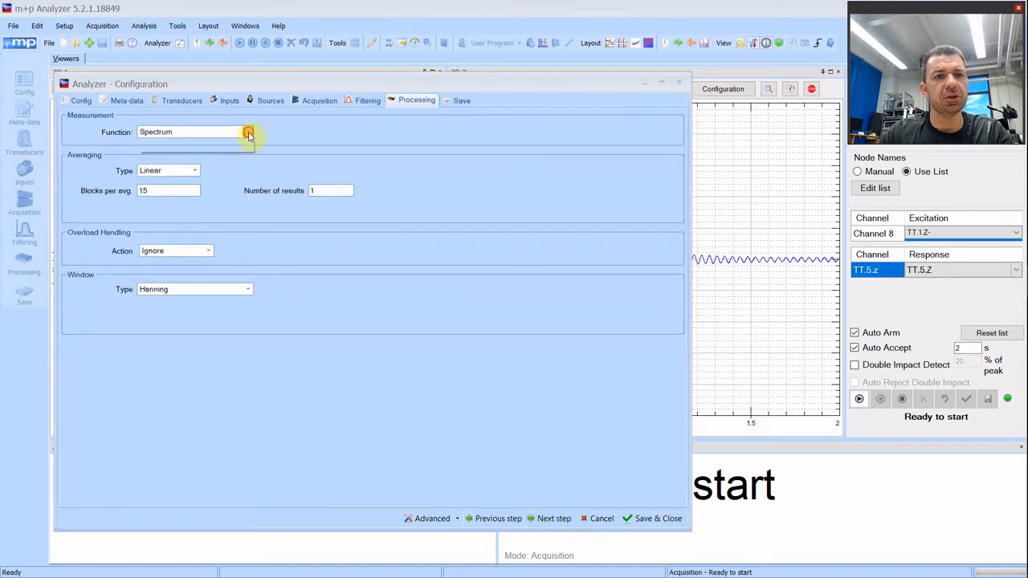
click(247, 131)
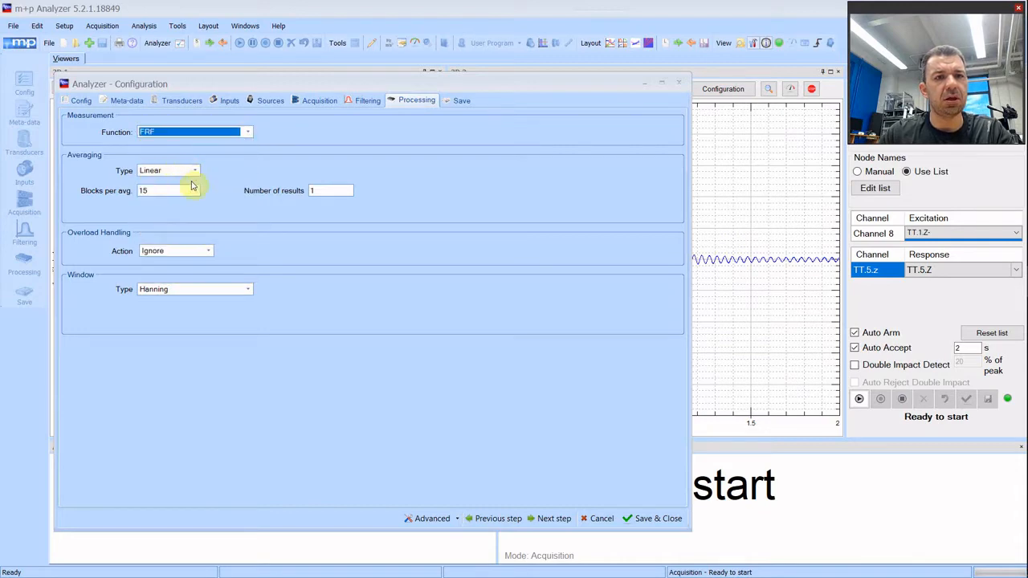
mouse_move(103, 269)
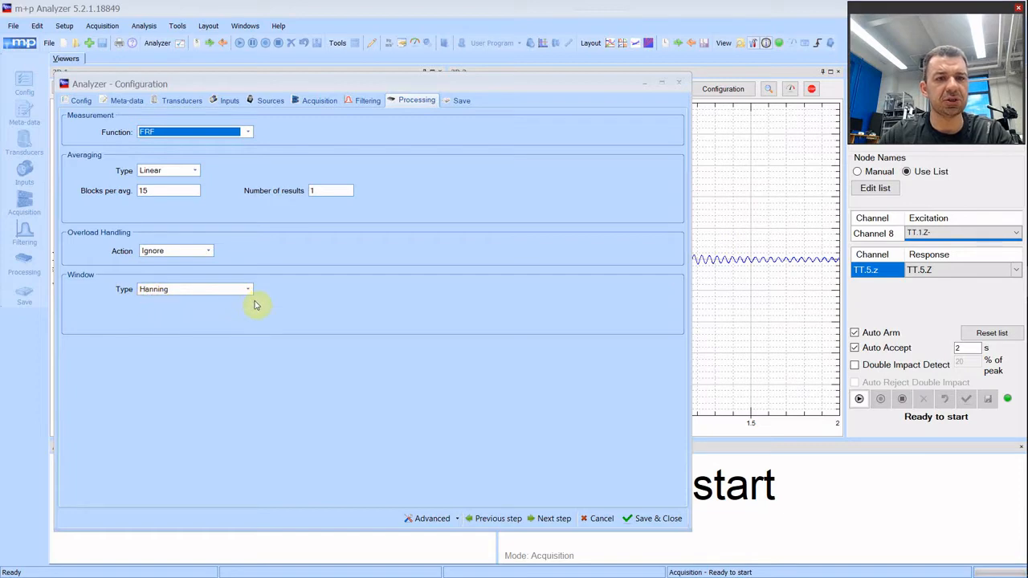
click(247, 289)
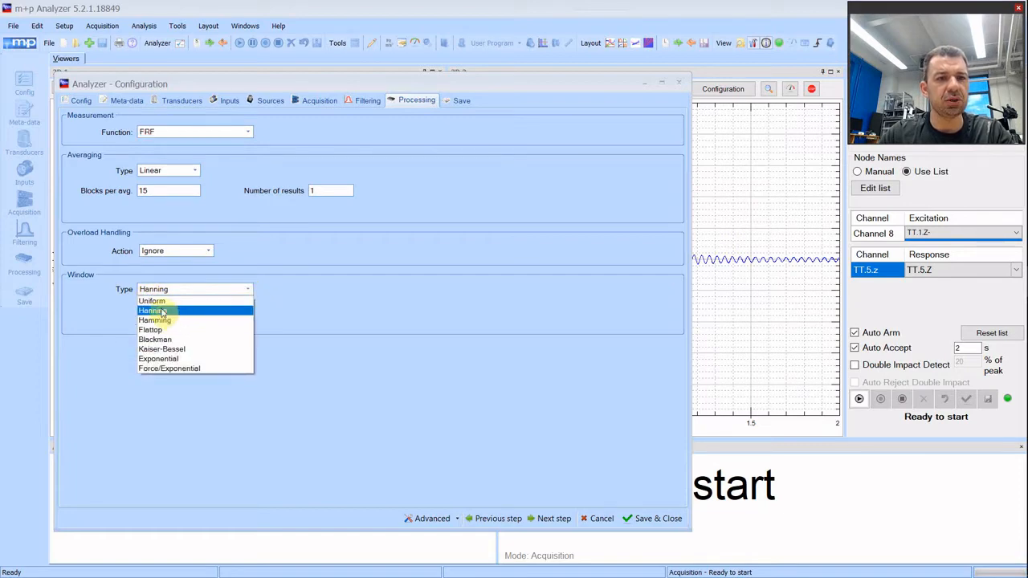
click(151, 302)
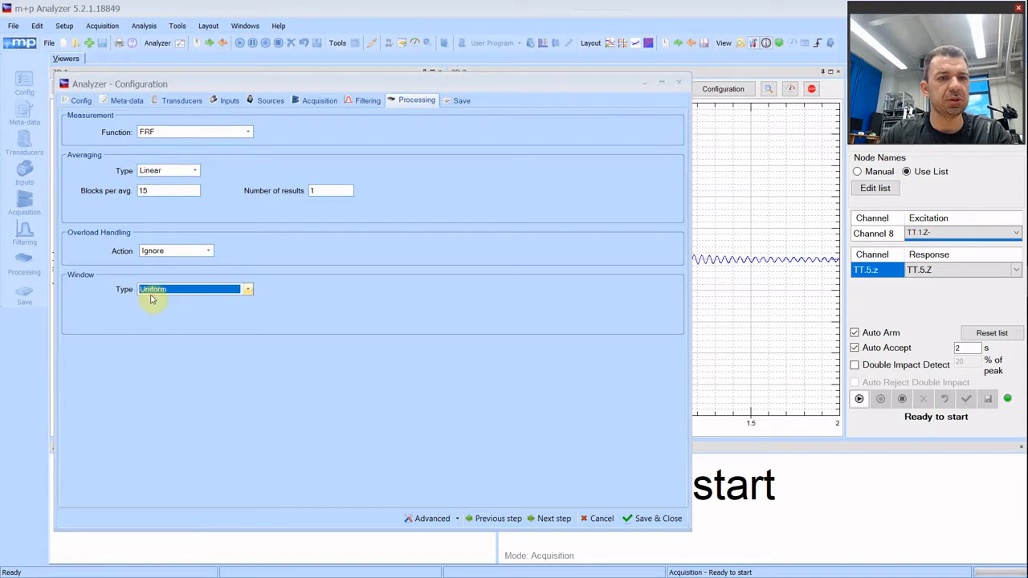
mouse_move(372, 387)
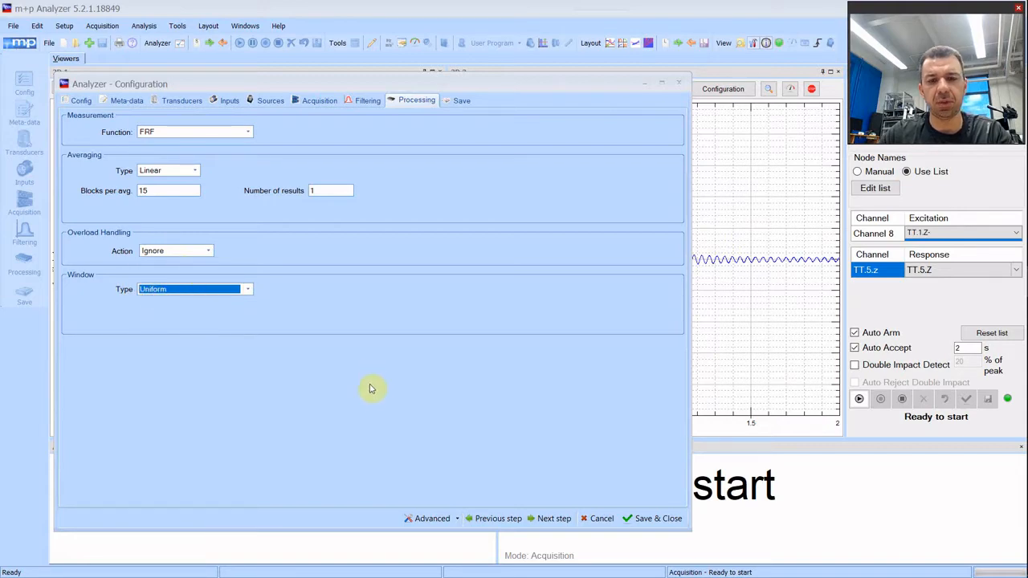
mouse_move(549, 517)
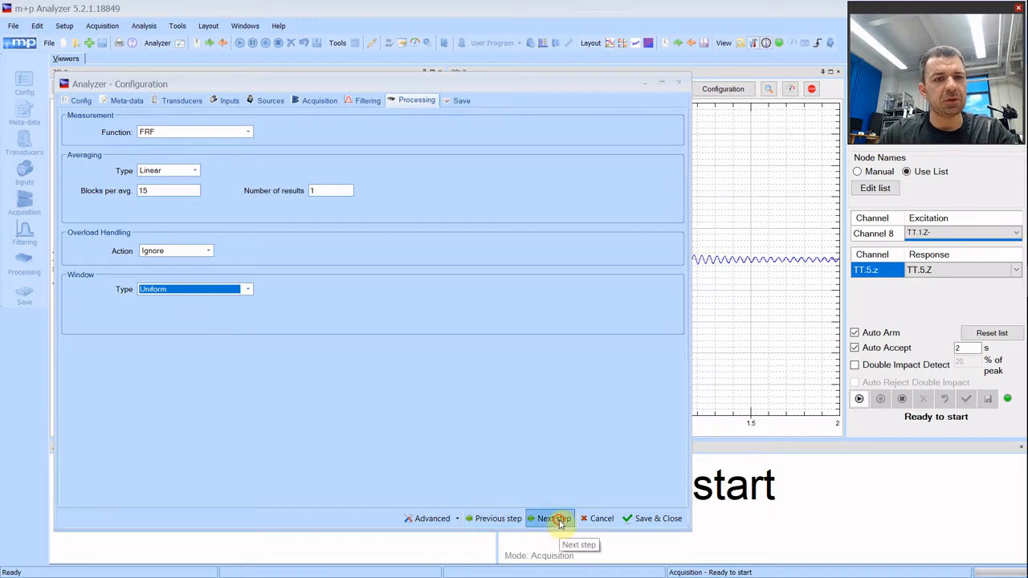
click(552, 517)
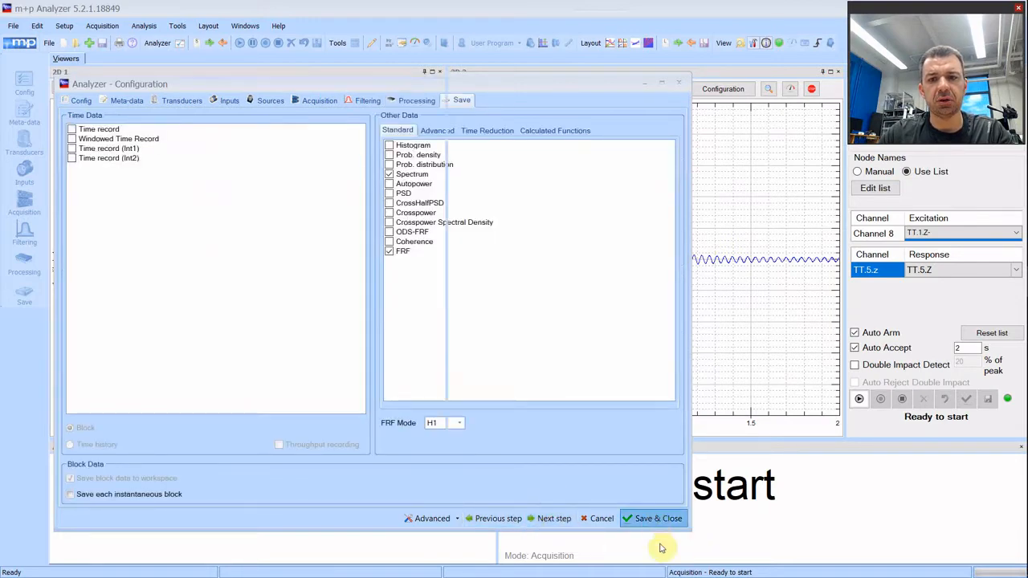
- Save and close the configuration to return to the measurement view
click(652, 519)
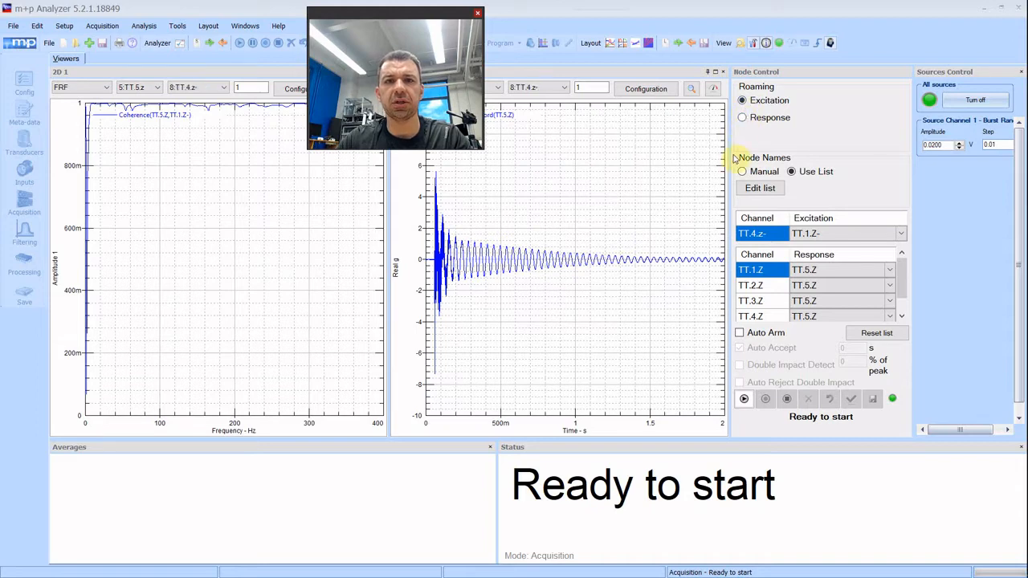
- Make the response roaming, delete the old NodeList and create a new list named listshaker
click(742, 117)
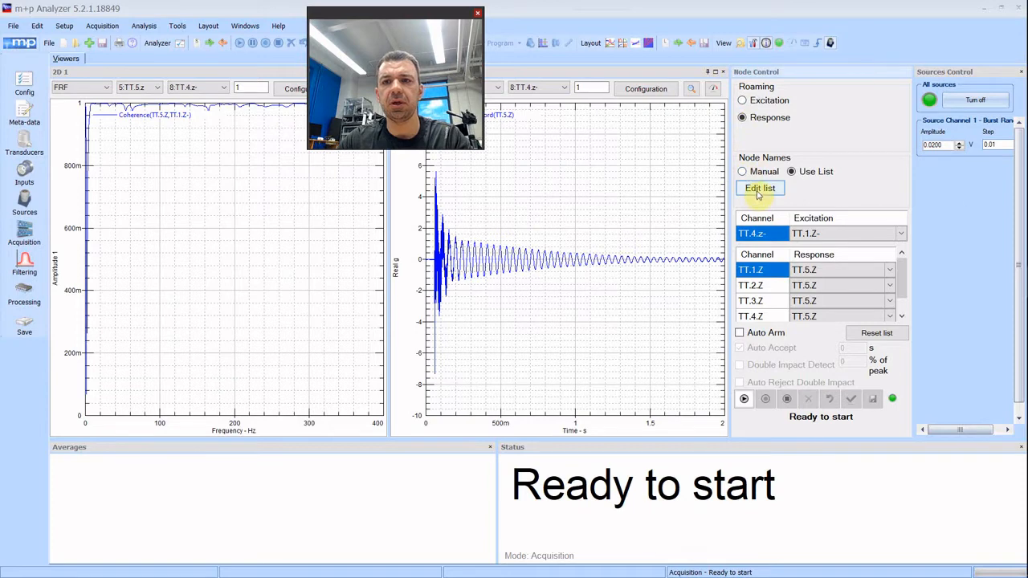
mouse_move(760, 188)
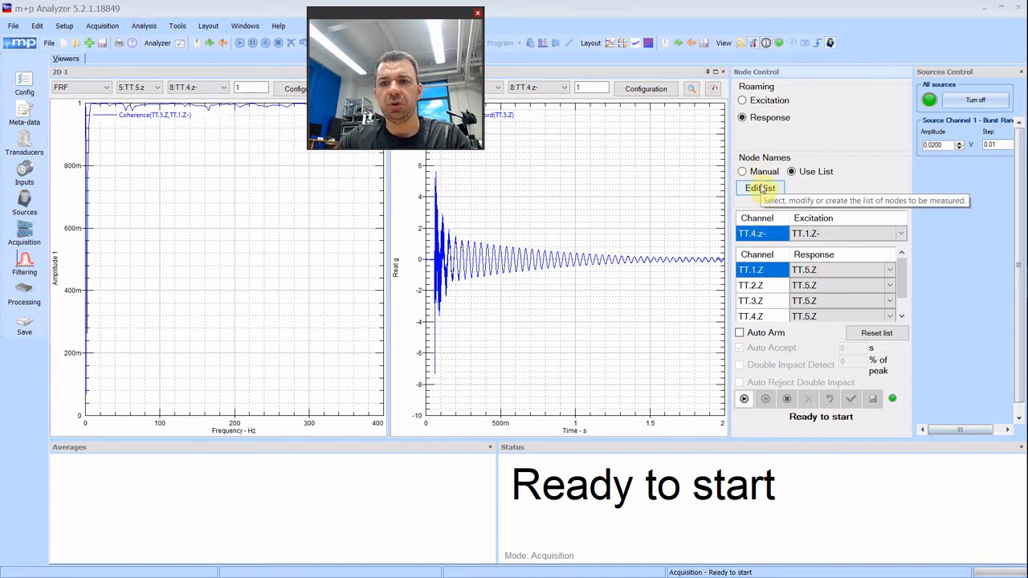
click(758, 186)
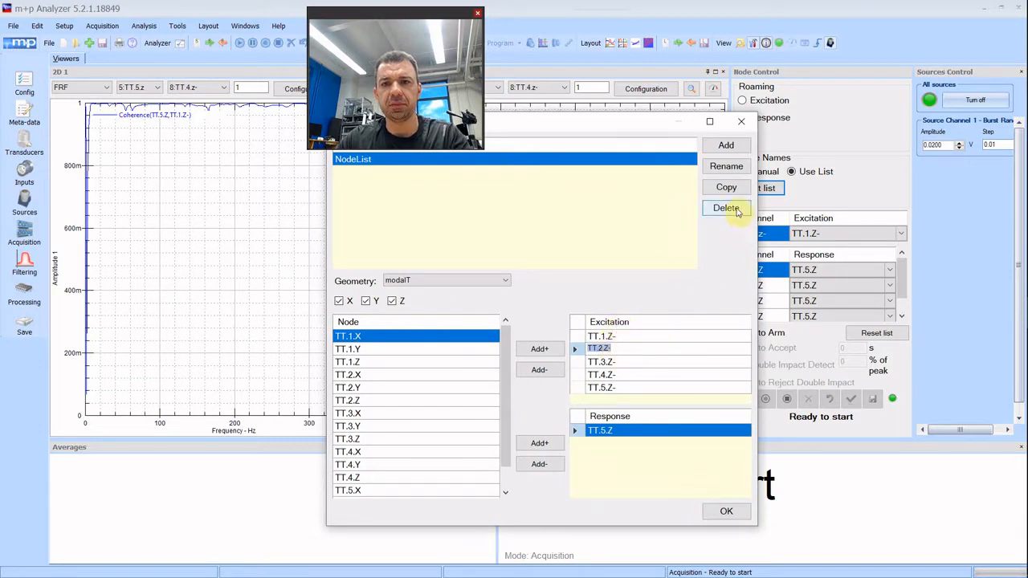
click(725, 208)
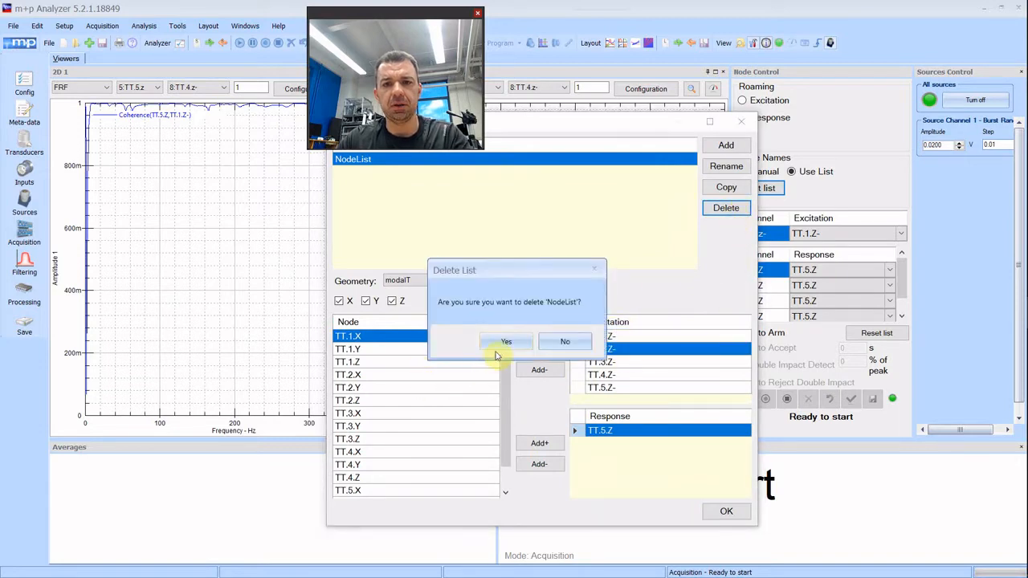
click(506, 341)
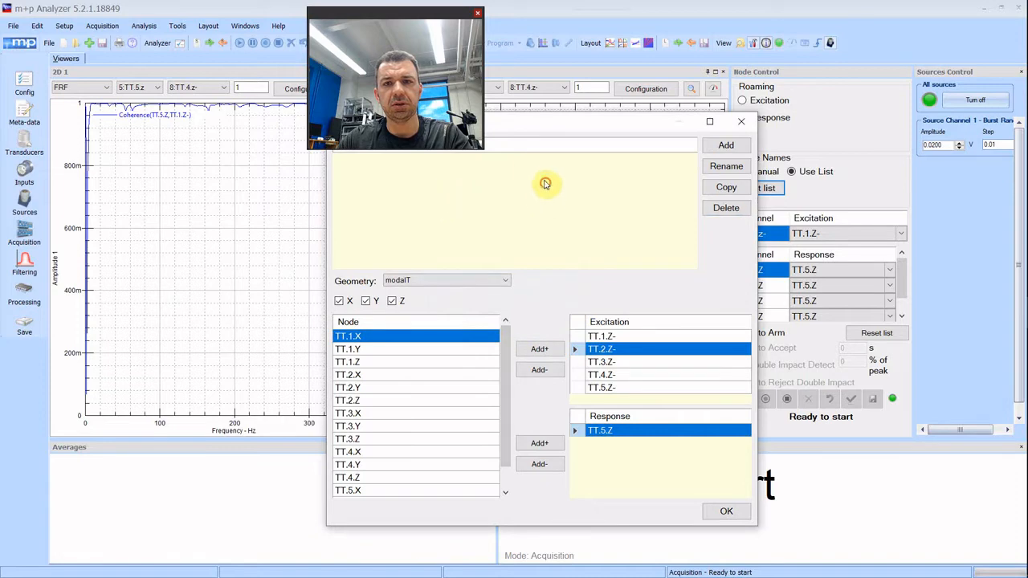
click(726, 144)
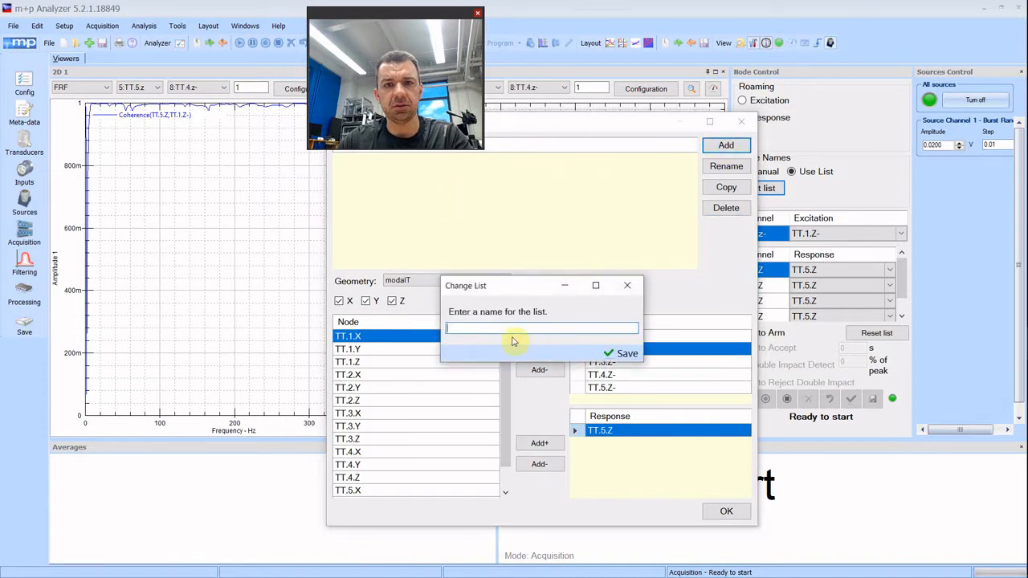
text(list)
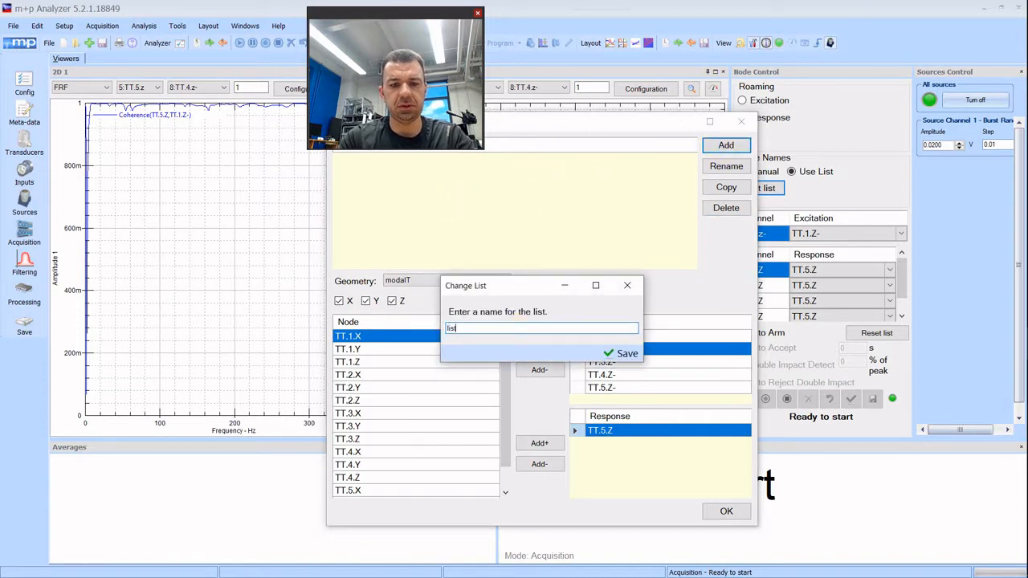
text(shaker)
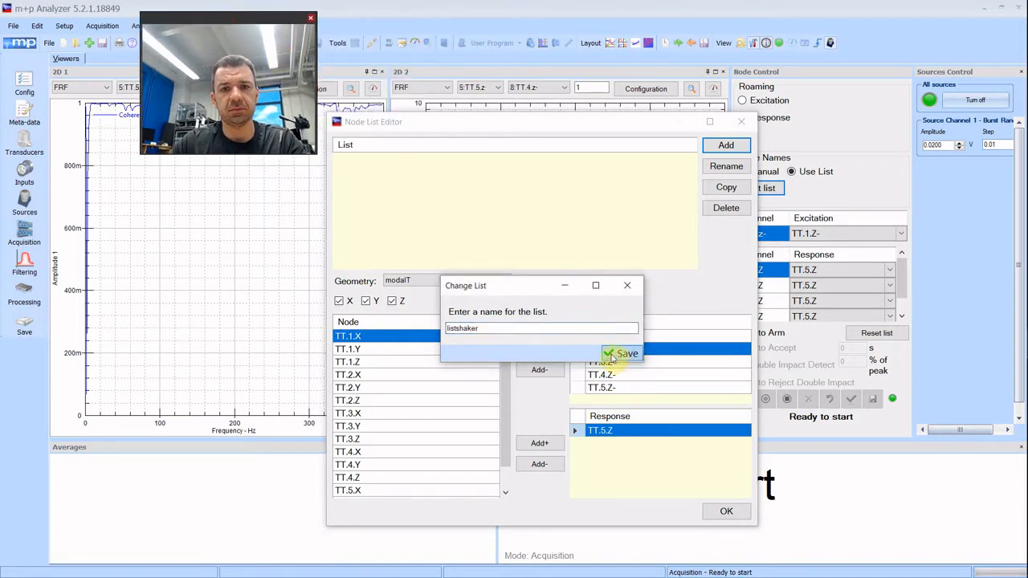
click(620, 354)
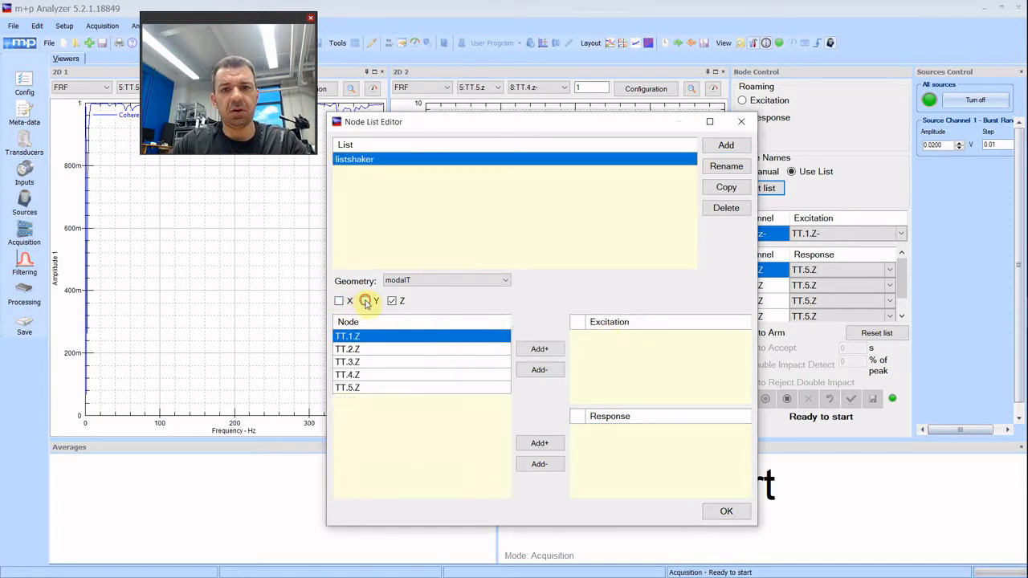
- Filter to Z only and add TT.1.Z–TT.5.Z as positive responses against TT.4.Z-, then accept the list
click(367, 302)
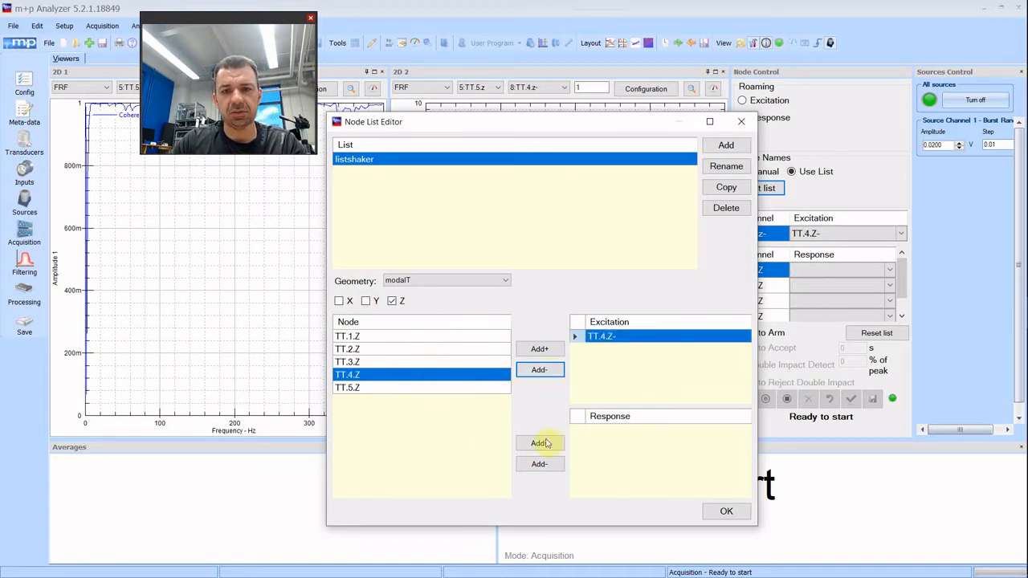
click(346, 336)
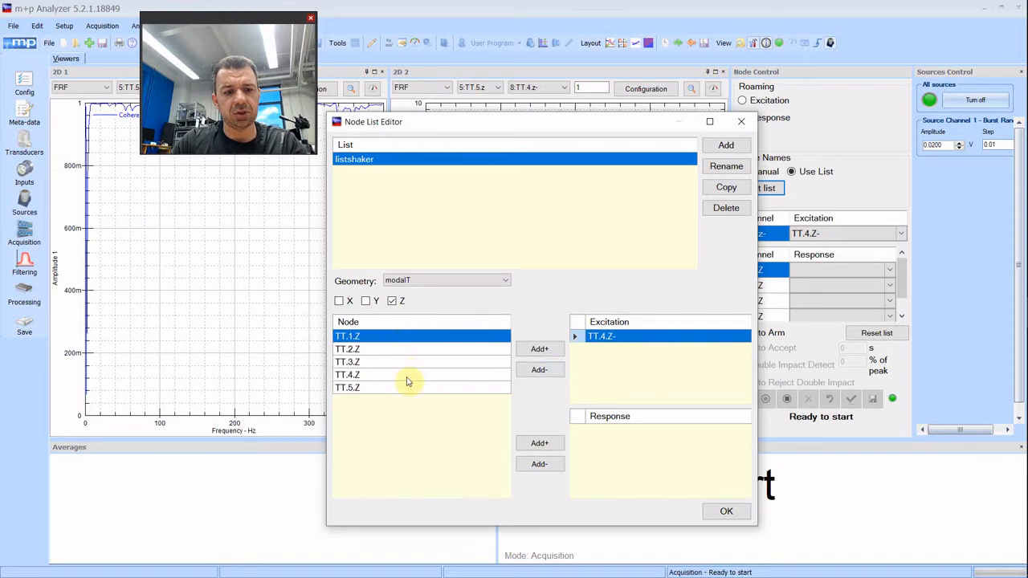
click(347, 387)
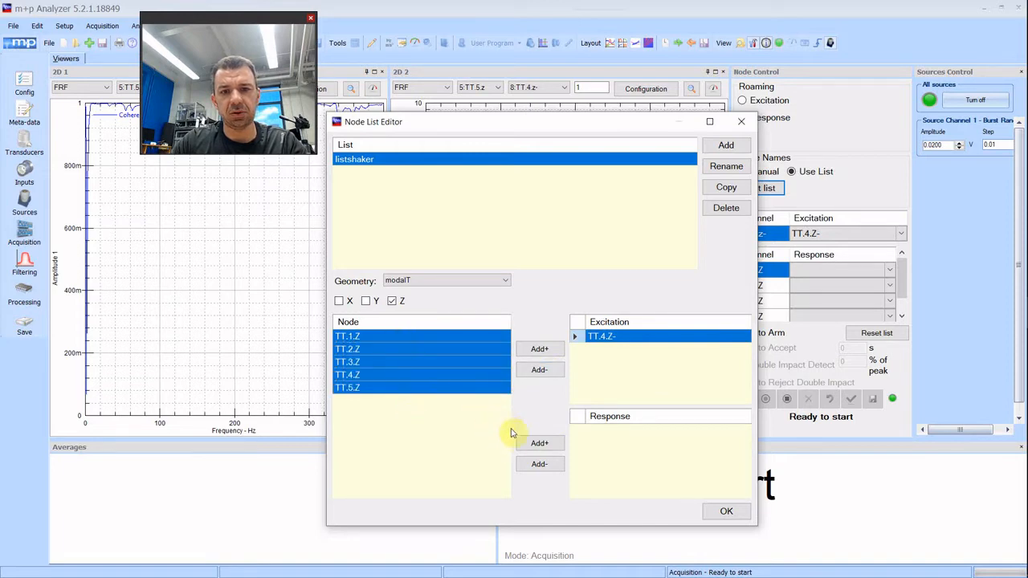
mouse_move(540, 443)
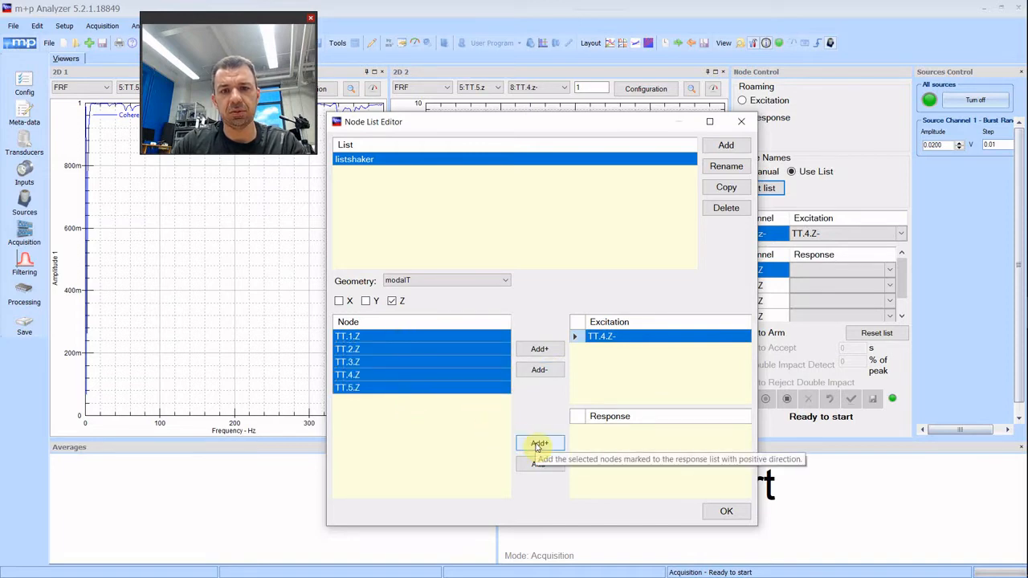
click(540, 443)
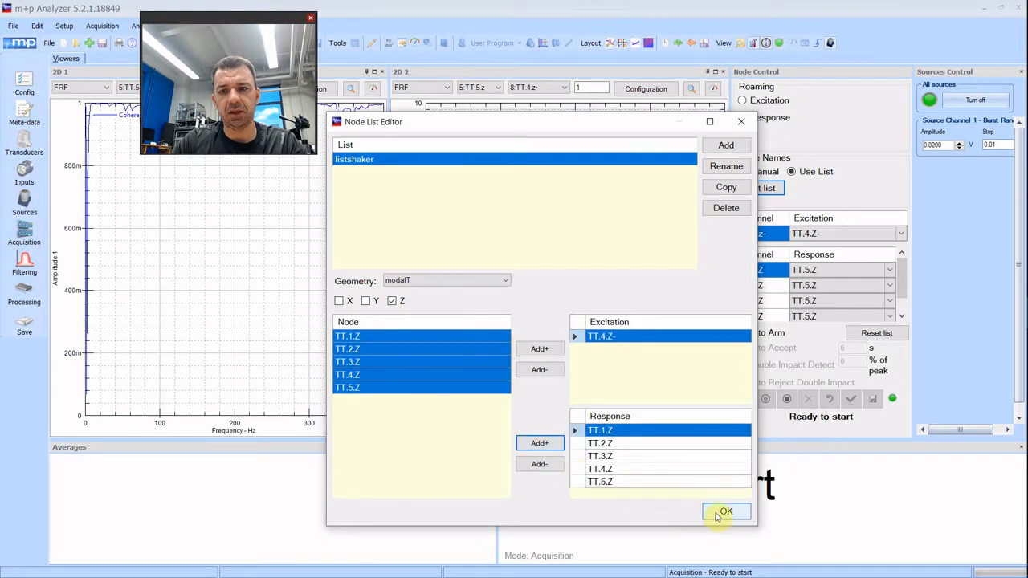
click(726, 511)
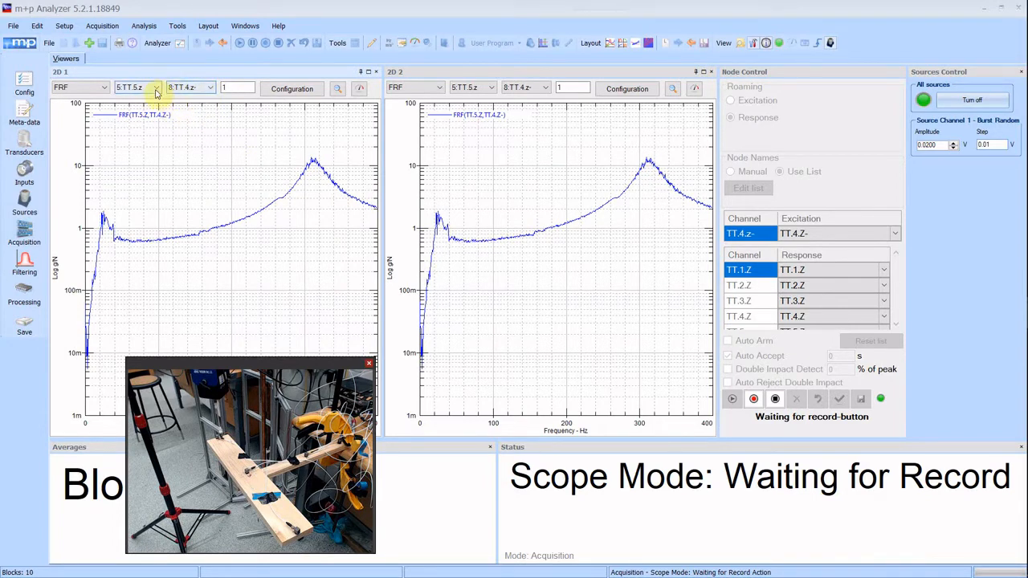
- Show the TT.2.Z FRF in the left 2D plot
click(157, 86)
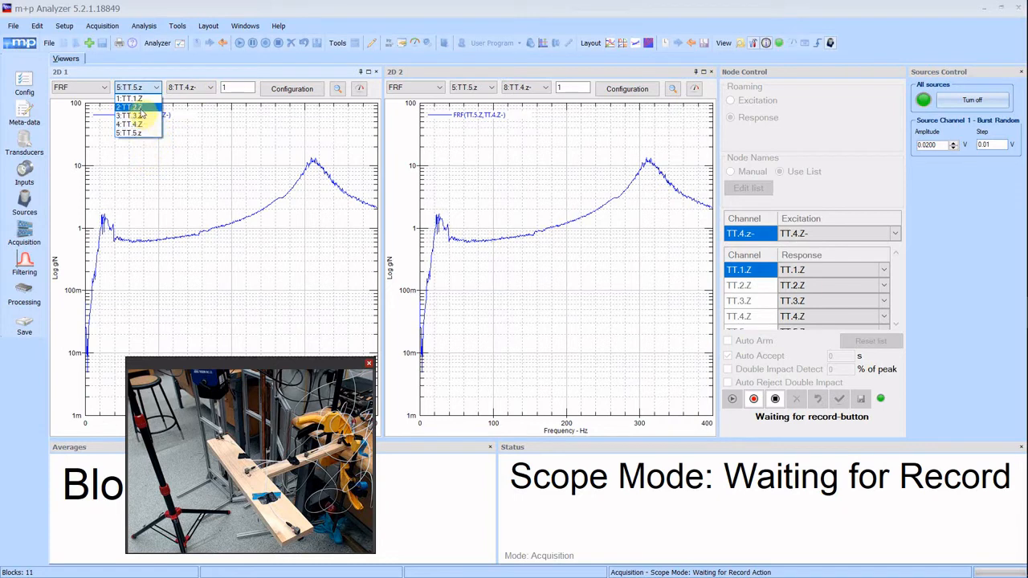
click(138, 106)
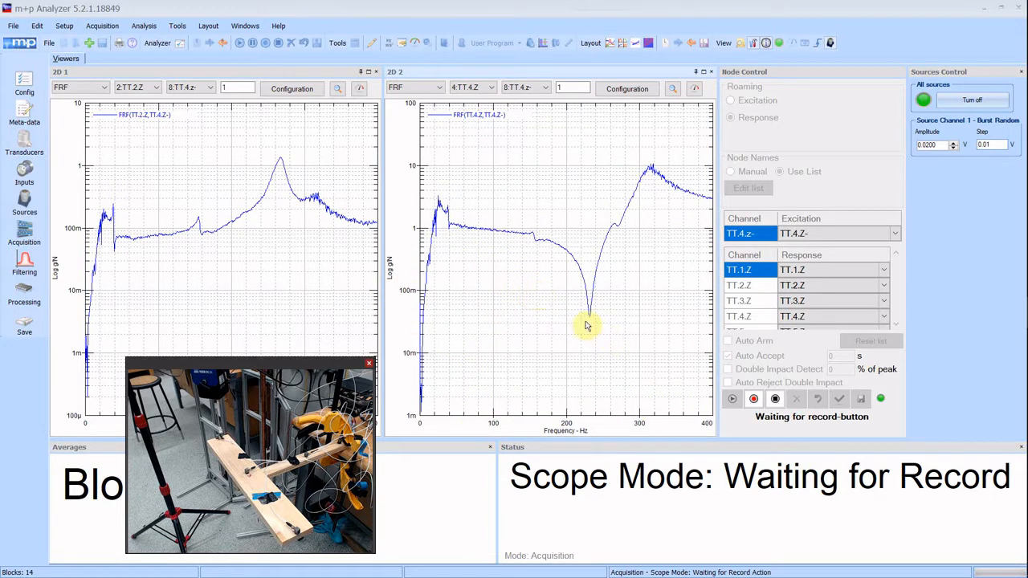
- Record the shaker measurement, then launch the Advanced MDOF wizard
click(753, 399)
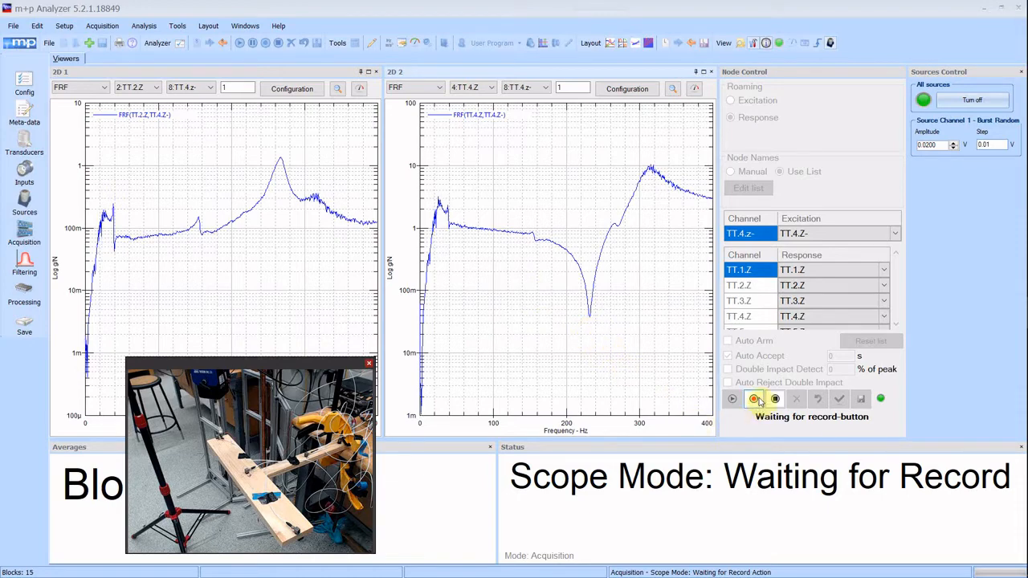
click(754, 398)
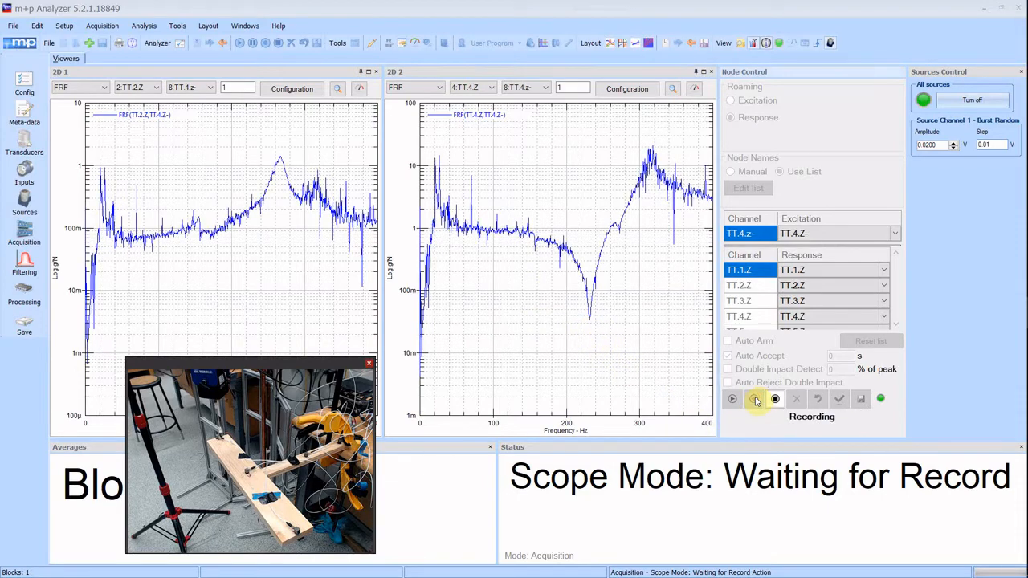
click(755, 398)
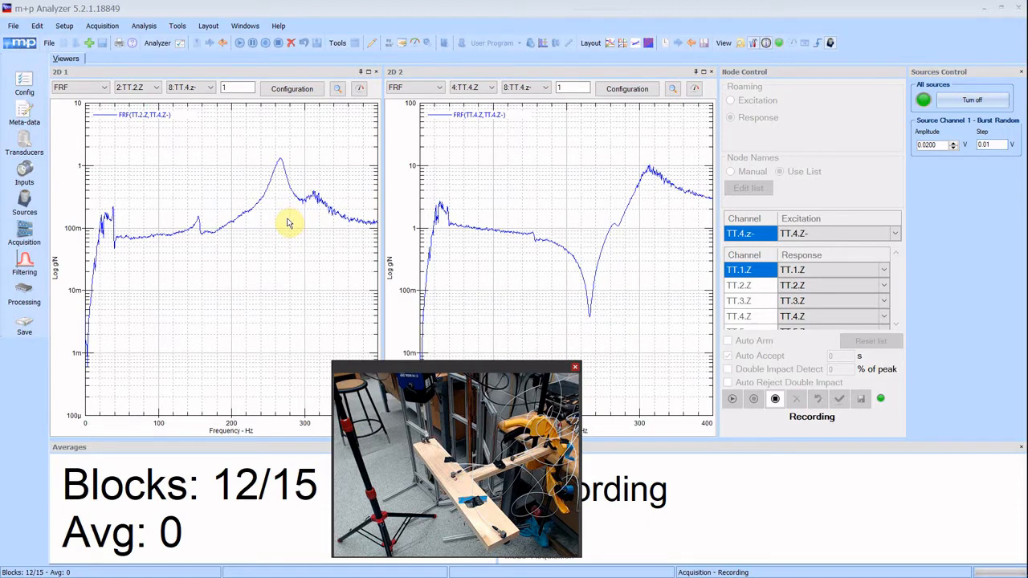
mouse_move(302, 233)
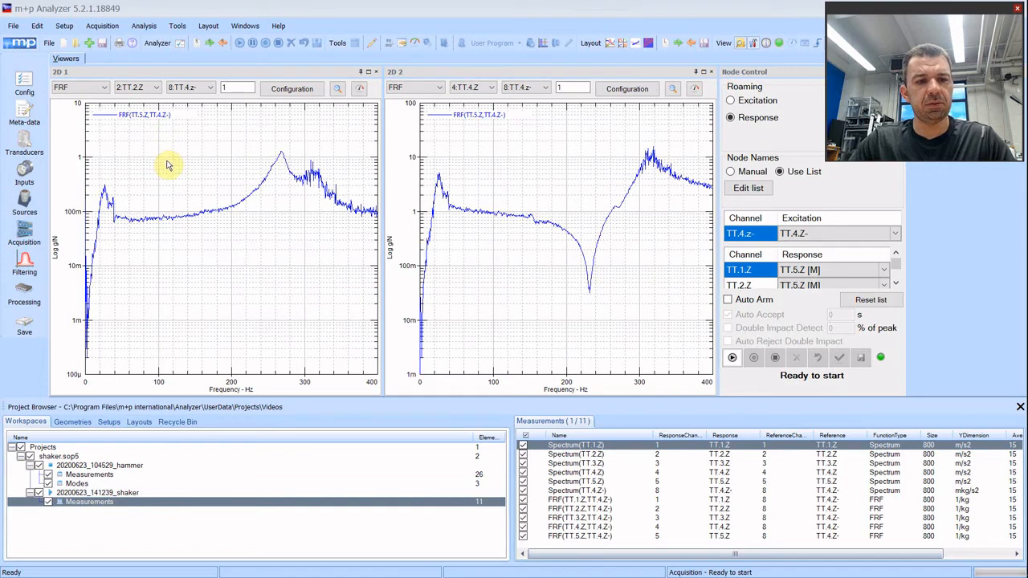
mouse_move(201, 138)
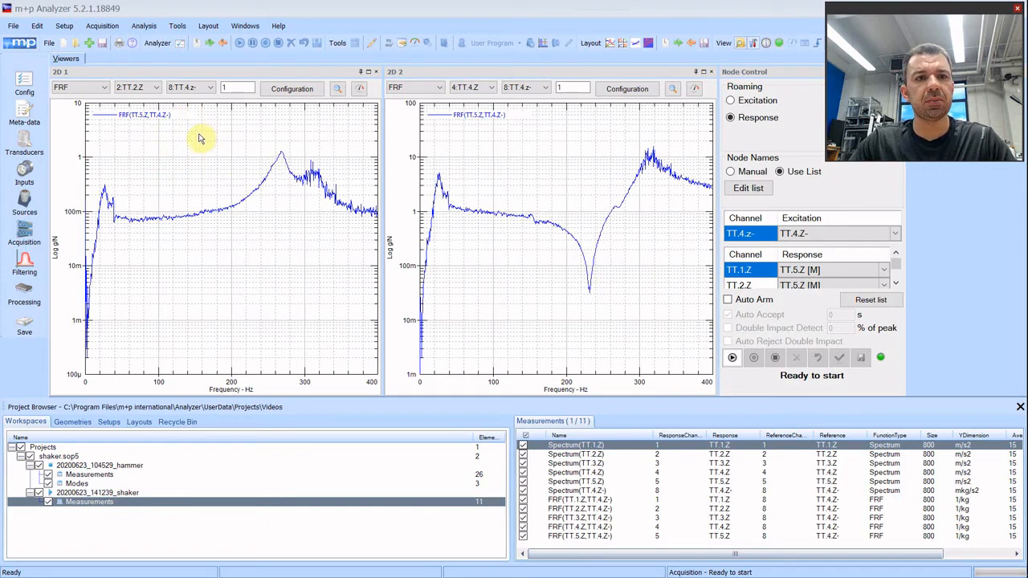
click(142, 26)
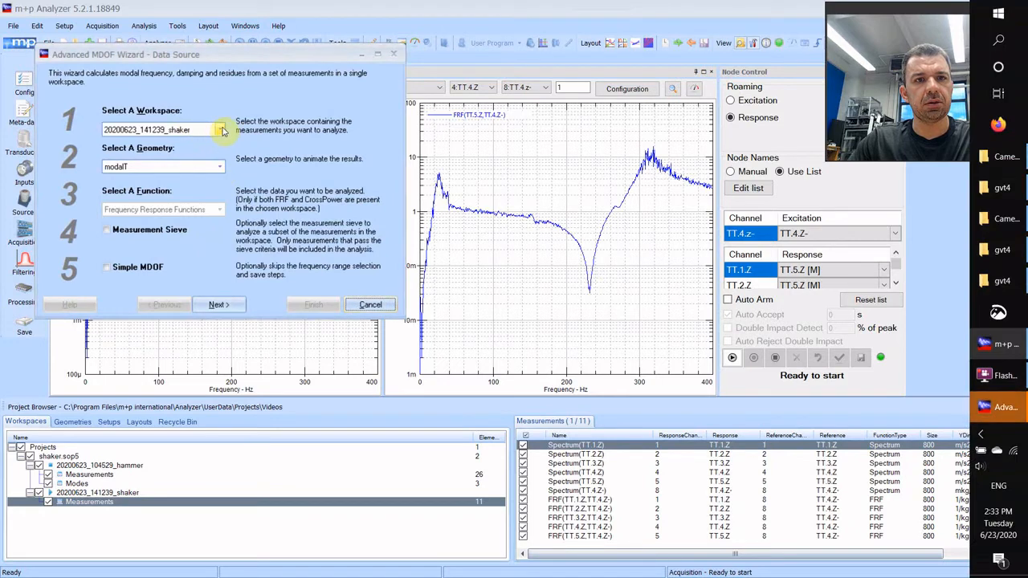
- Keep the shaker workspace and modalT geometry and continue past the missing-measurements overview
click(218, 130)
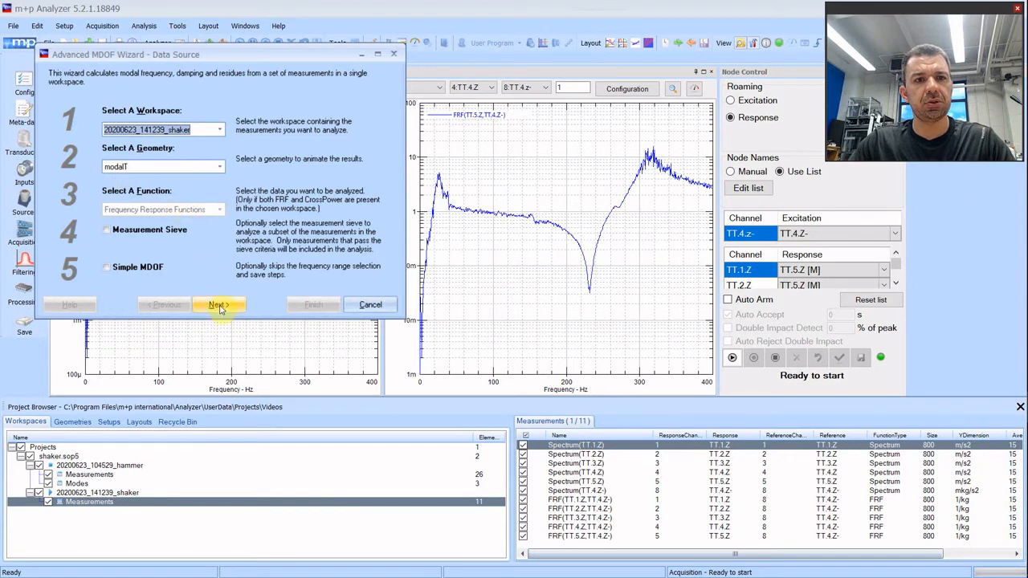
click(219, 305)
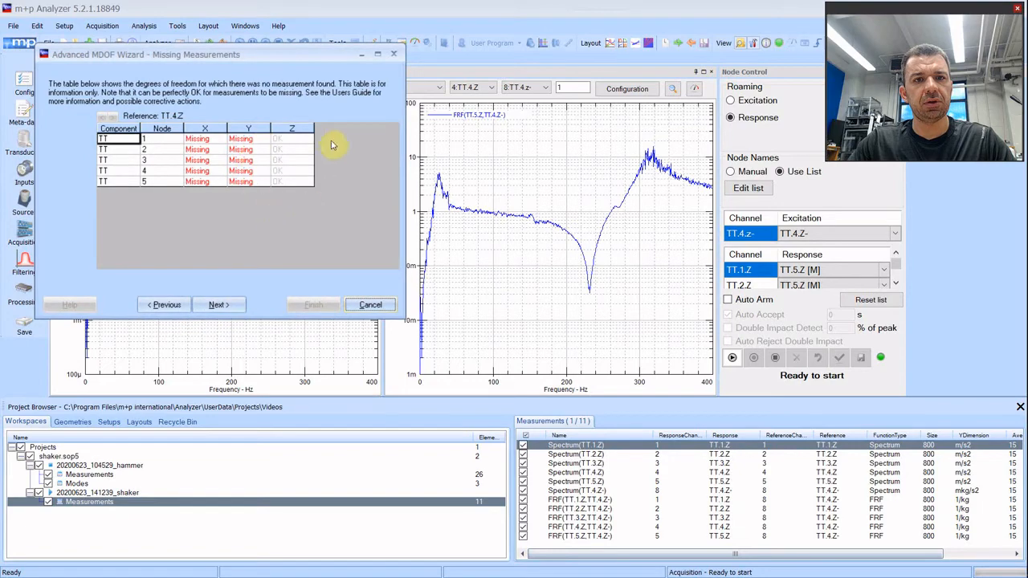
click(219, 305)
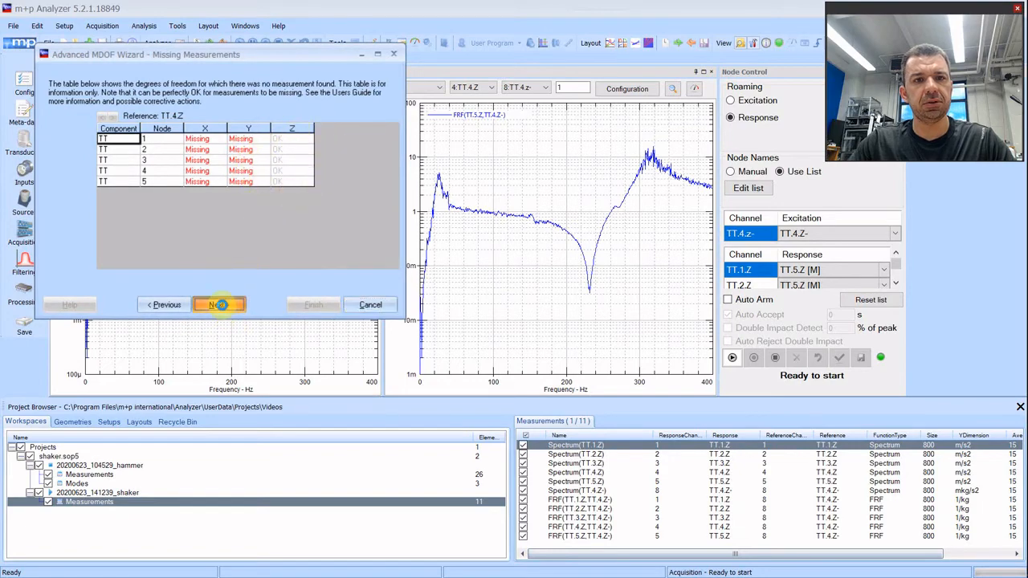
click(218, 306)
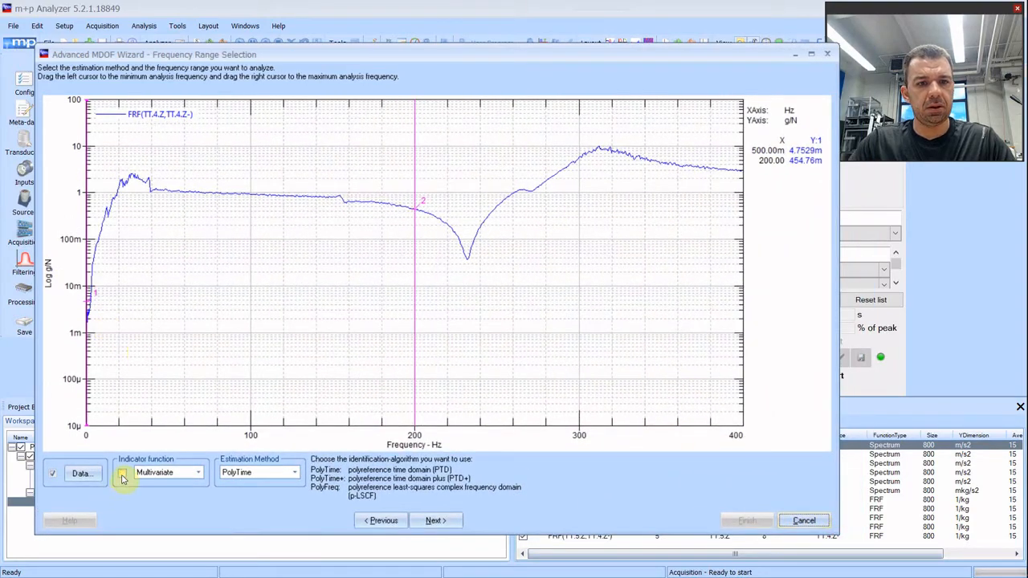
- Overlay the multivariate indicator, set the 7–393 Hz range and choose the PolyFreq method
click(124, 472)
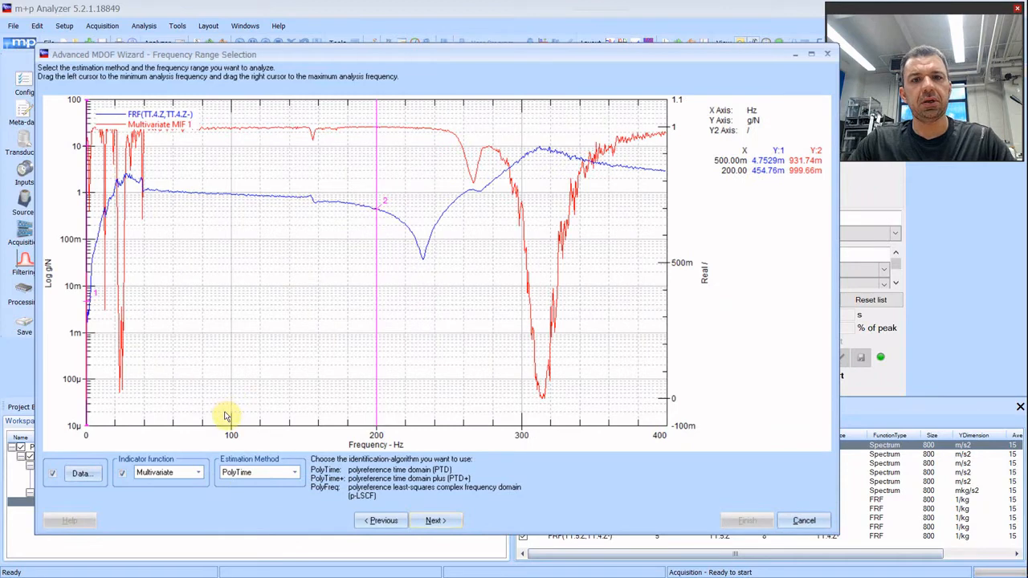
mouse_move(169, 446)
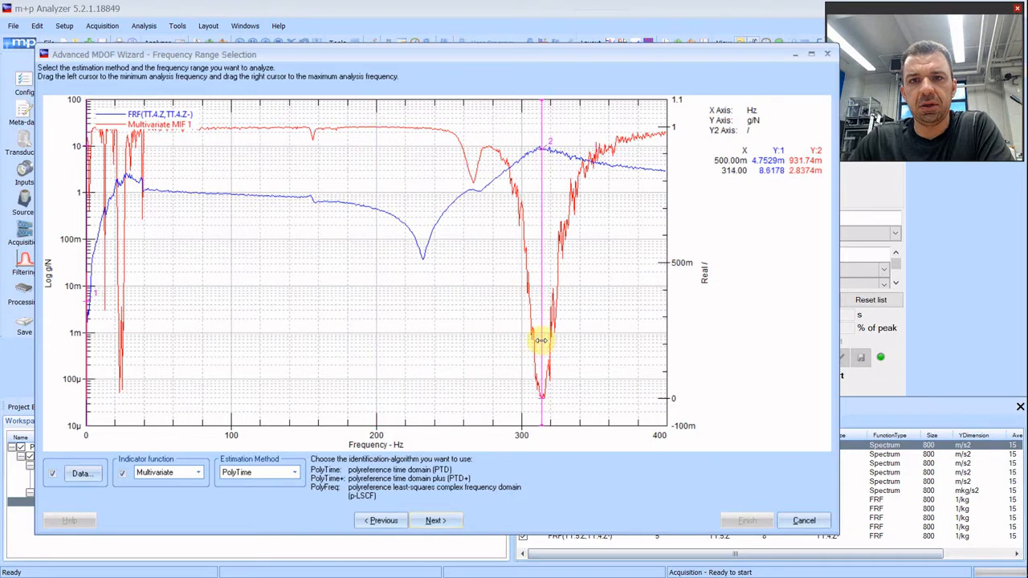
drag(543, 341, 600, 347)
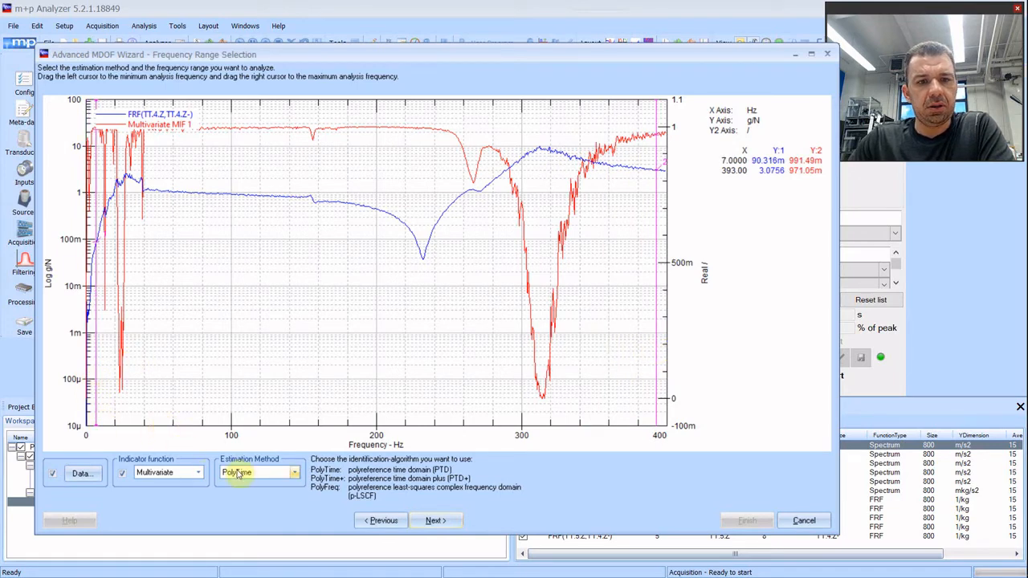
click(257, 472)
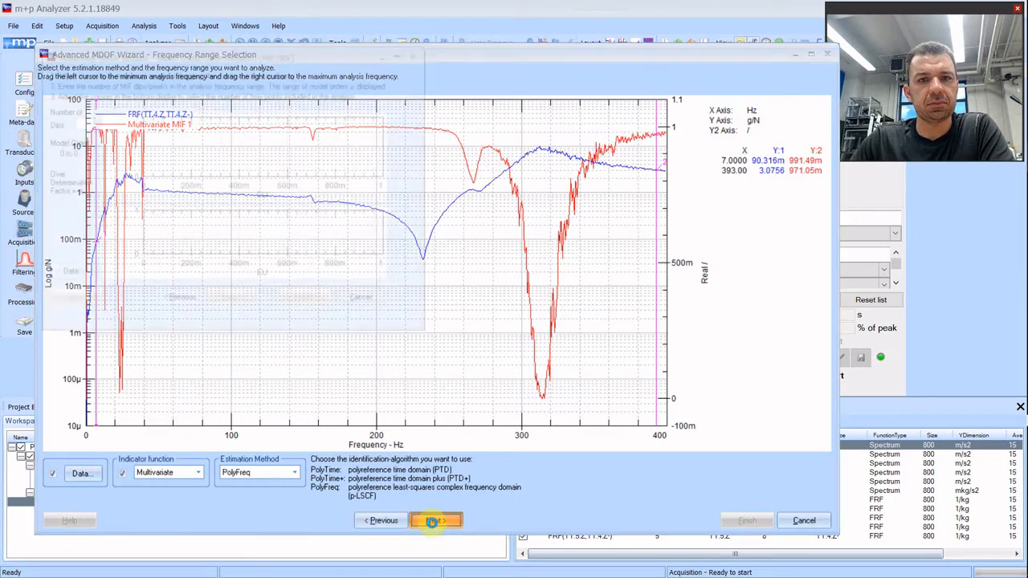
click(432, 520)
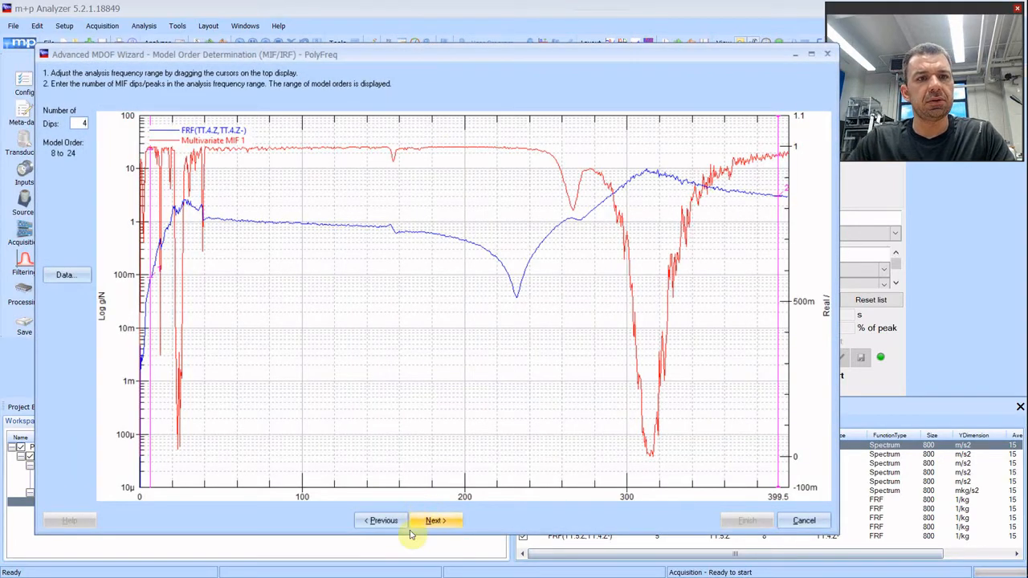
- Step forward to the stability diagram, then back through frequency range selection to model order determination
click(437, 520)
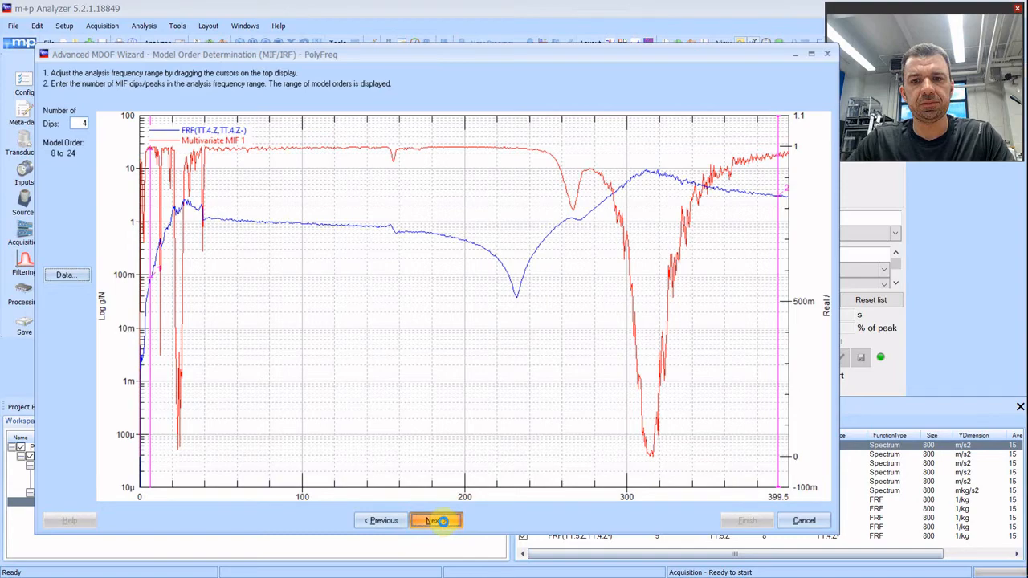
click(437, 520)
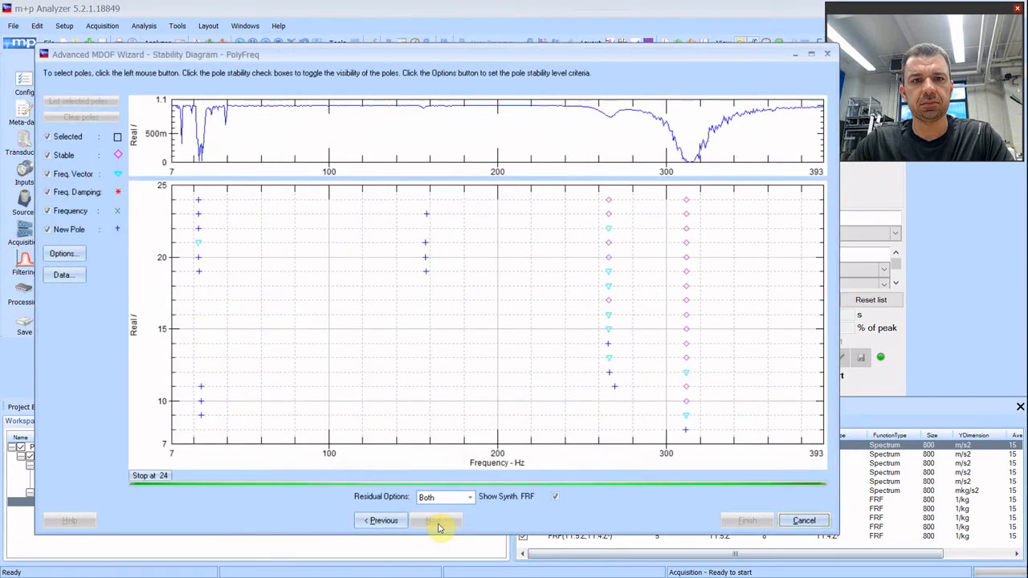
click(437, 521)
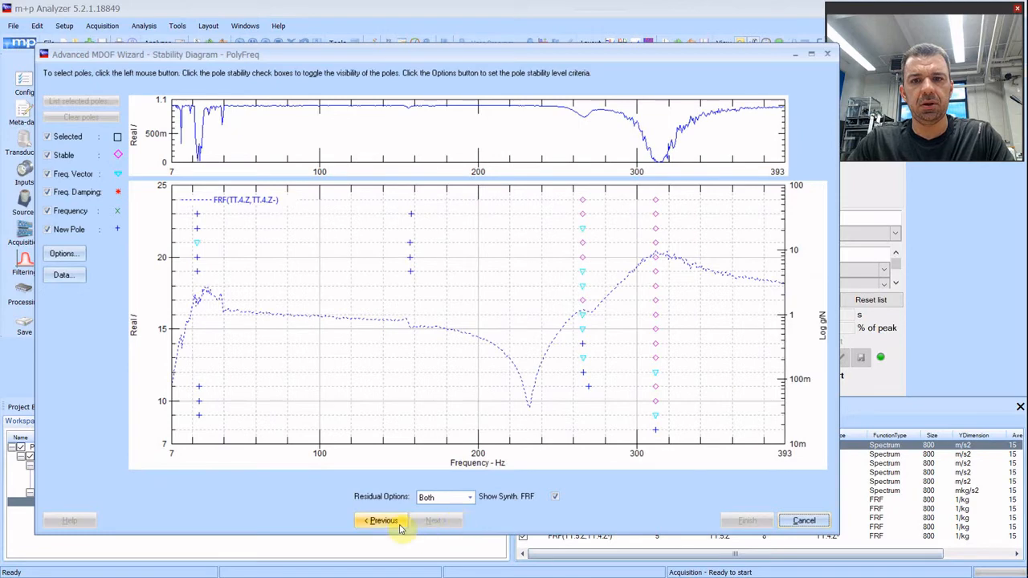
click(380, 520)
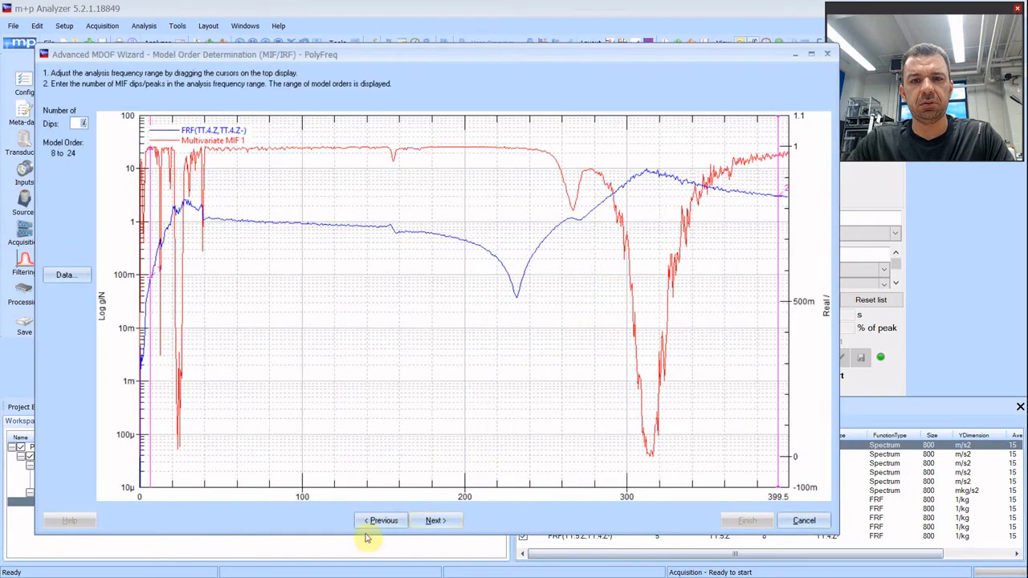
click(379, 520)
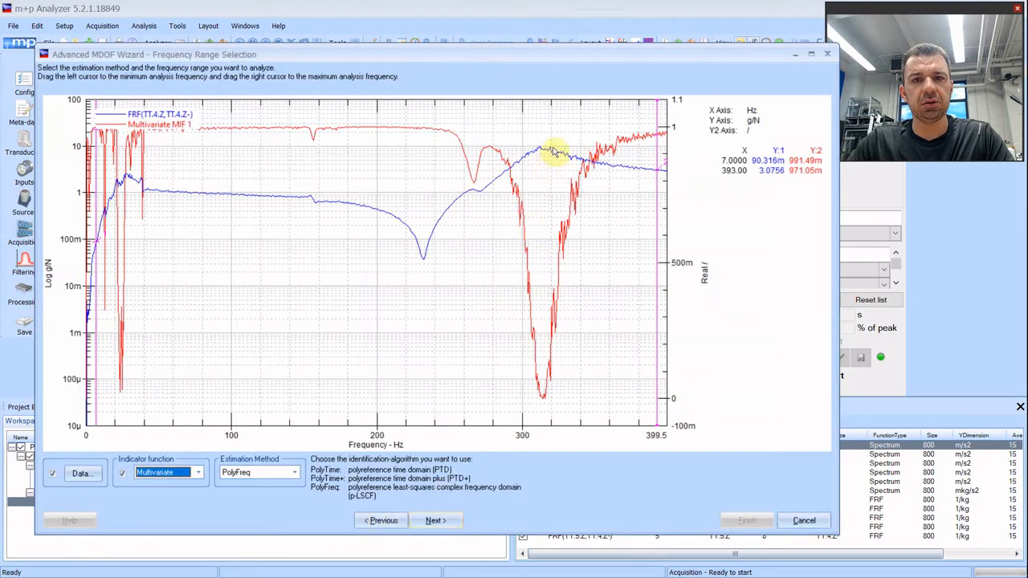
mouse_move(575, 212)
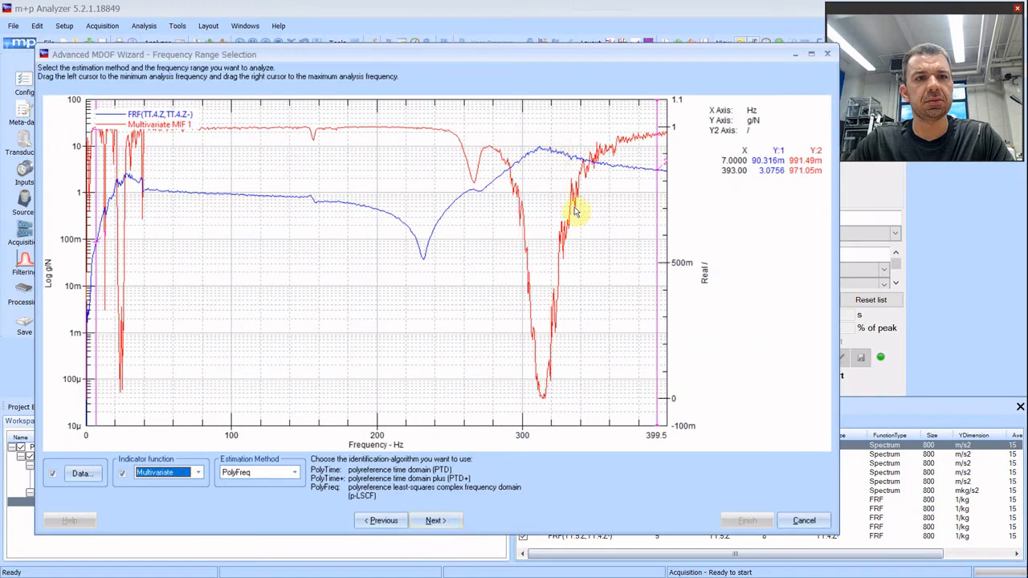
mouse_move(469, 190)
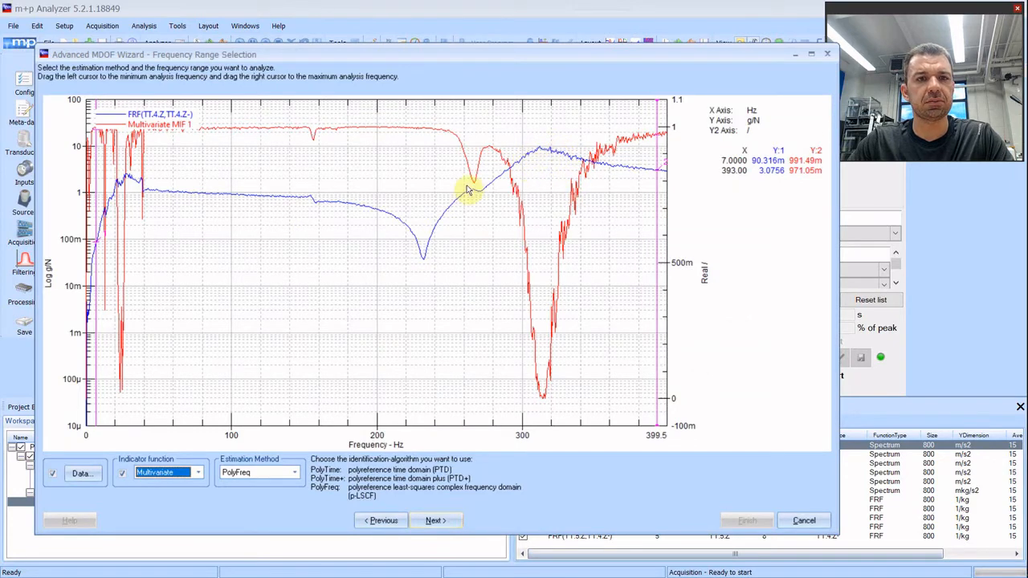
mouse_move(172, 206)
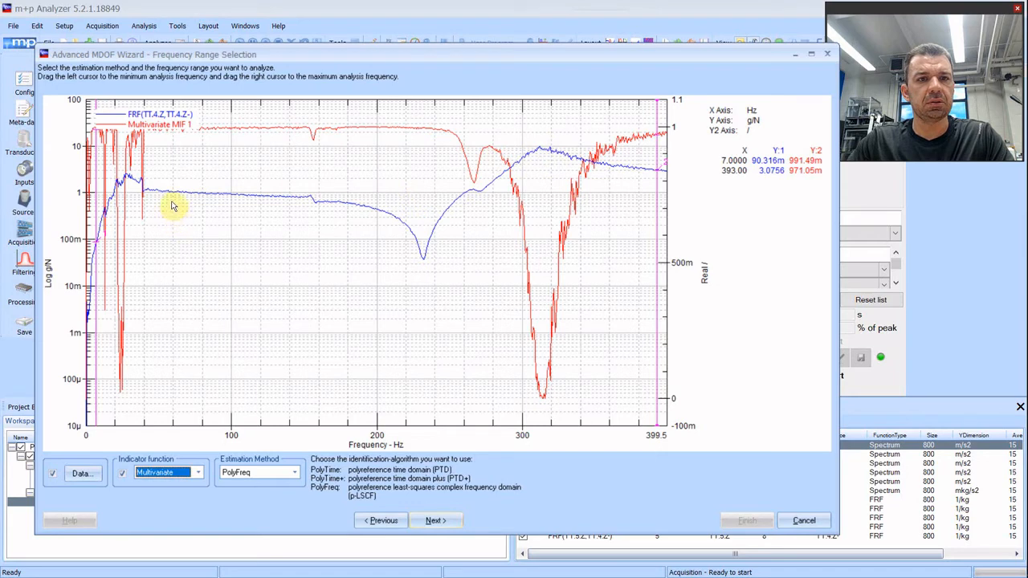
mouse_move(235, 244)
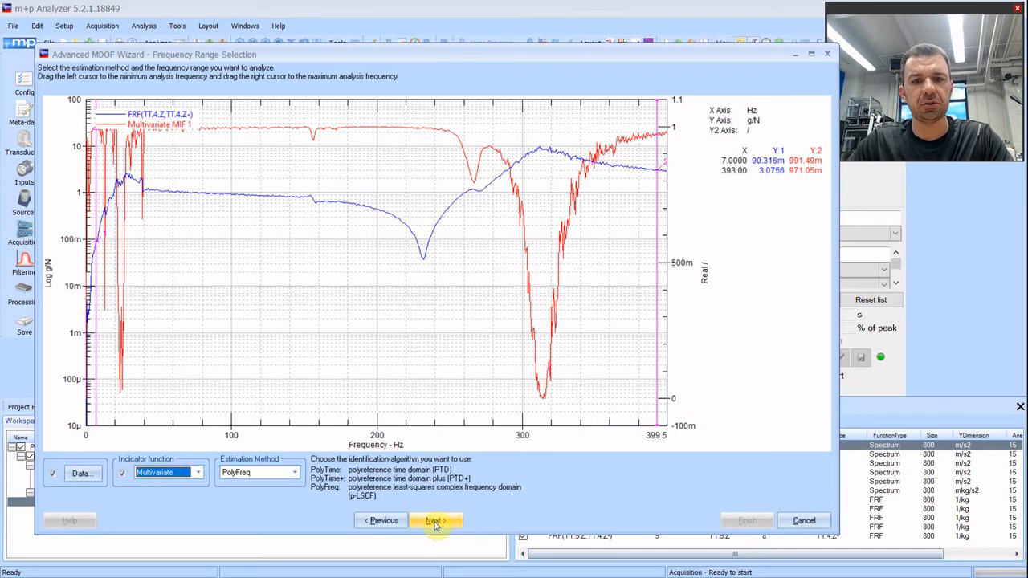
click(435, 520)
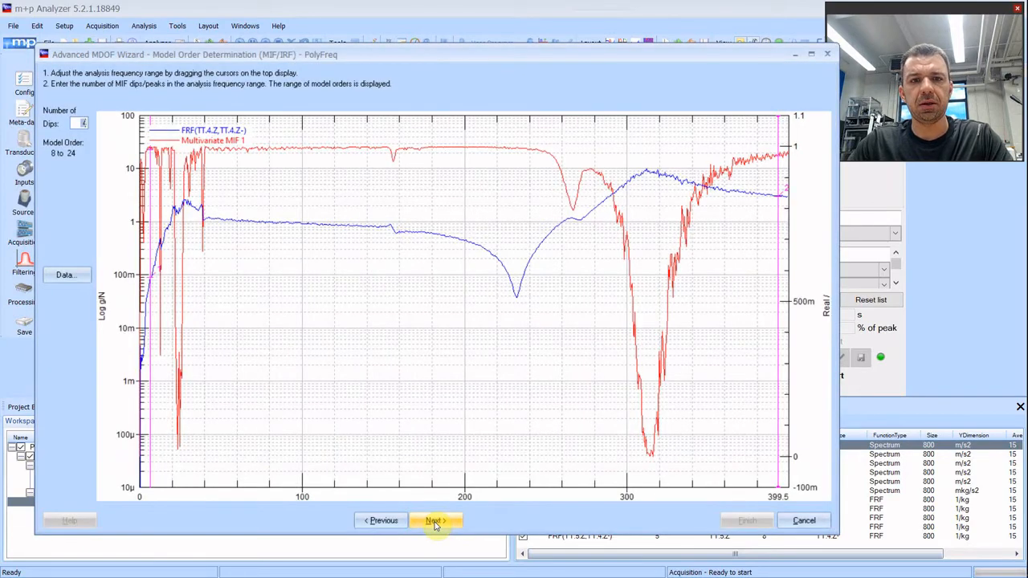
- Recompute the stability diagram poles with a larger model order range and advance to synthesis and animation
click(433, 520)
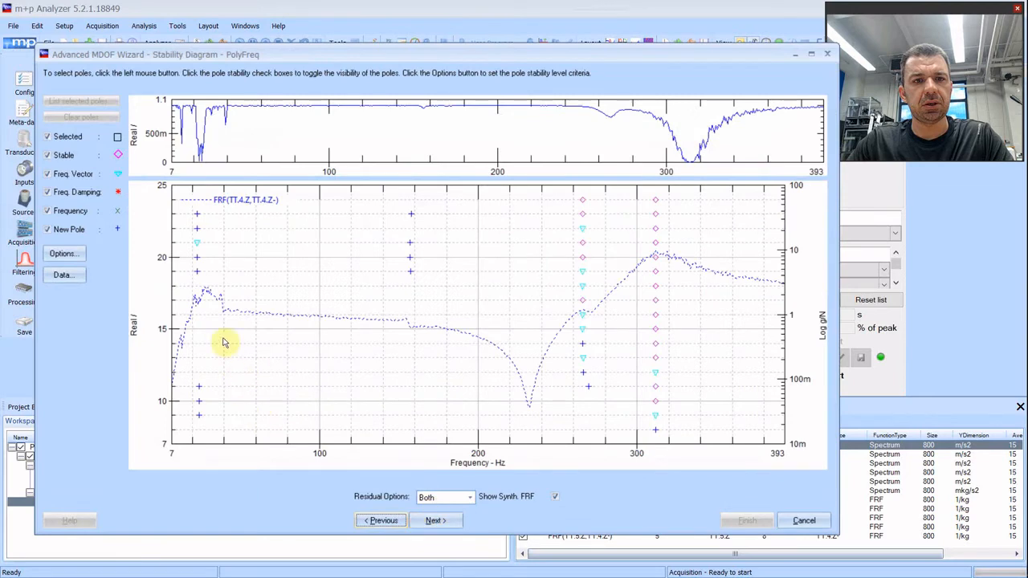
mouse_move(201, 231)
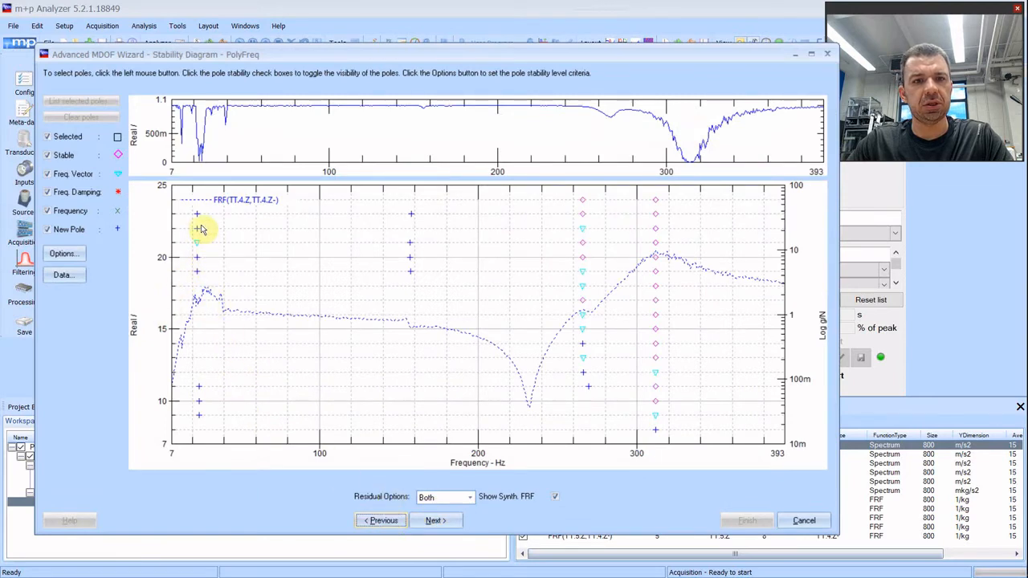
mouse_move(694, 220)
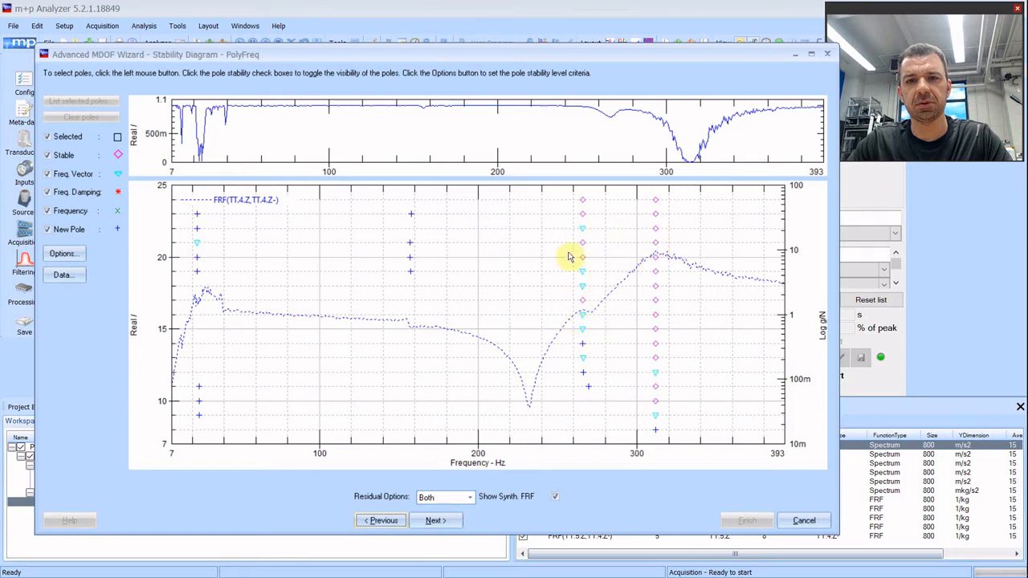
mouse_move(581, 302)
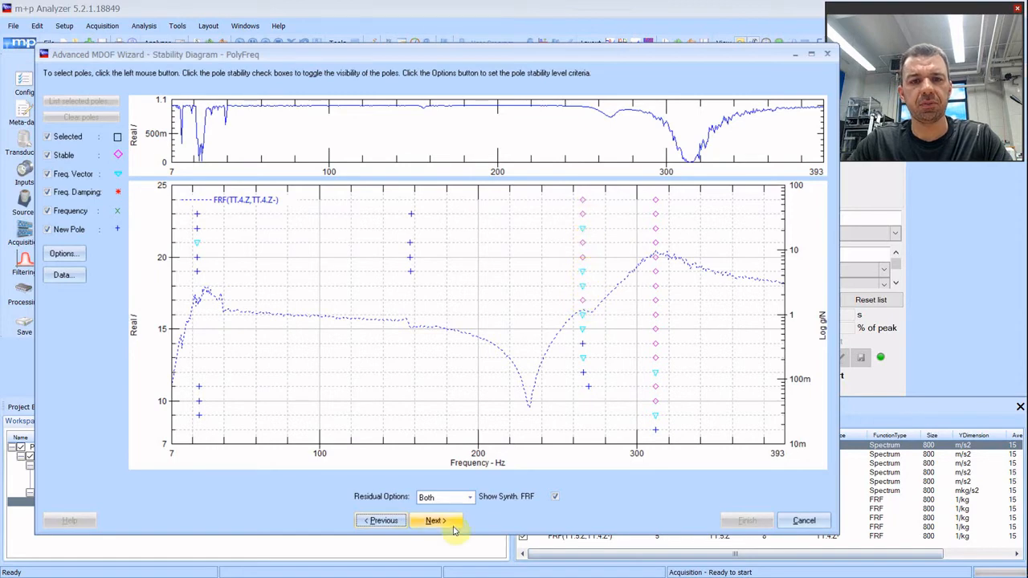
click(437, 520)
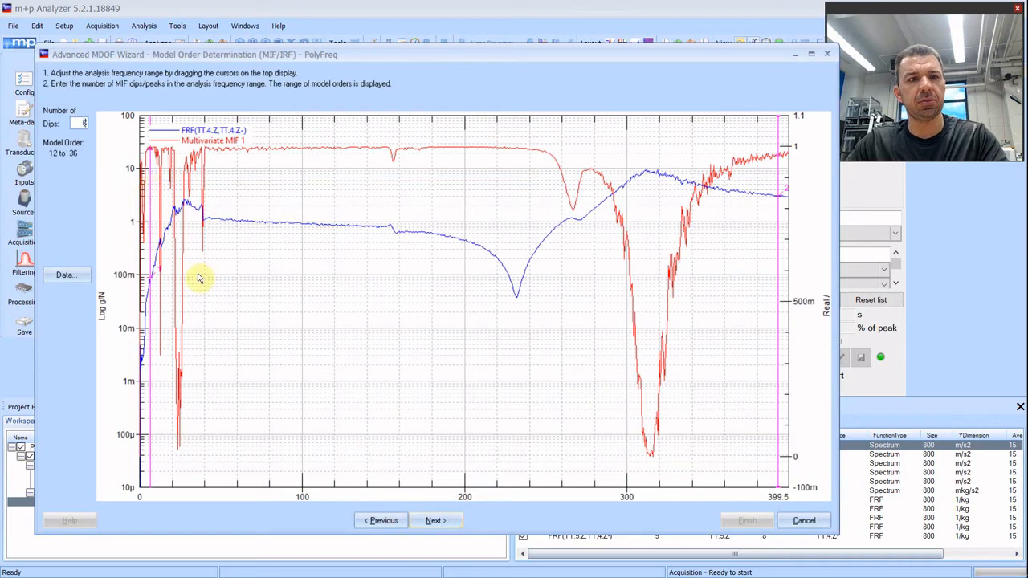
click(437, 520)
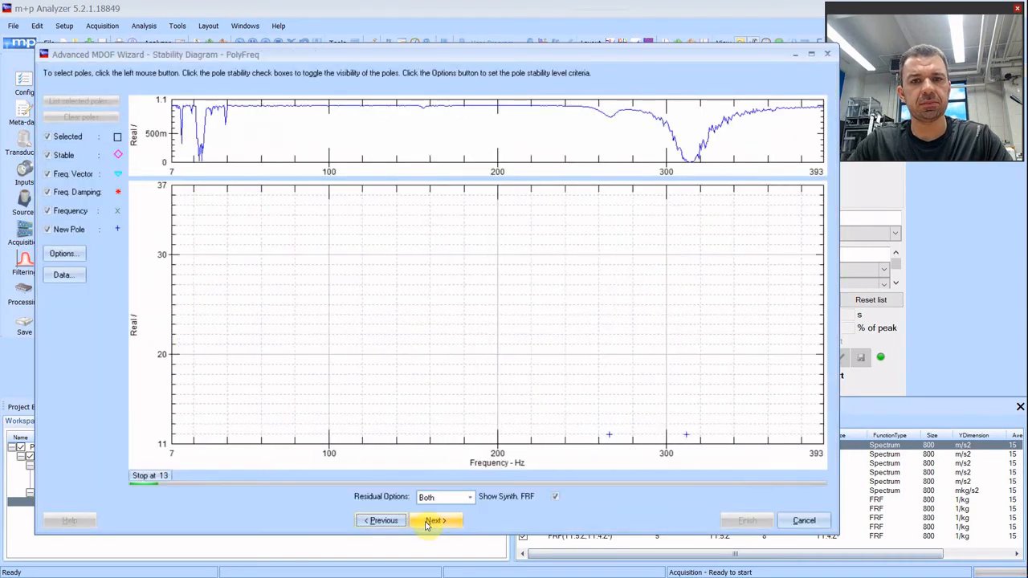
click(437, 520)
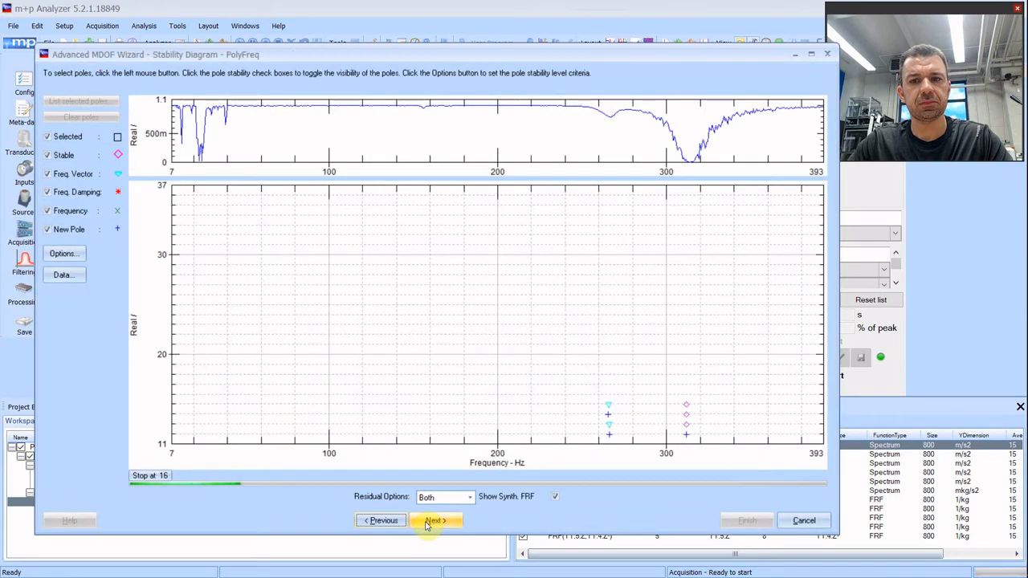
click(437, 520)
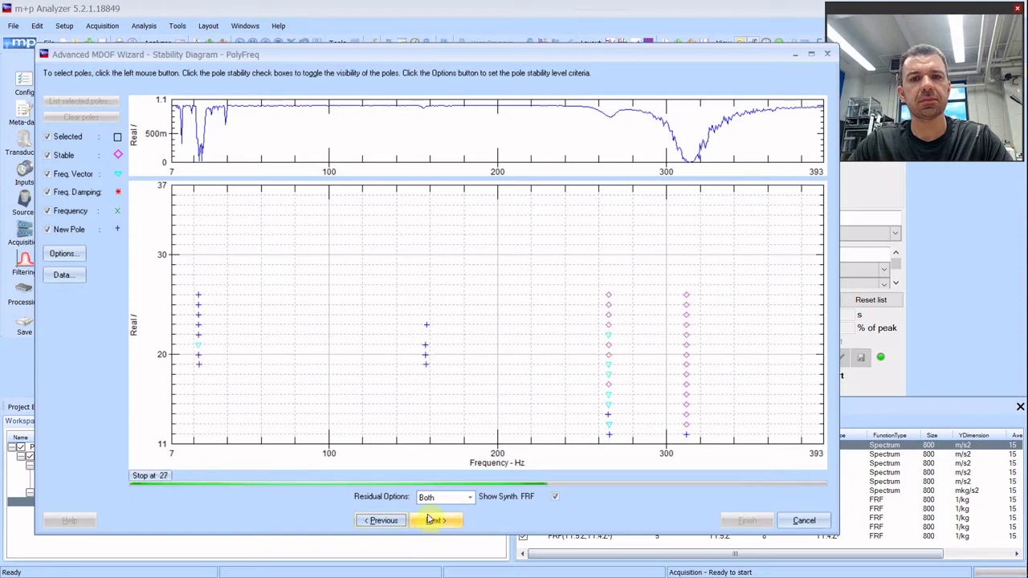
click(437, 520)
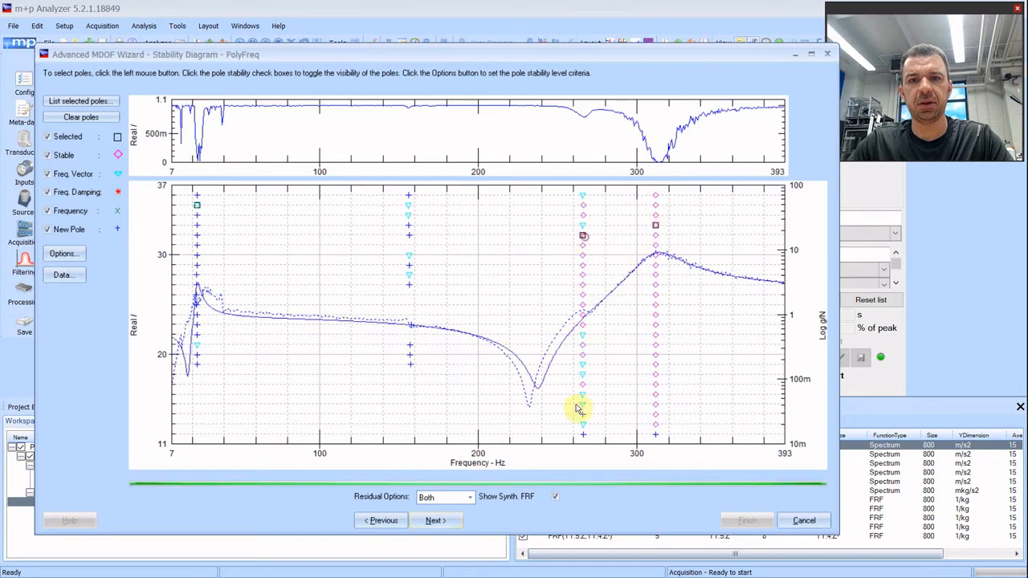
click(437, 520)
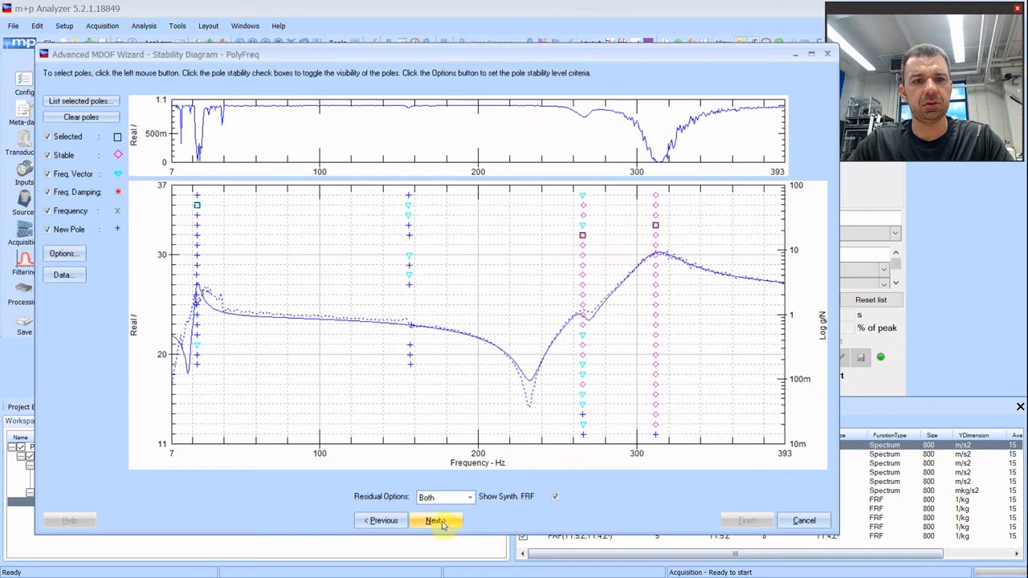
click(437, 521)
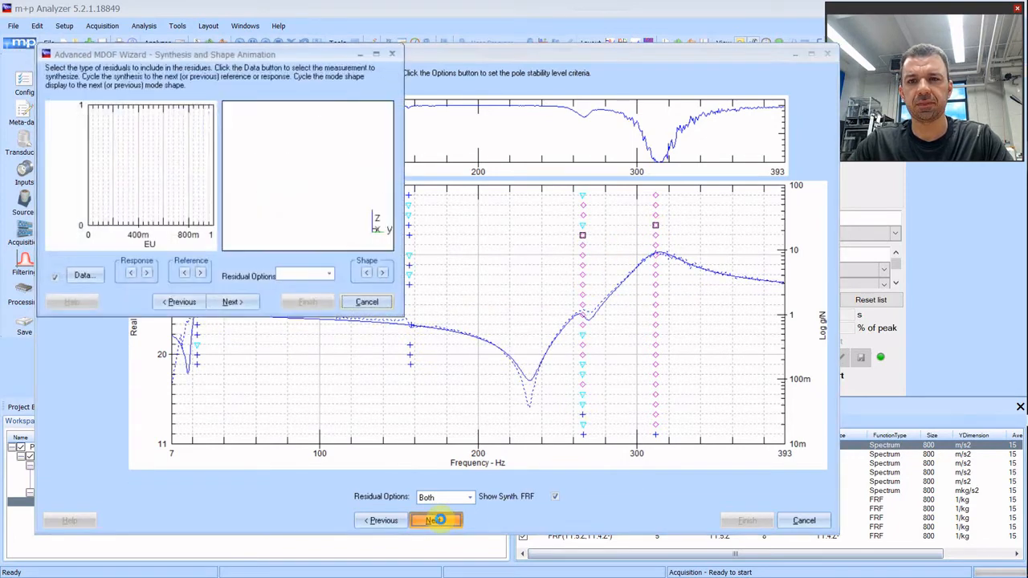
- Enlarge the synthesis page, cycle through Modes 1–3, and move on to saving results
click(437, 520)
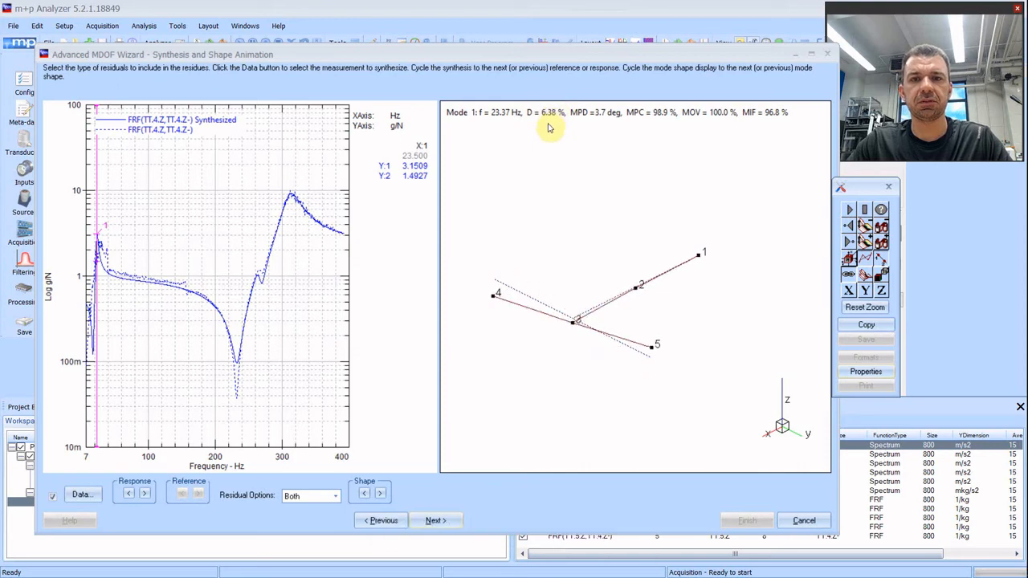
mouse_move(543, 135)
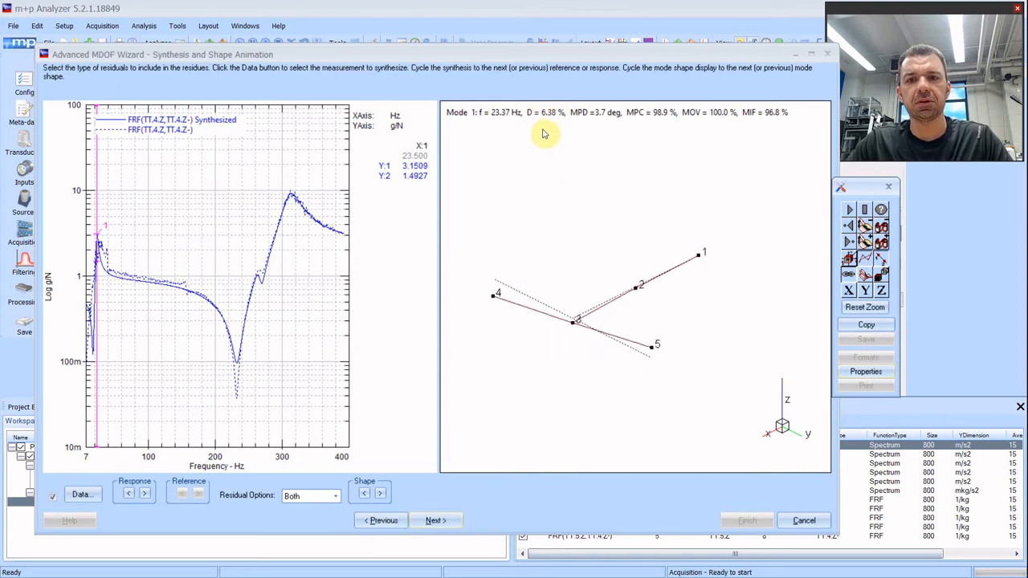
mouse_move(564, 119)
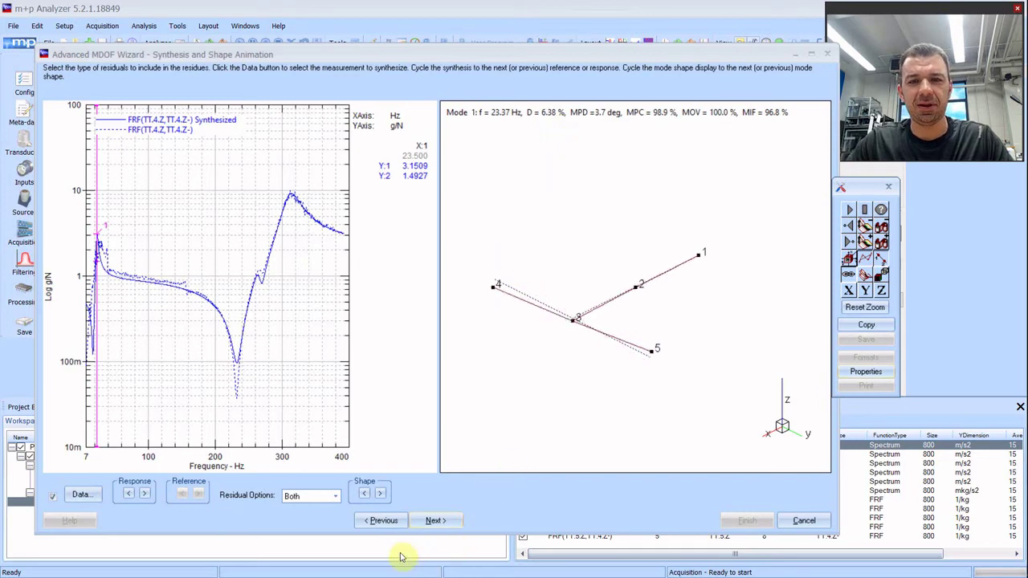
click(369, 494)
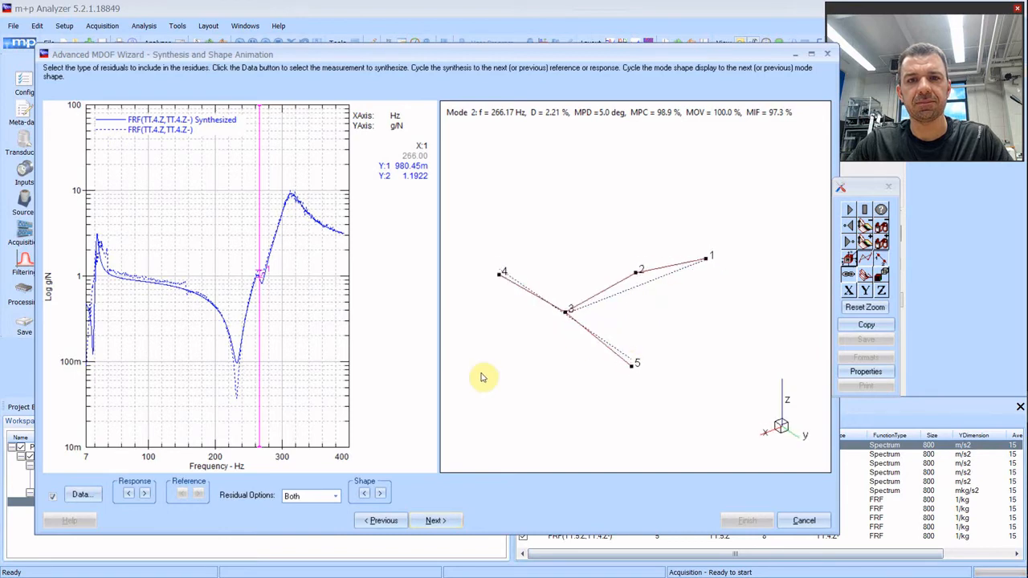
click(369, 493)
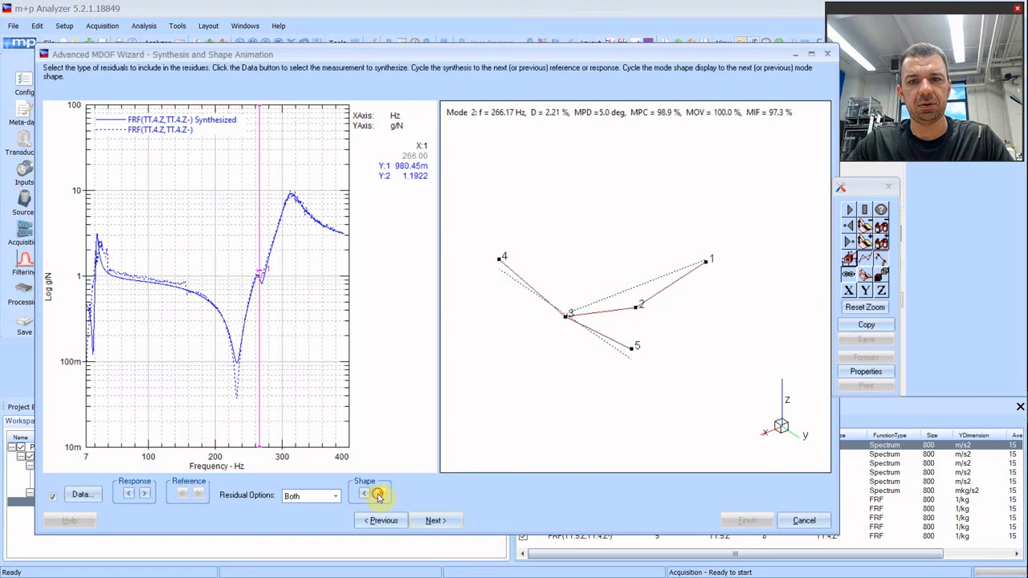
click(373, 493)
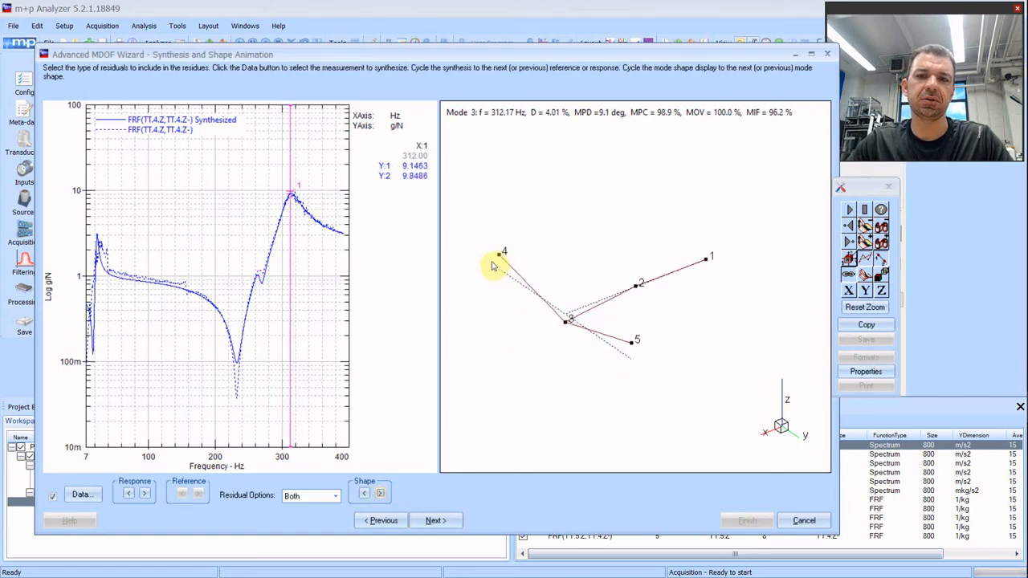
mouse_move(586, 350)
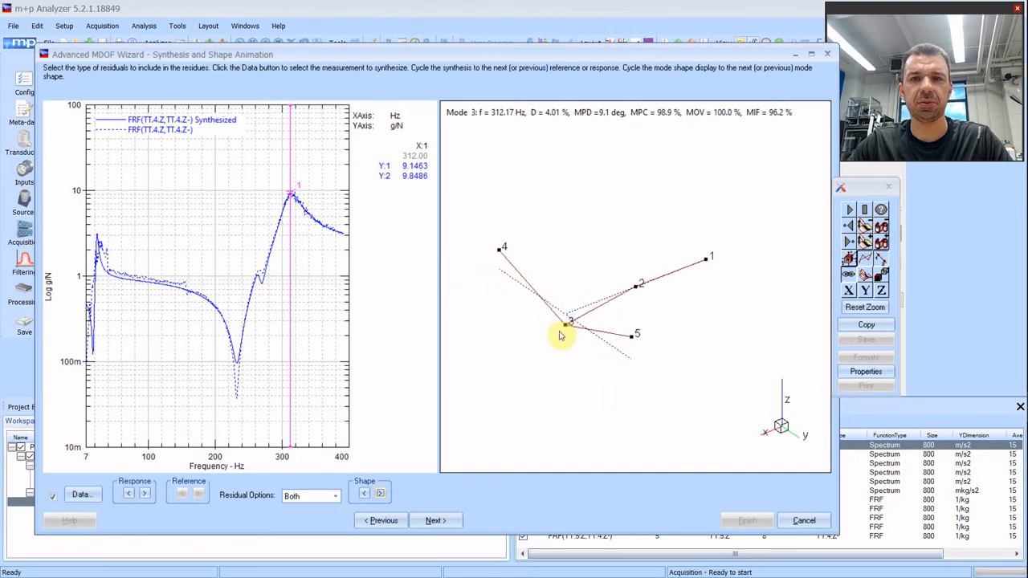
mouse_move(549, 369)
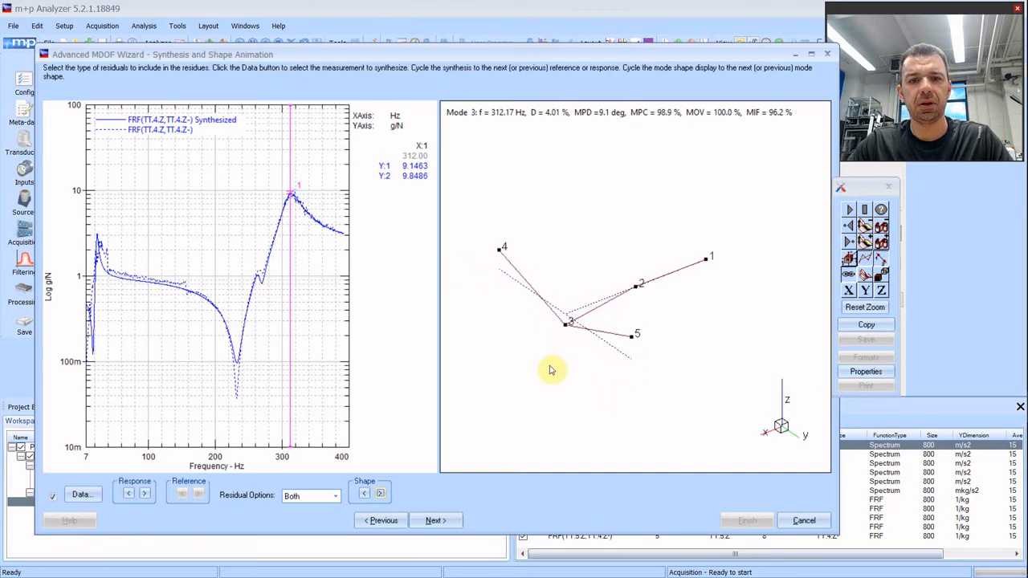
click(435, 520)
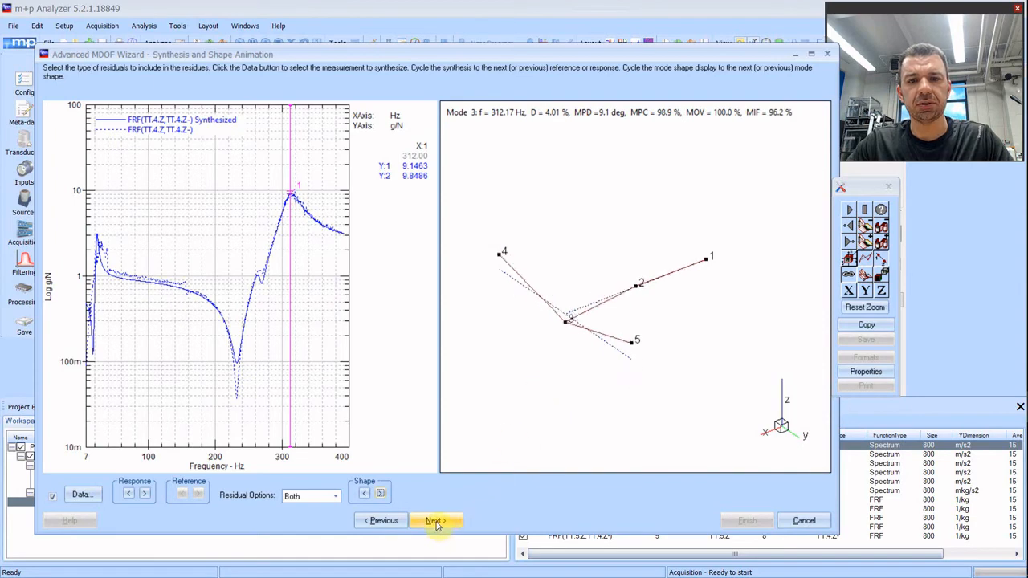
click(434, 521)
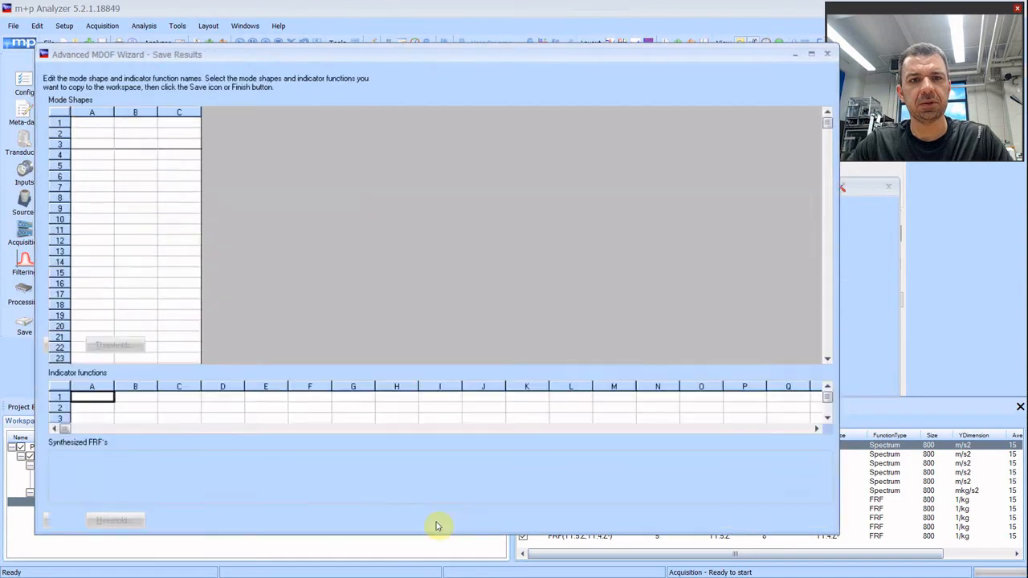
- Save the three modes, MIF and synthesized FRF to the workspace and finish the wizard
click(421, 520)
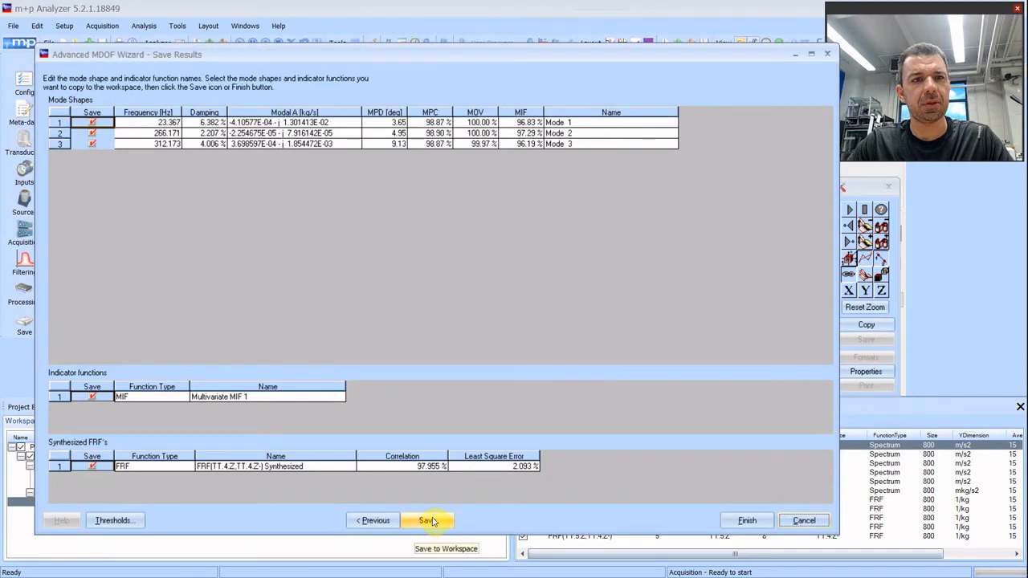
click(427, 520)
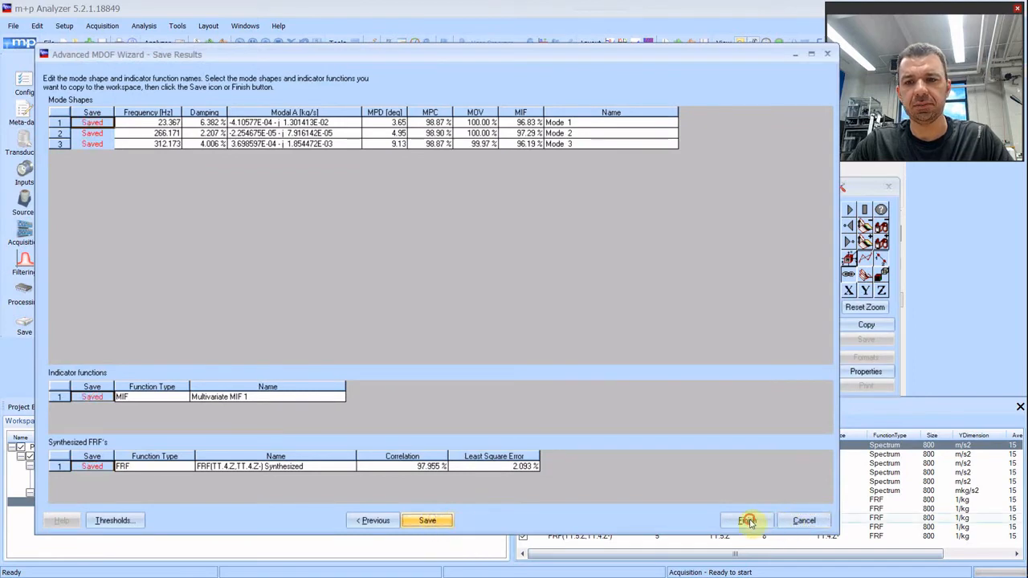
click(746, 520)
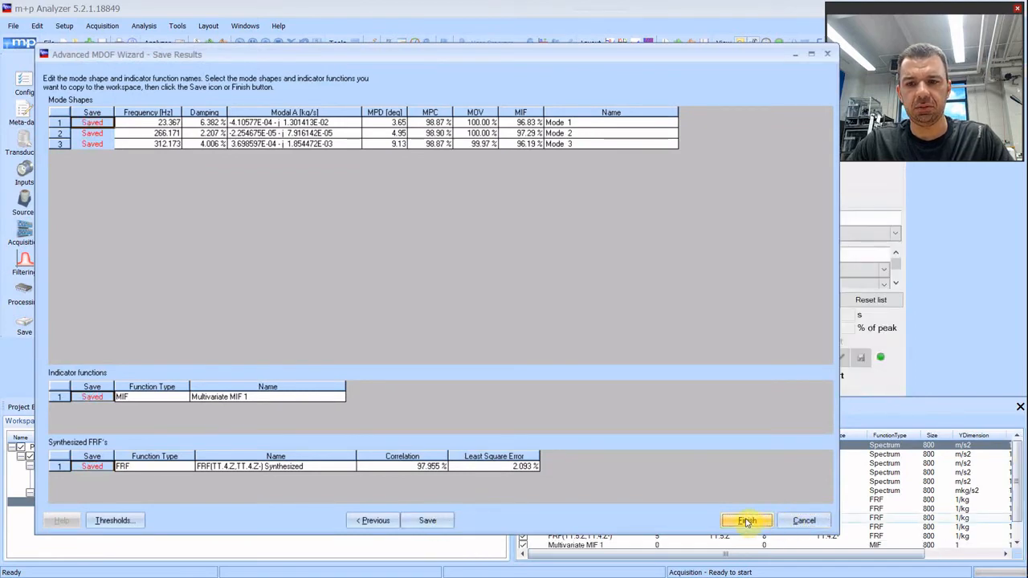
click(745, 520)
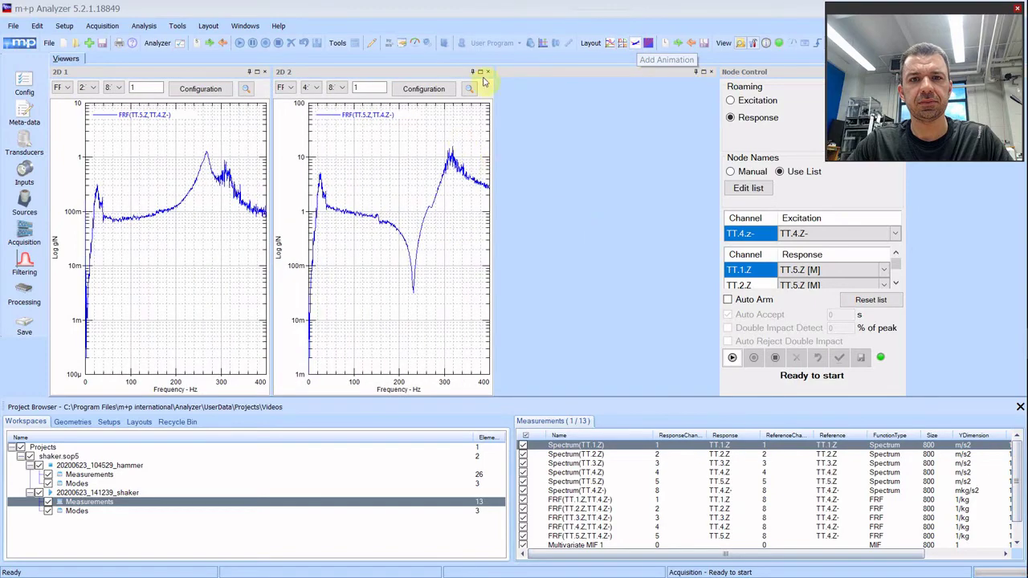
- Add an animation view showing hammer Mode 1 with shaker Mode 1 overlaid
click(666, 59)
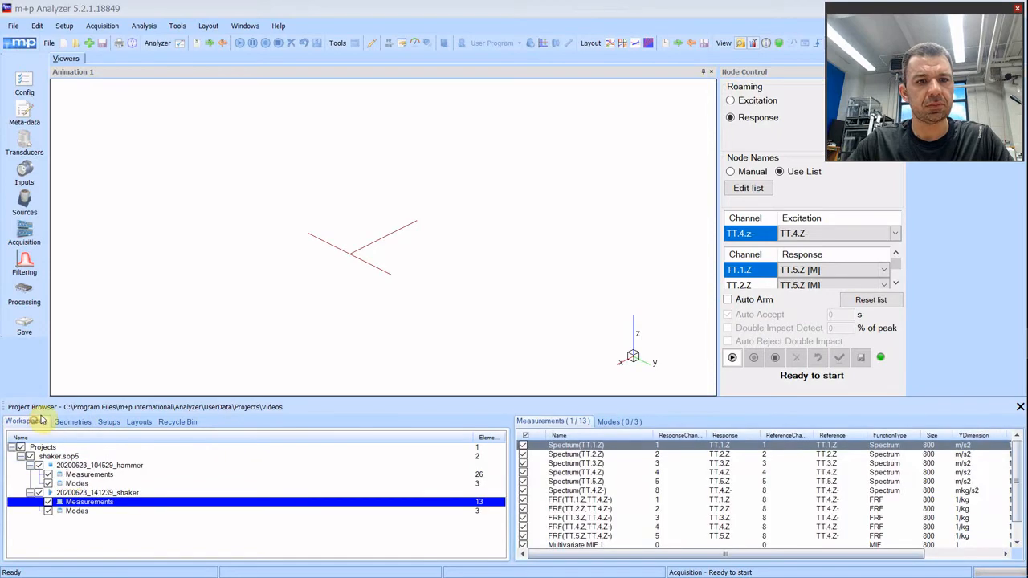
click(77, 482)
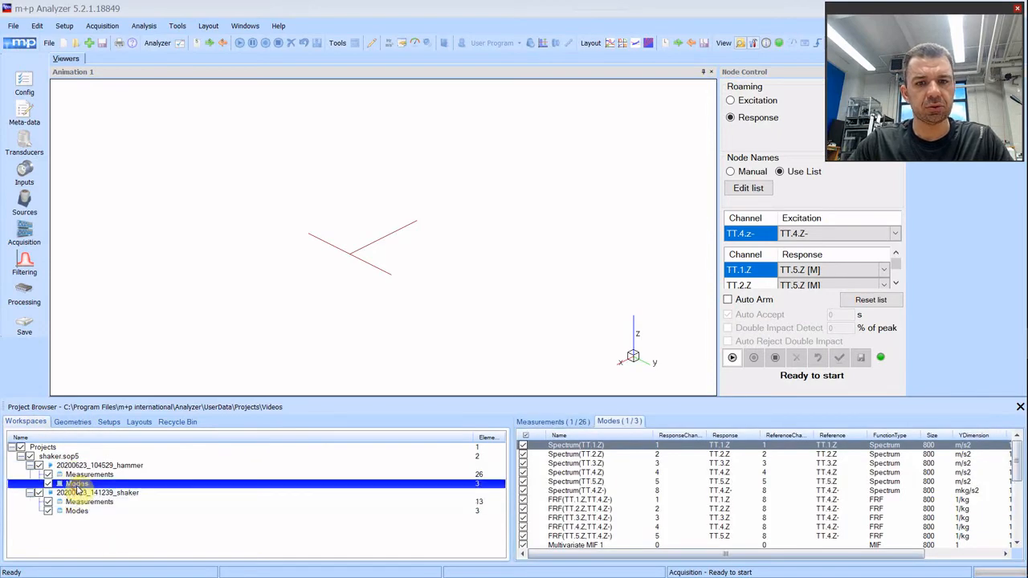
click(76, 483)
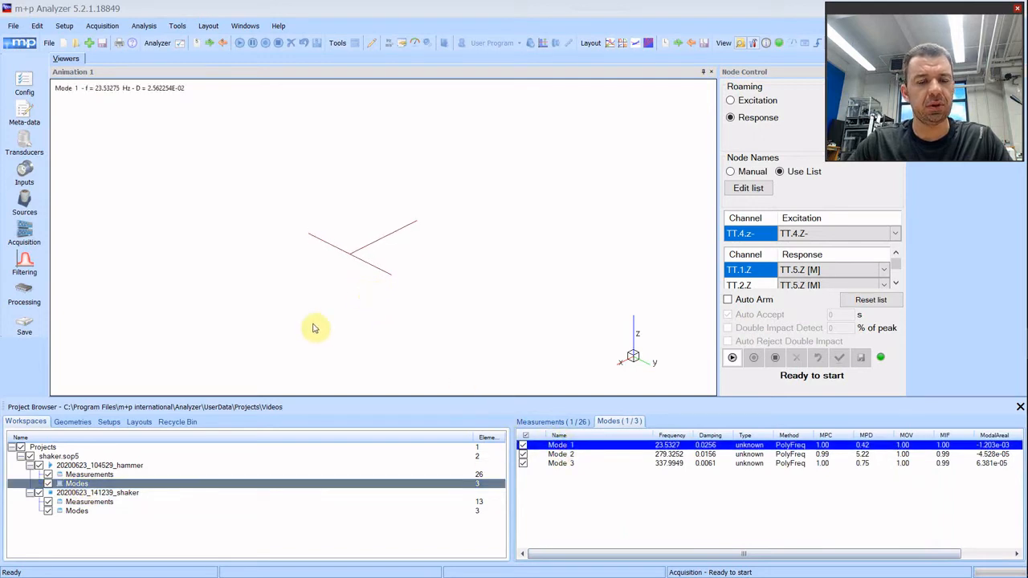
click(77, 512)
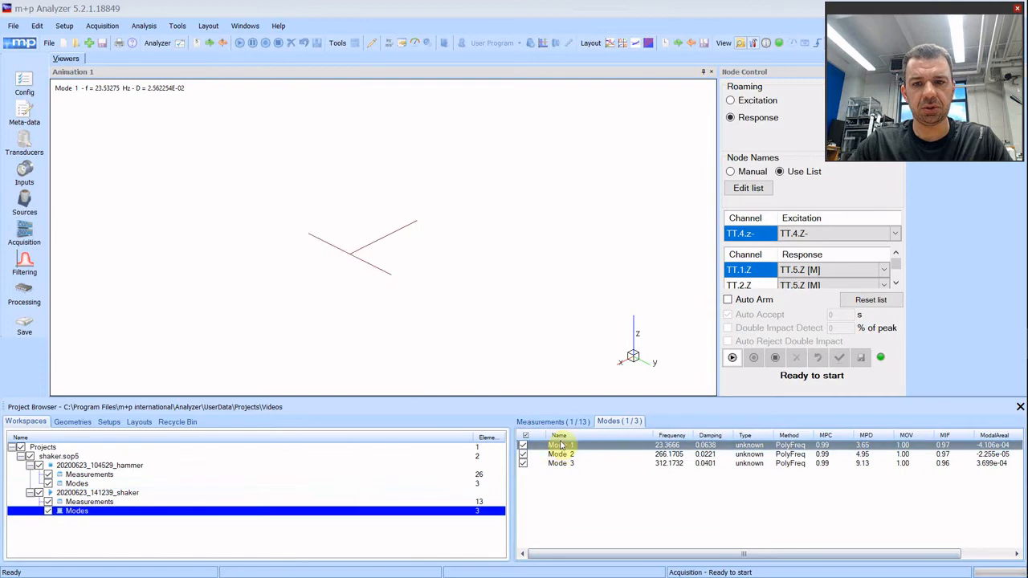
click(559, 452)
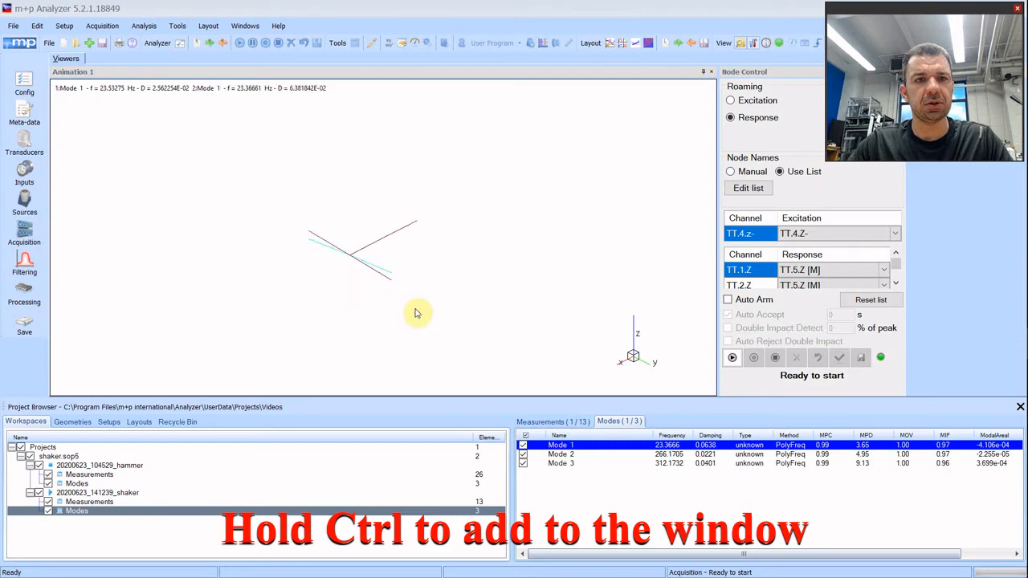
mouse_move(225, 193)
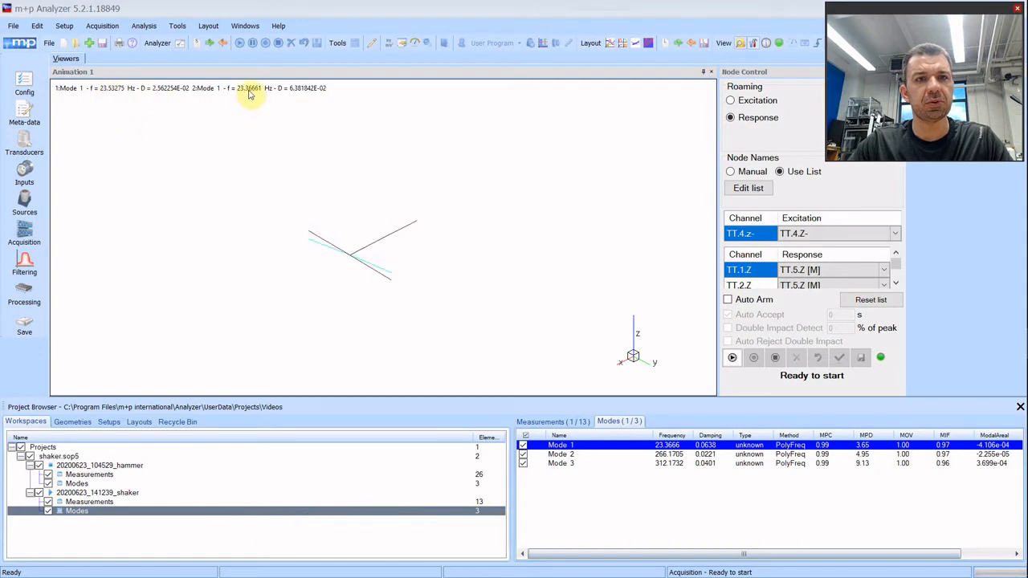
mouse_move(325, 199)
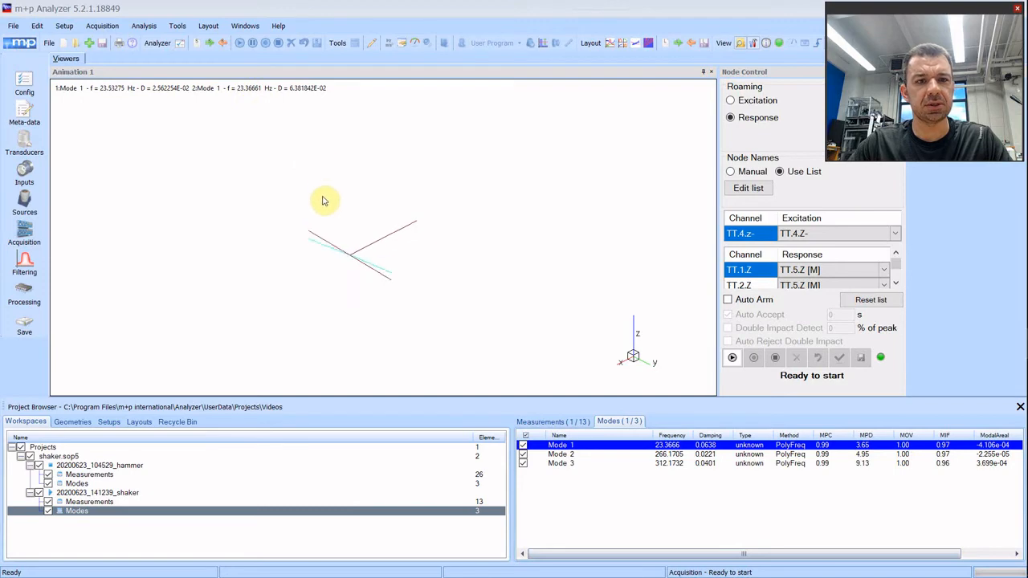
- Overlay hammer Mode 2 (278.5 Hz) with shaker Mode 2 (266.2 Hz), toggling the undeformed shape
click(77, 483)
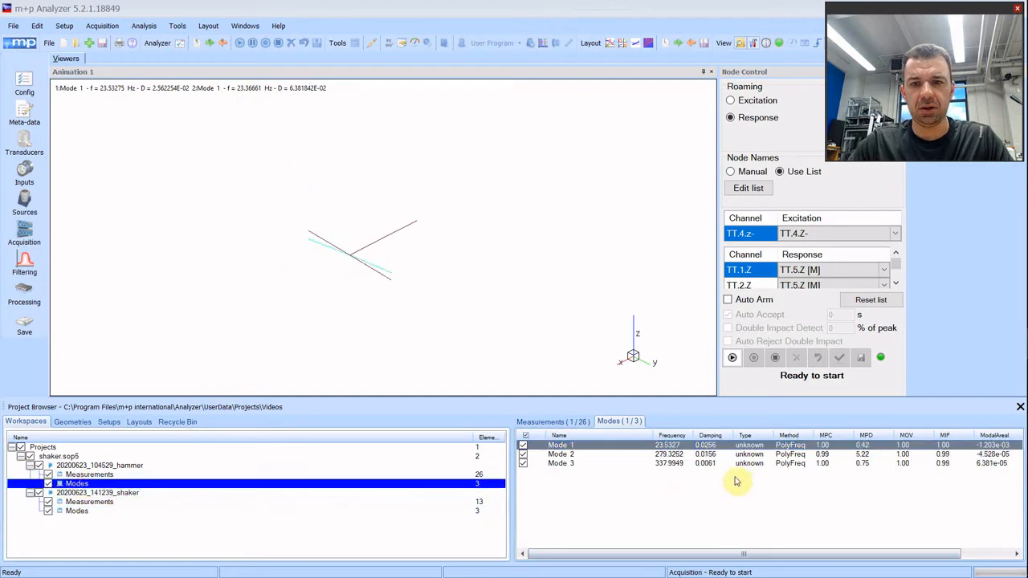
click(561, 453)
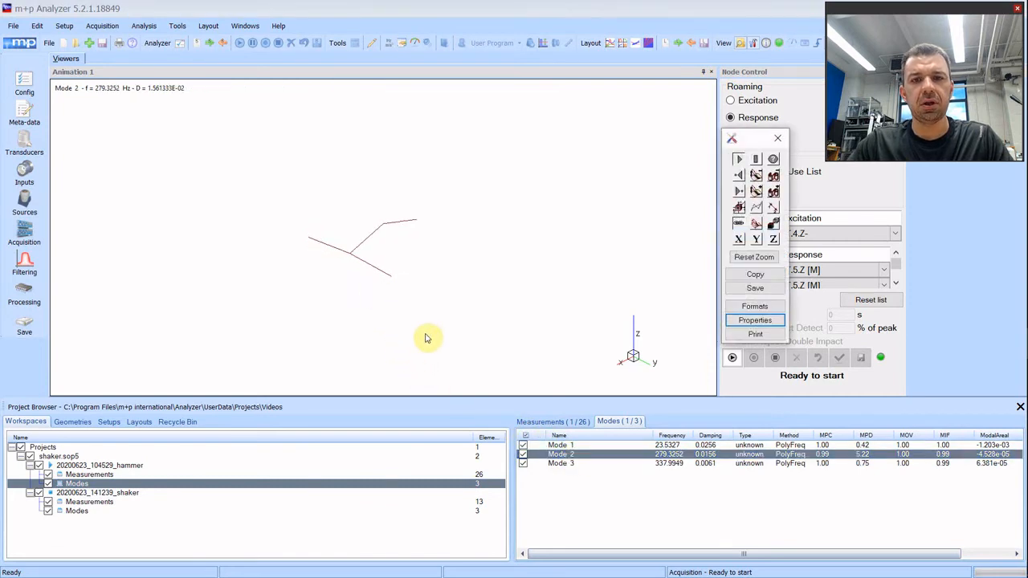
mouse_move(755, 207)
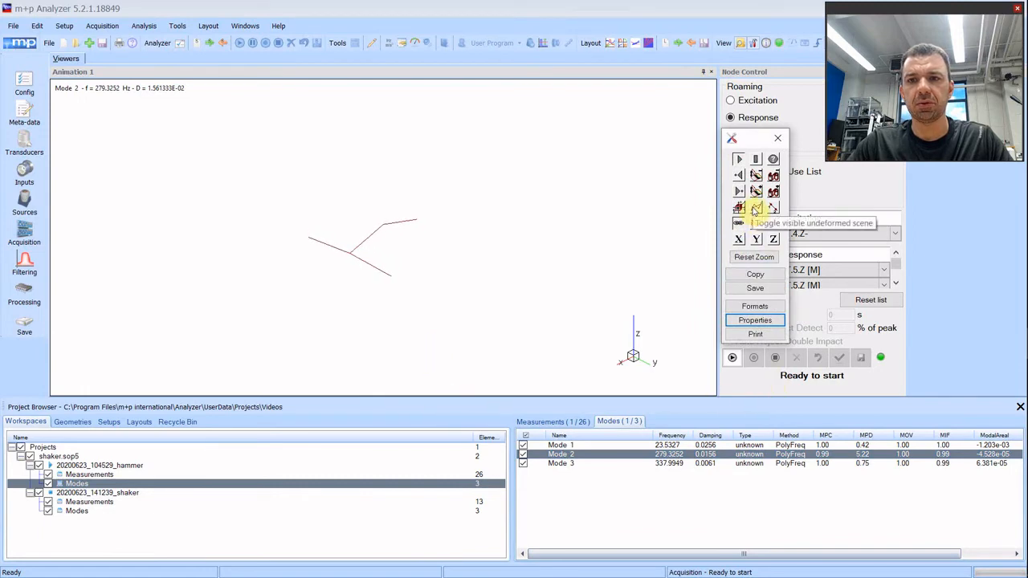
click(755, 207)
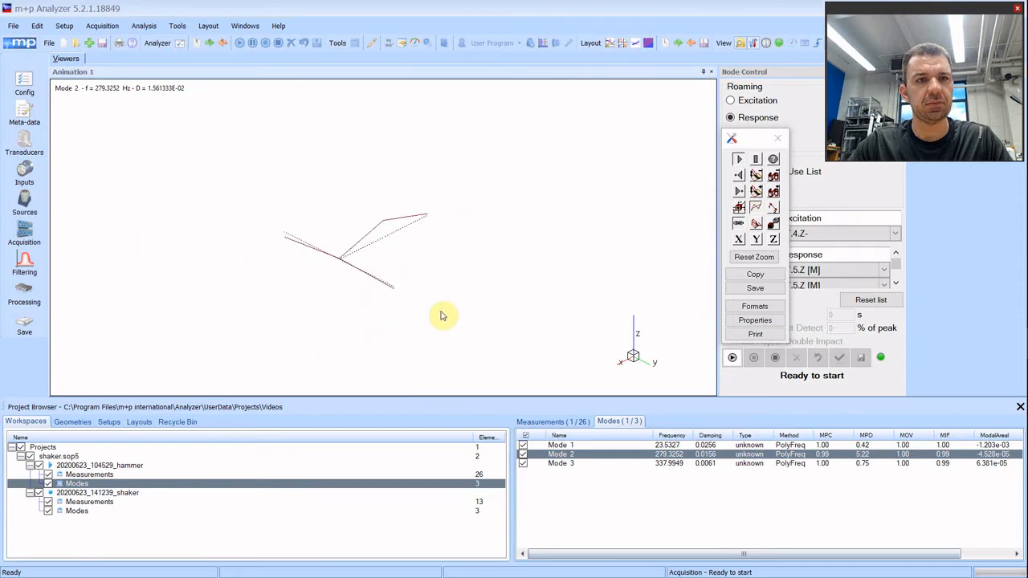
click(77, 511)
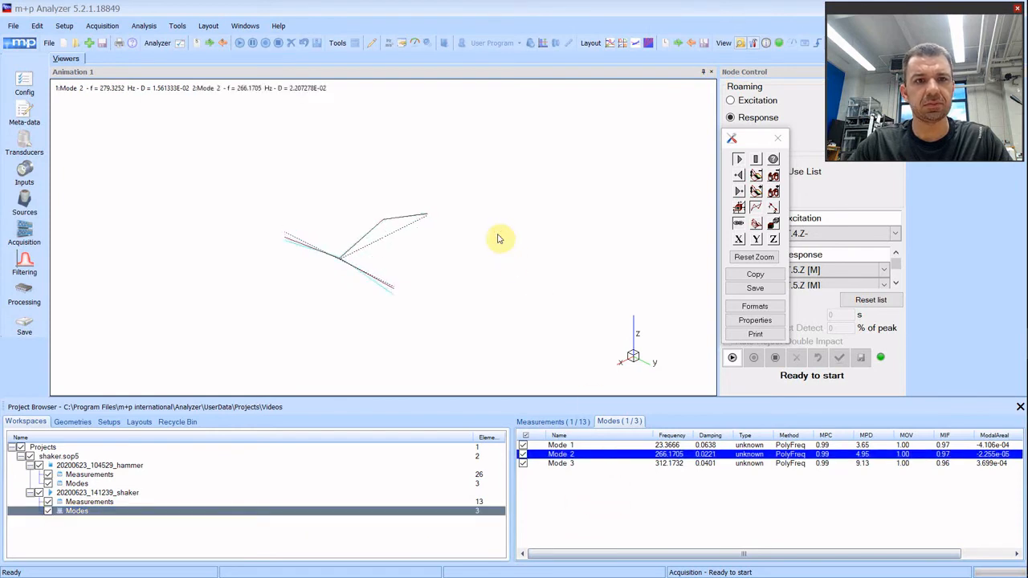
mouse_move(90, 106)
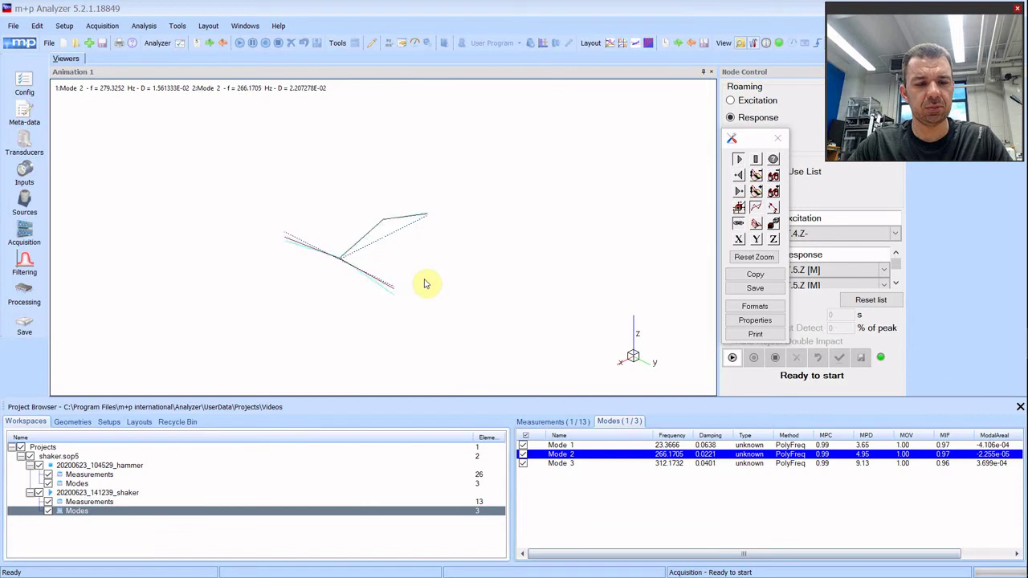
mouse_move(424, 286)
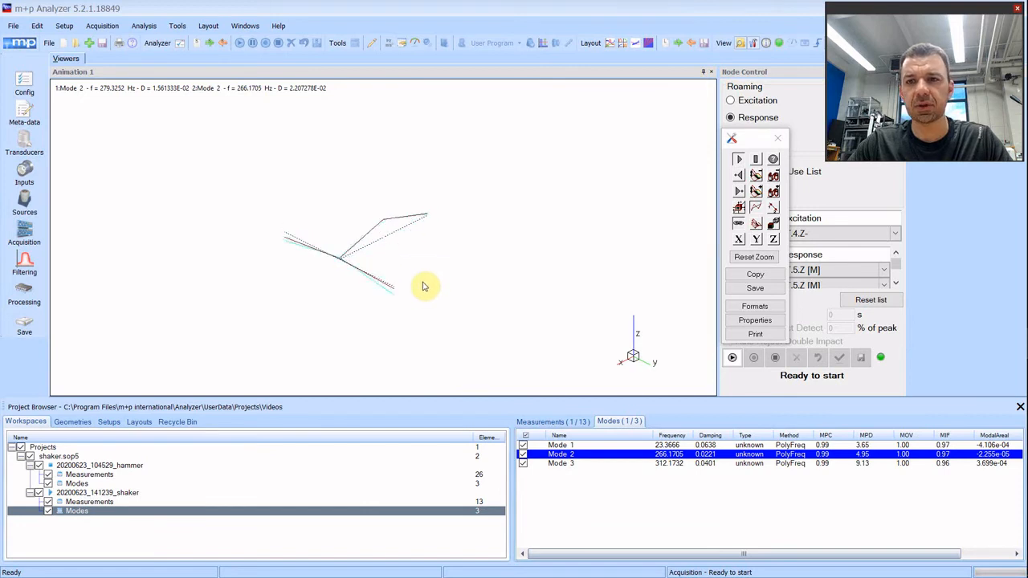
mouse_move(411, 287)
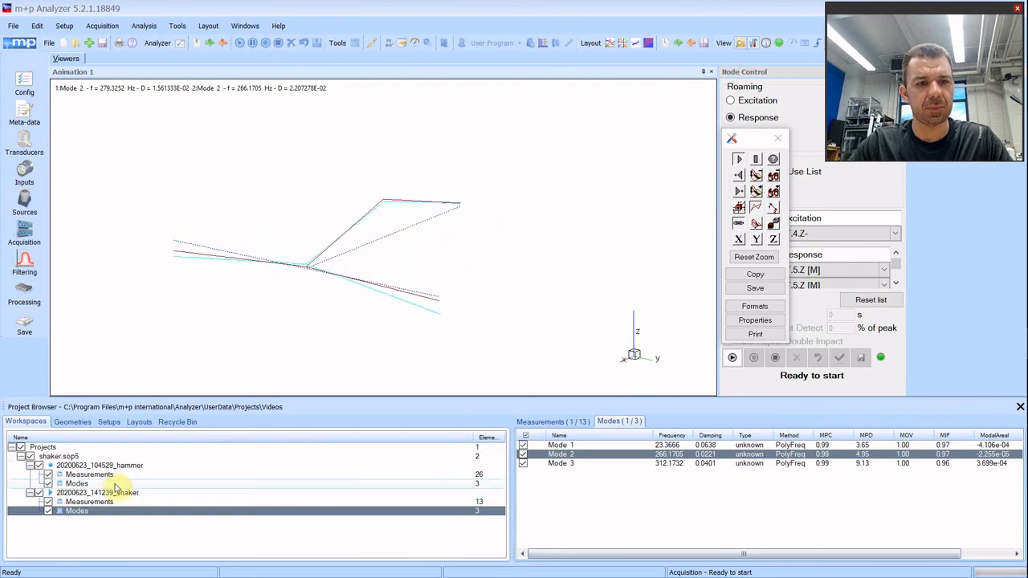
- Overlay hammer Mode 3 (338 Hz) and shaker Mode 3 (312 Hz) in the animation
click(80, 484)
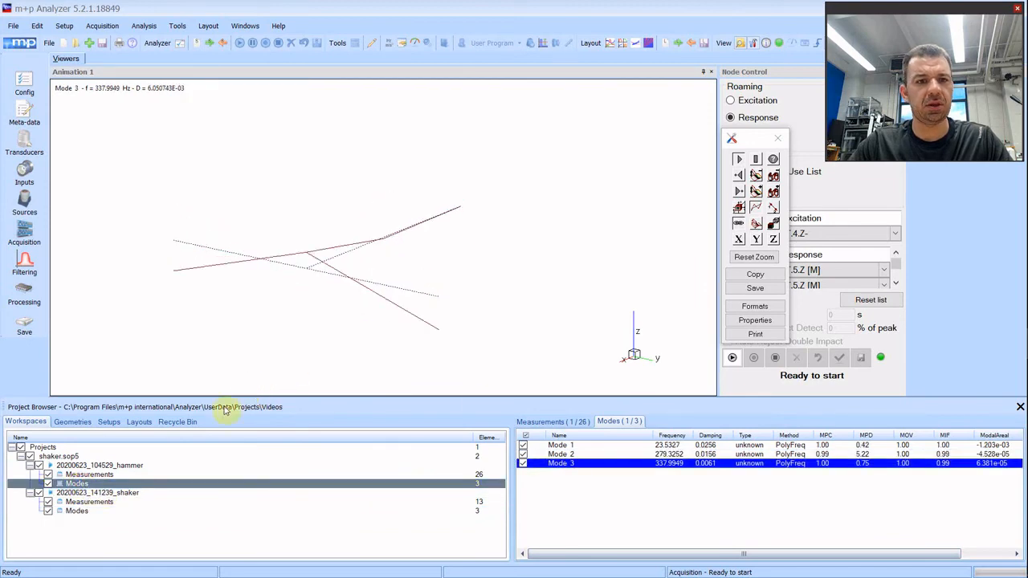
click(74, 511)
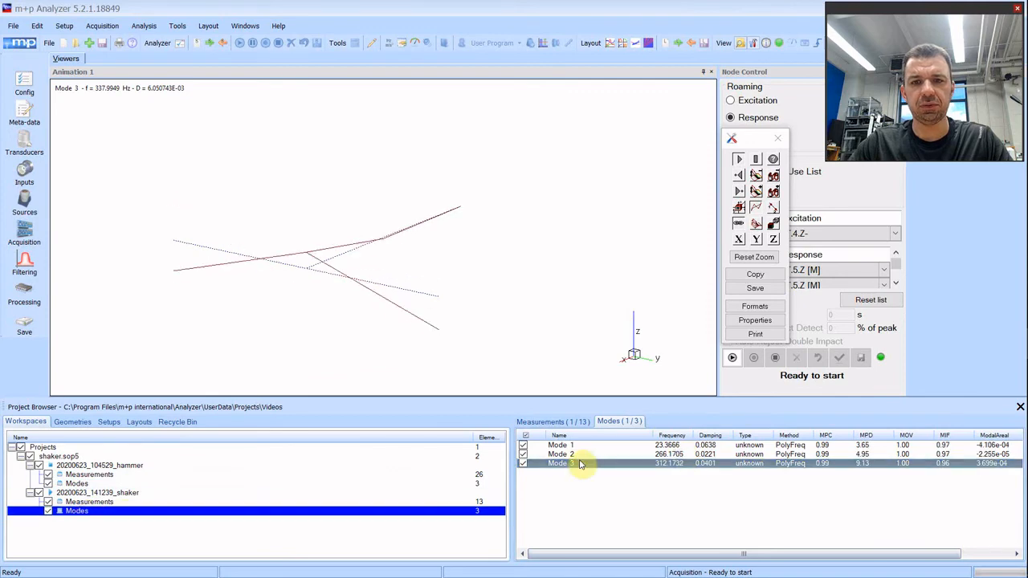
click(561, 464)
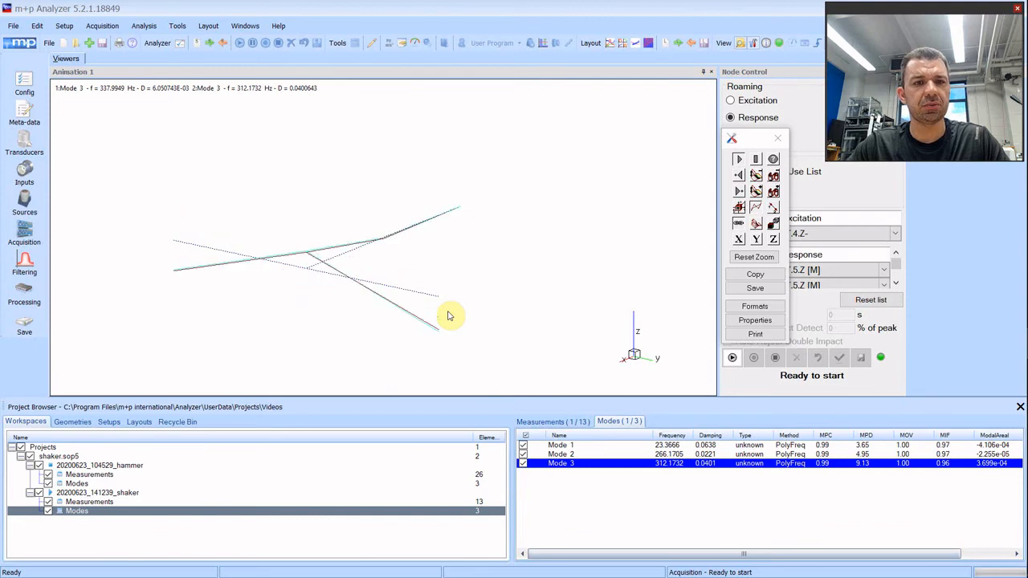
mouse_move(472, 302)
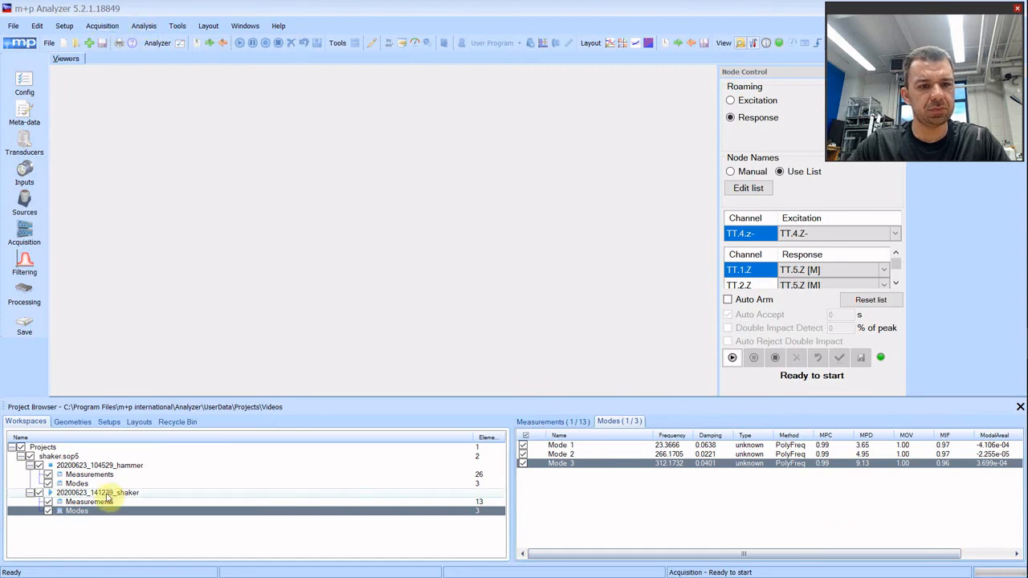
- Select the shaker workspace's measurements and launch the Advanced MDOF Wizard
click(84, 503)
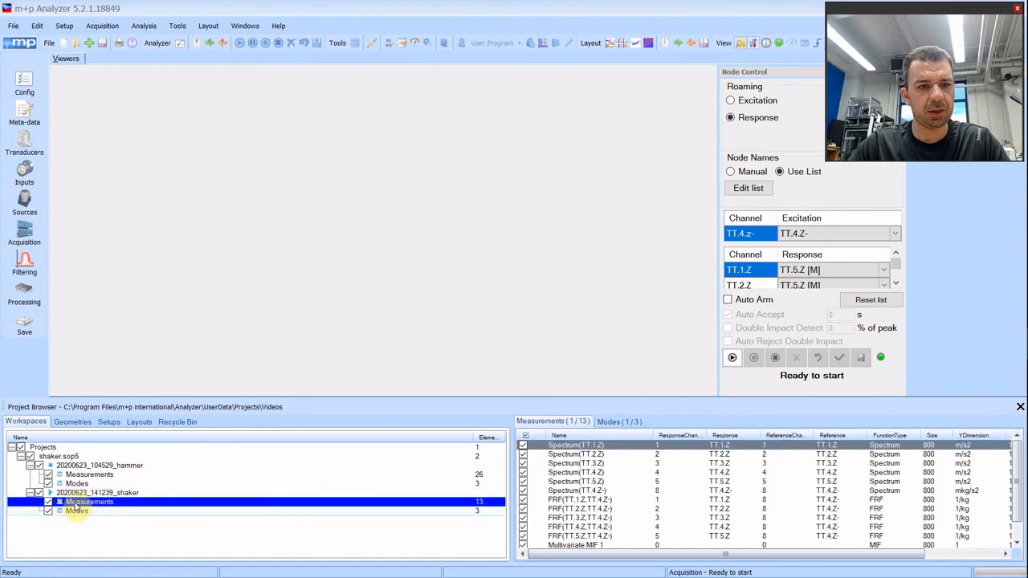
click(93, 491)
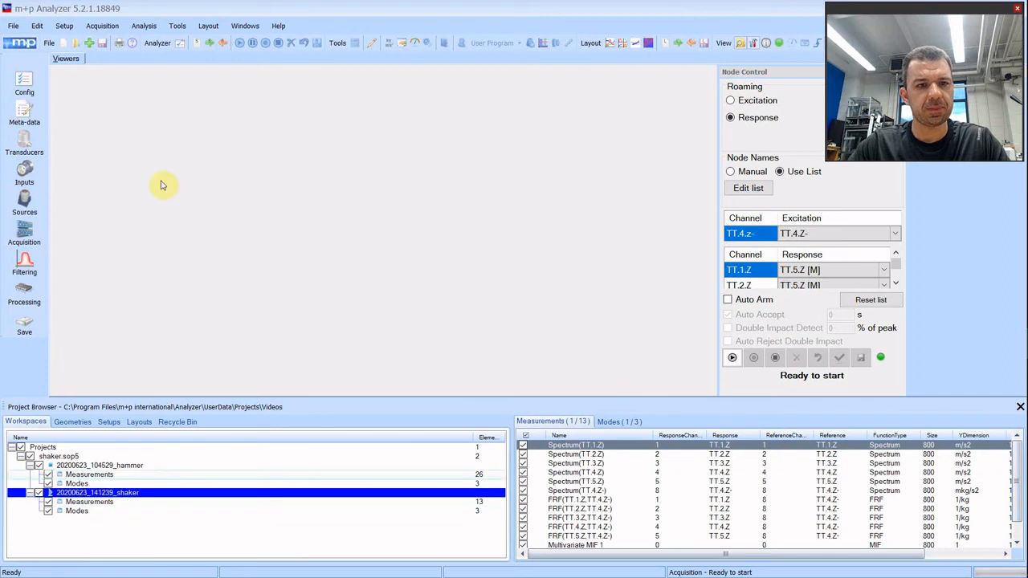
click(143, 26)
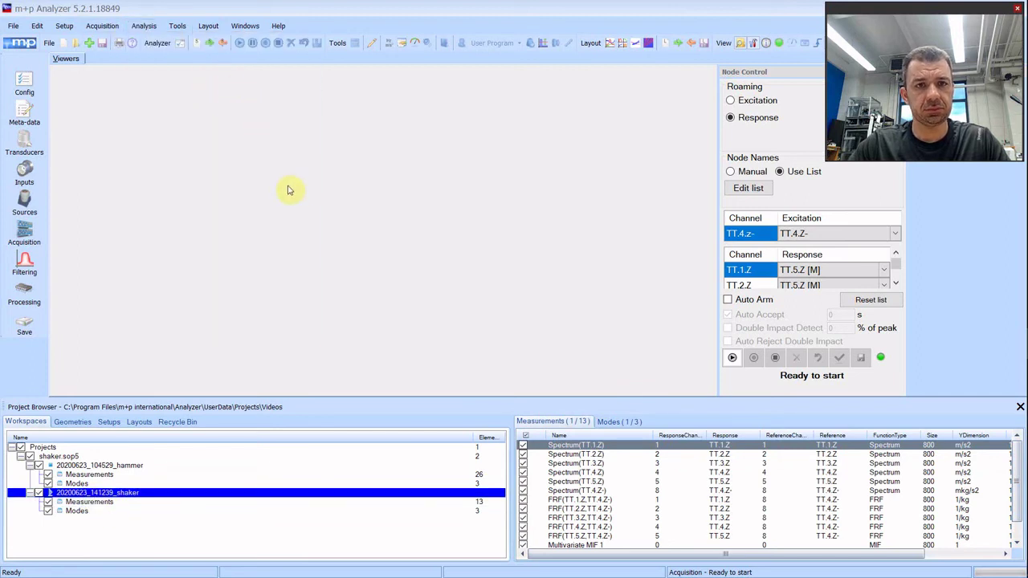
mouse_move(308, 199)
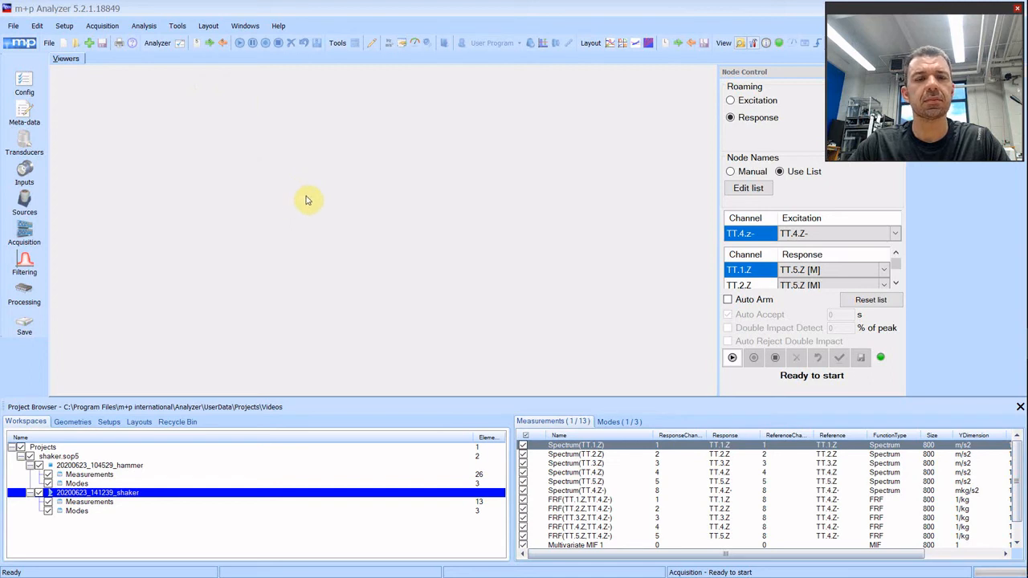
mouse_move(209, 151)
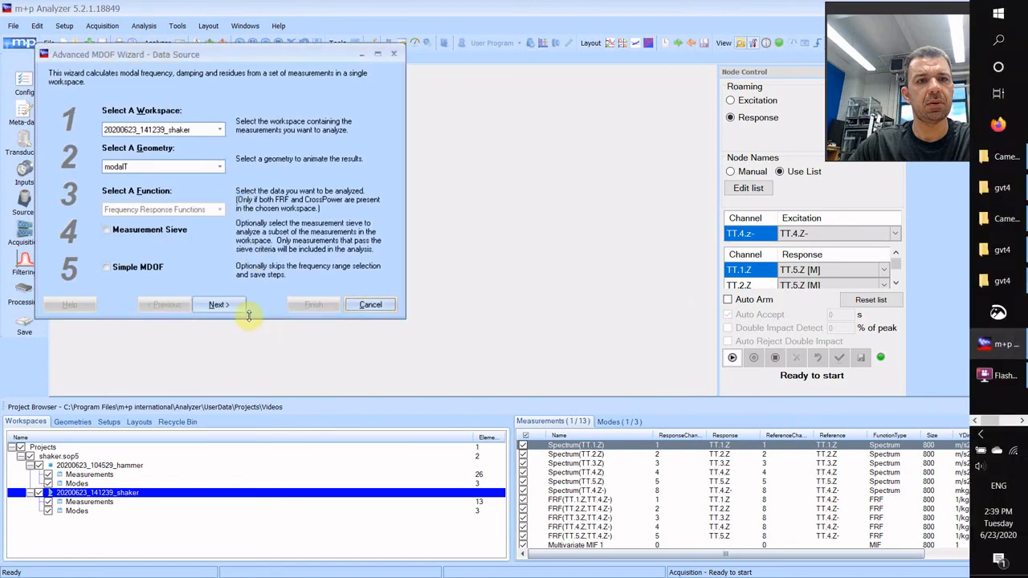
- Advance to frequency range selection and display all five shaker FRF measurements
click(217, 305)
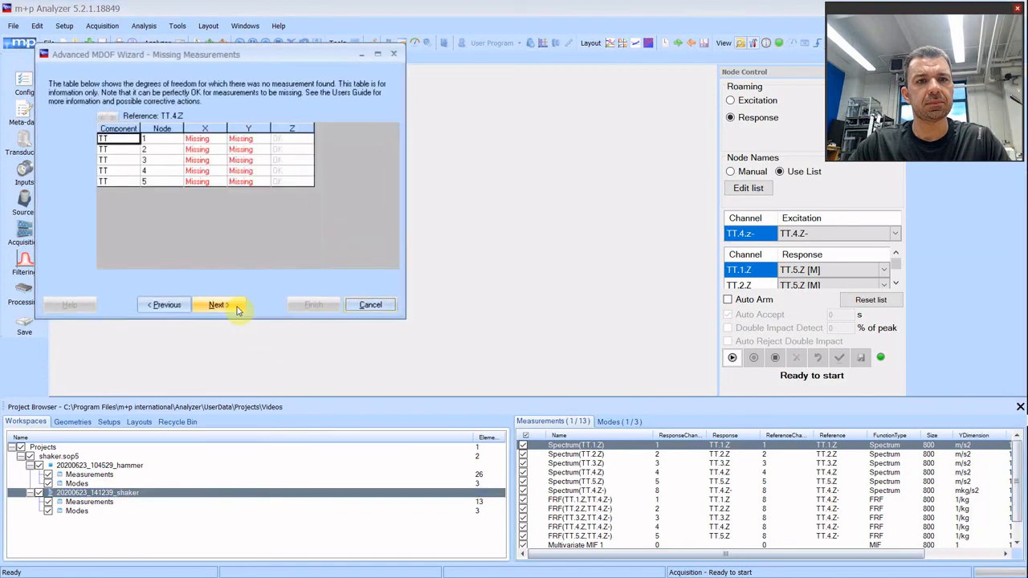
click(215, 305)
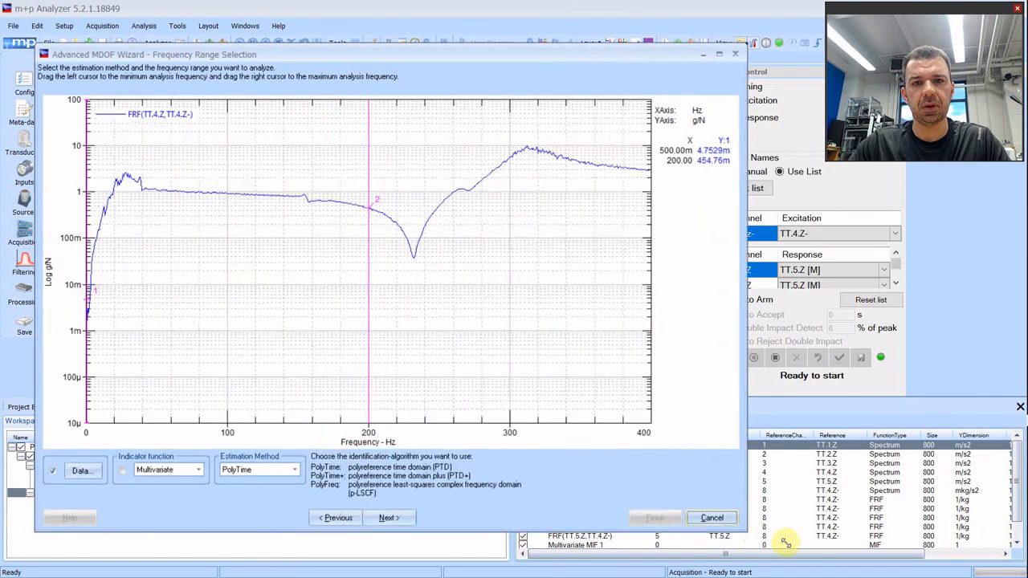
click(73, 469)
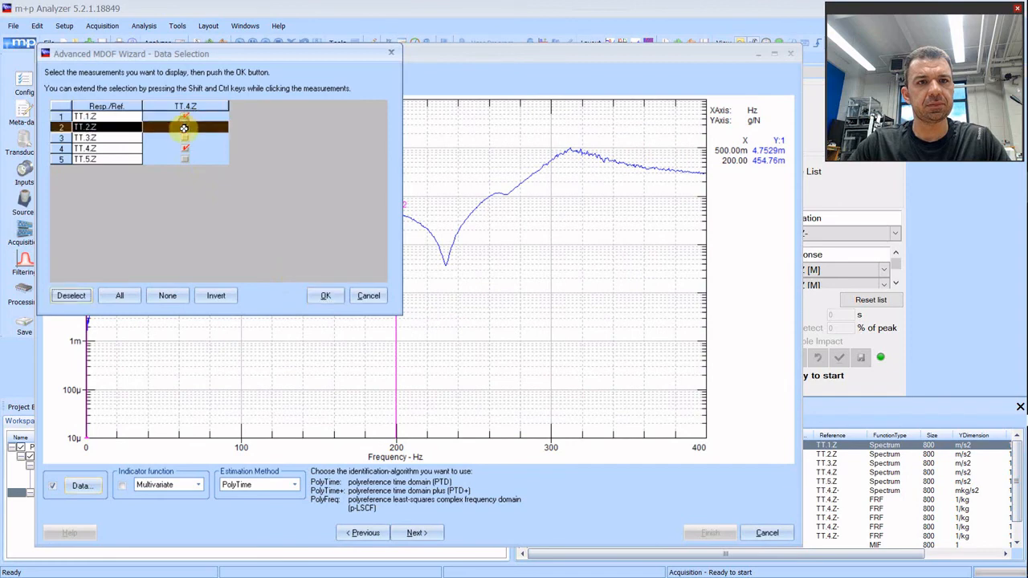
click(119, 295)
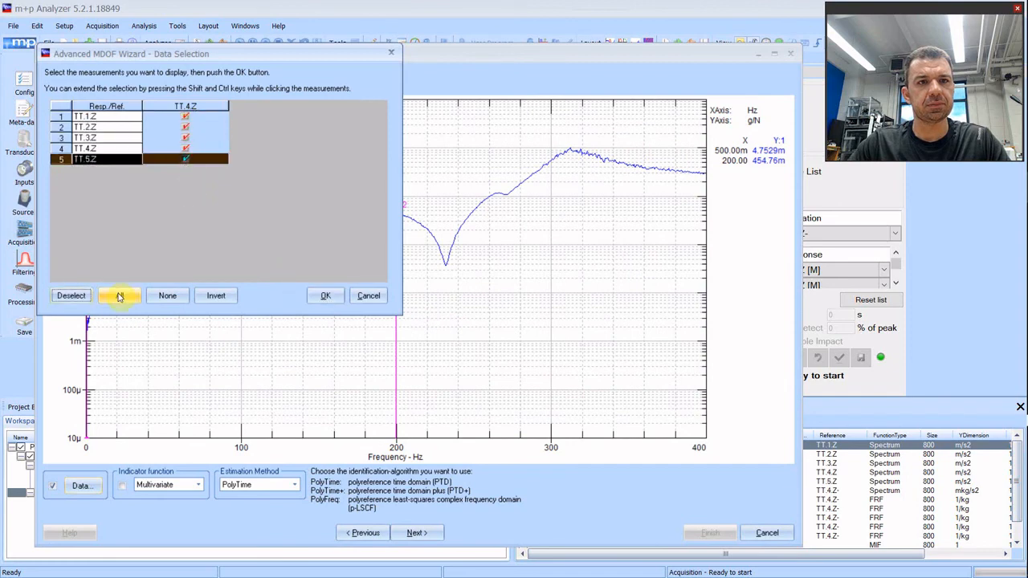
click(325, 295)
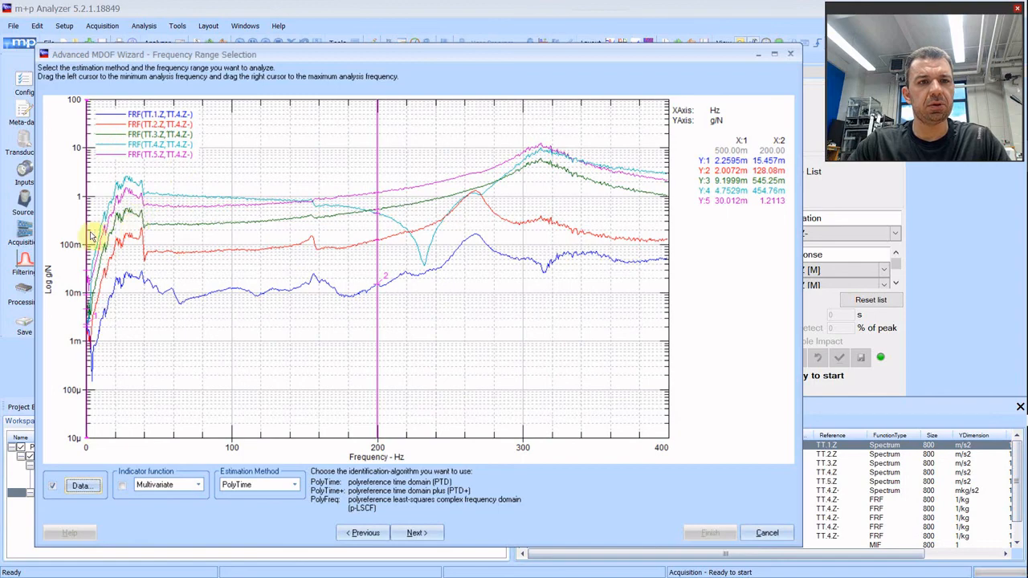
- Move the lower frequency cursor near 7.5 Hz to inspect noise, then cancel the wizard
drag(87, 233, 95, 233)
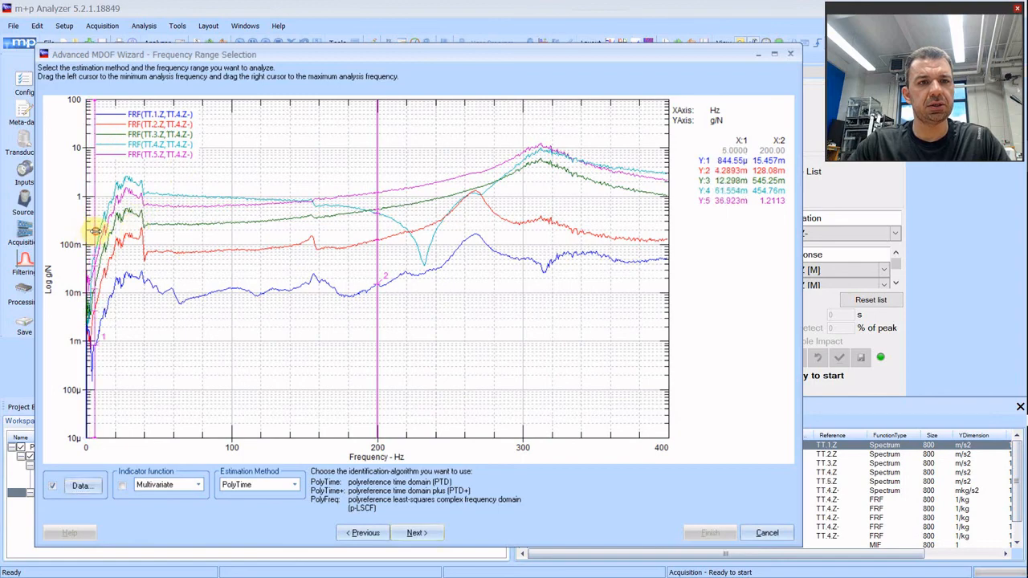
drag(94, 233, 106, 164)
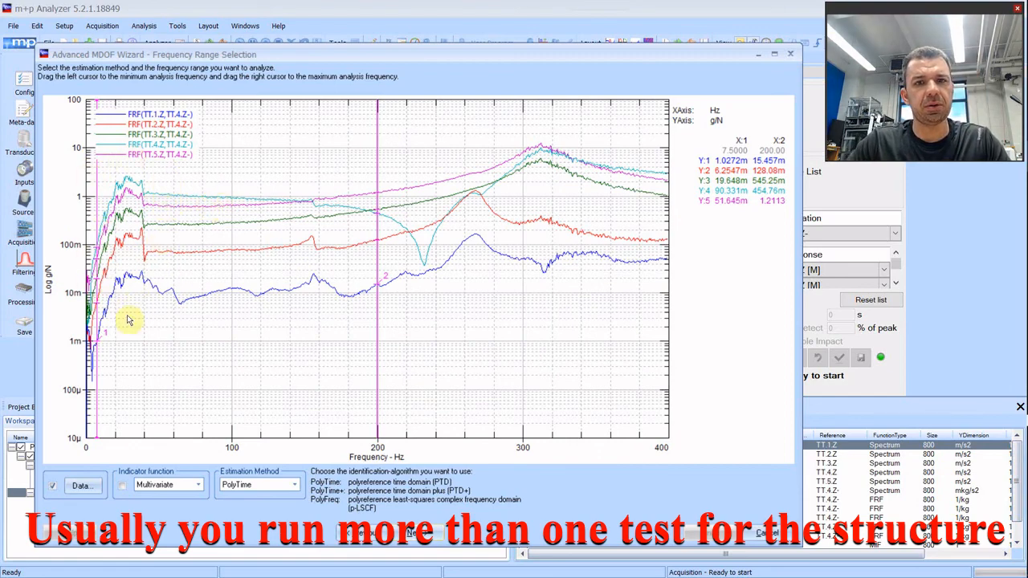
mouse_move(116, 215)
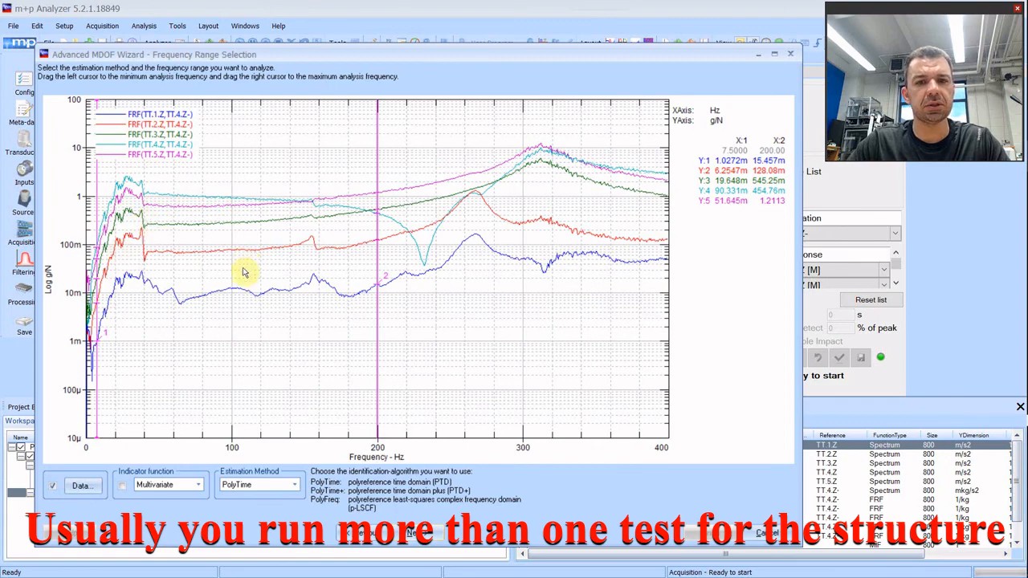
mouse_move(559, 283)
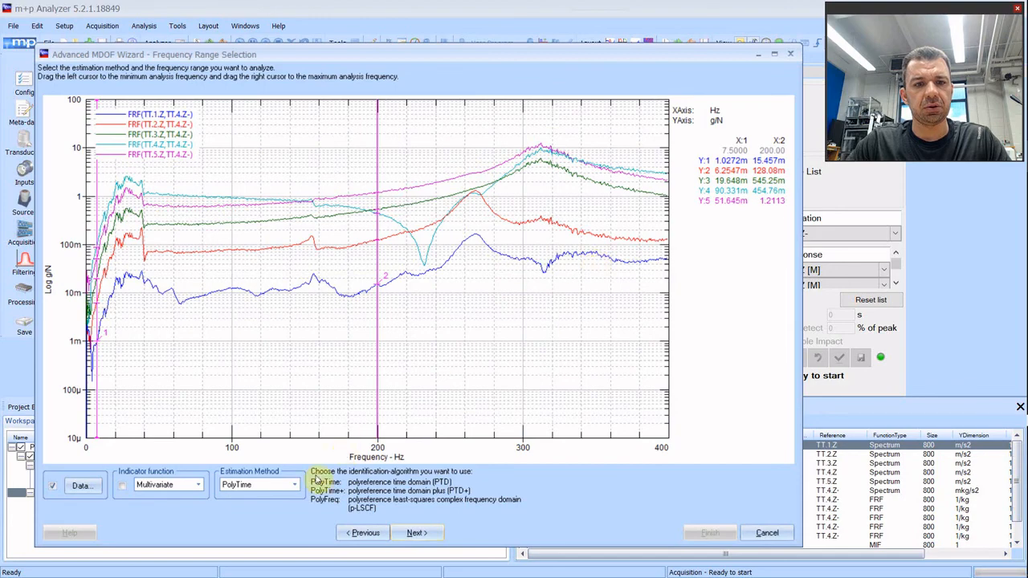
click(125, 485)
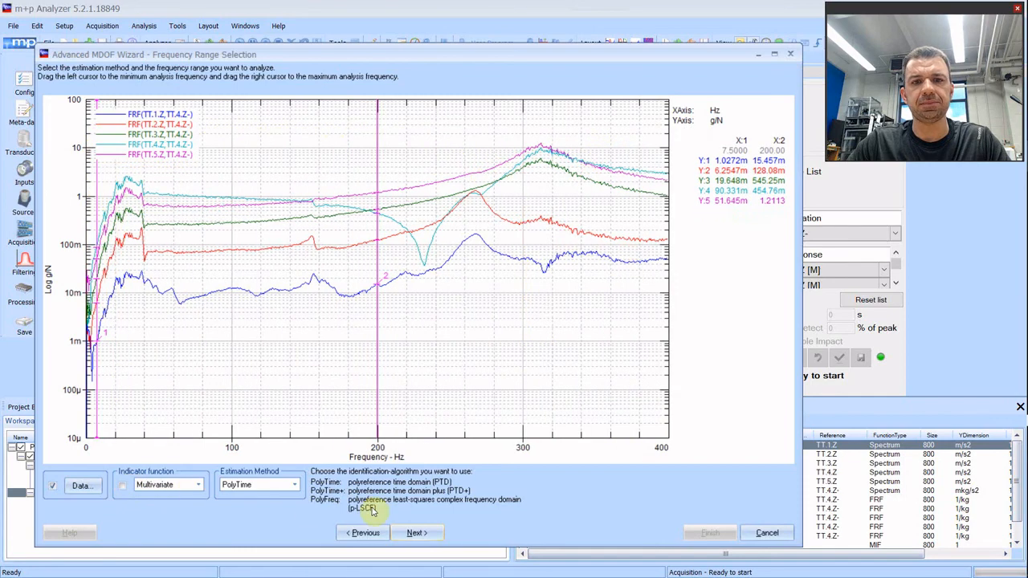
mouse_move(416, 533)
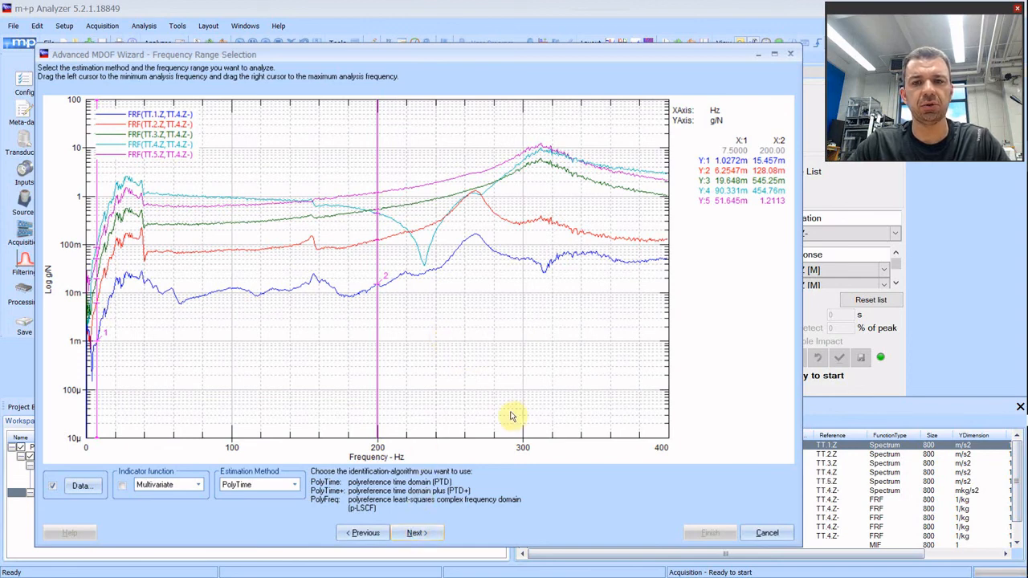
mouse_move(694, 534)
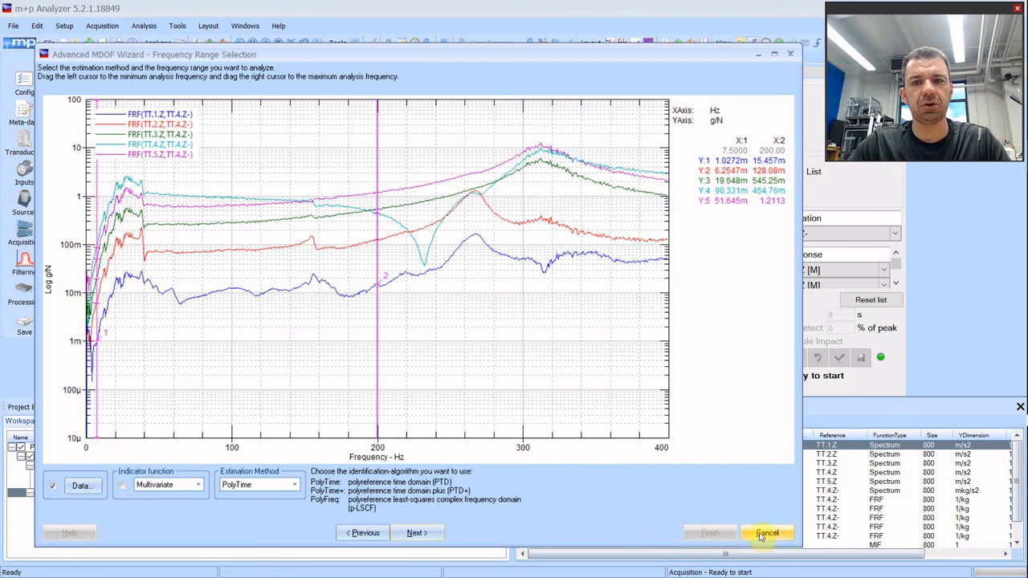
click(764, 533)
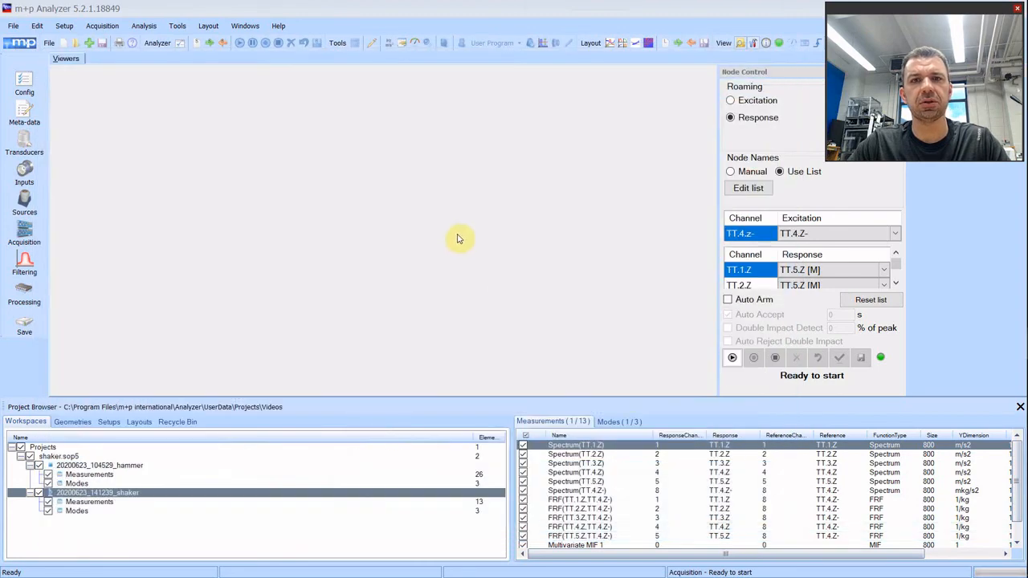
mouse_move(430, 313)
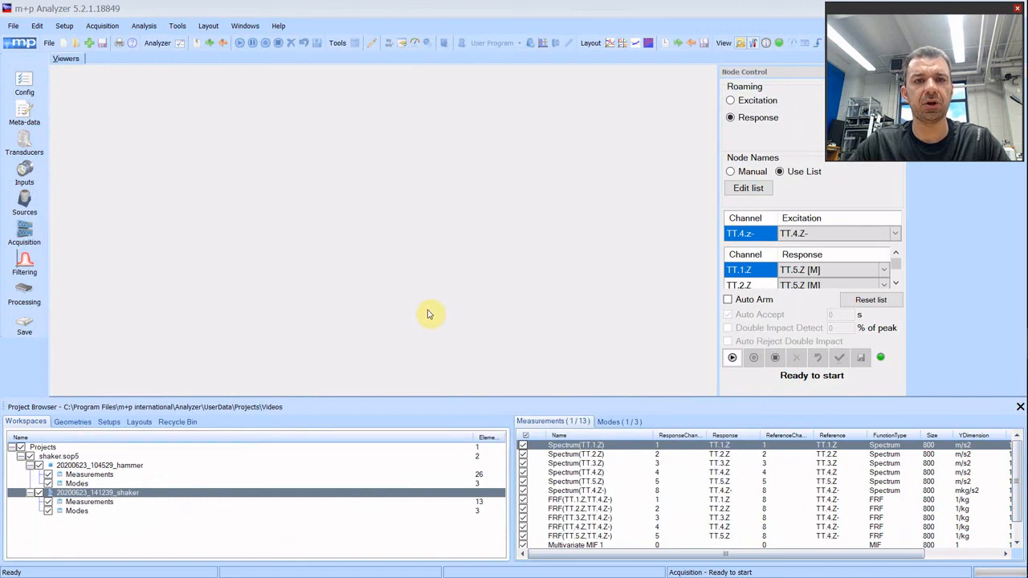
mouse_move(440, 257)
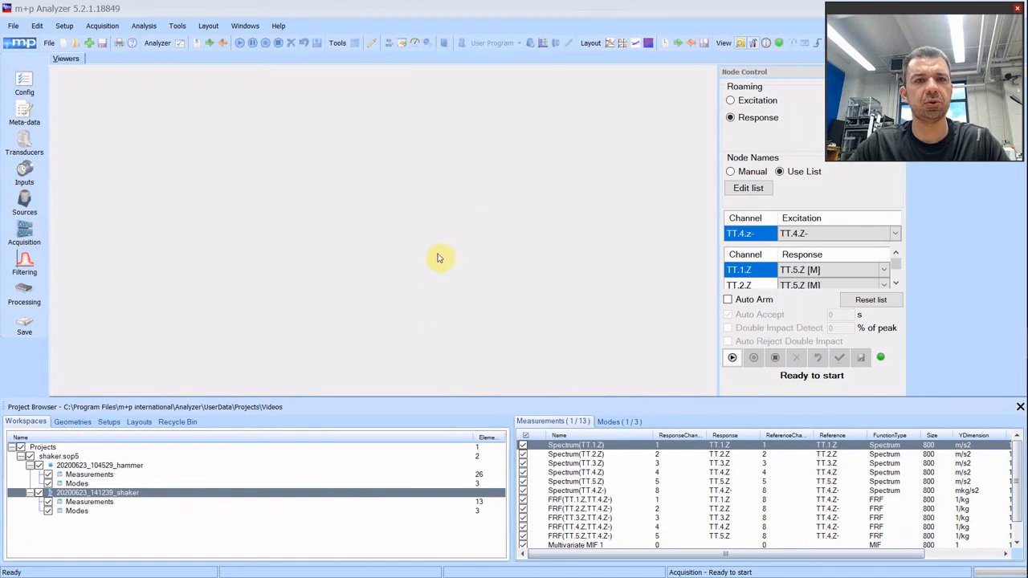